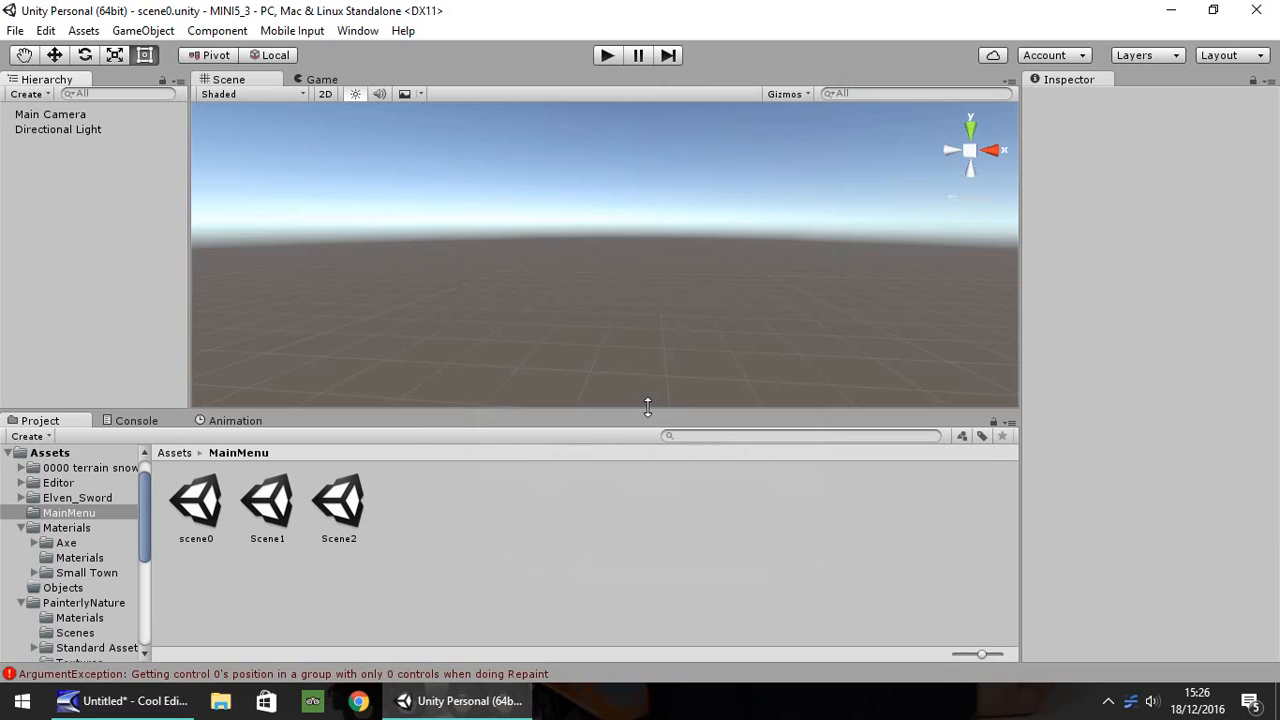
{"action": "mouse_move", "coordinate": [628, 400]}
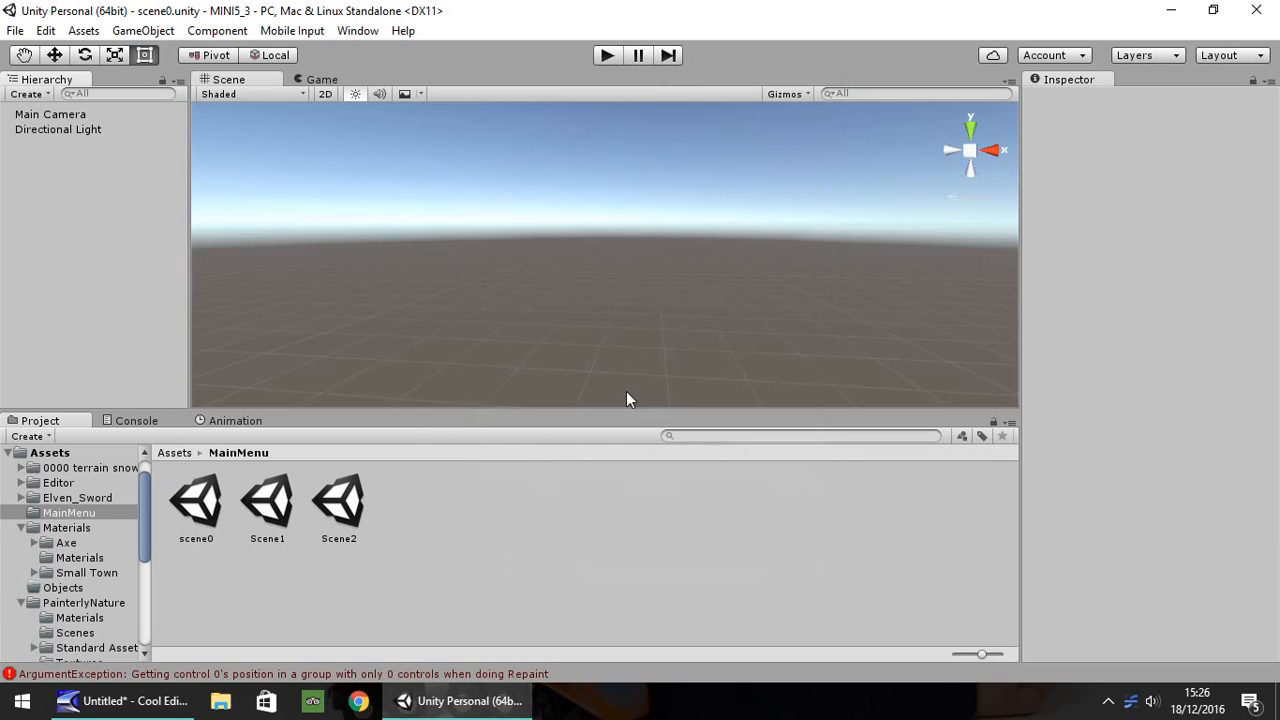
{"action": "mouse_move", "coordinate": [308, 274]}
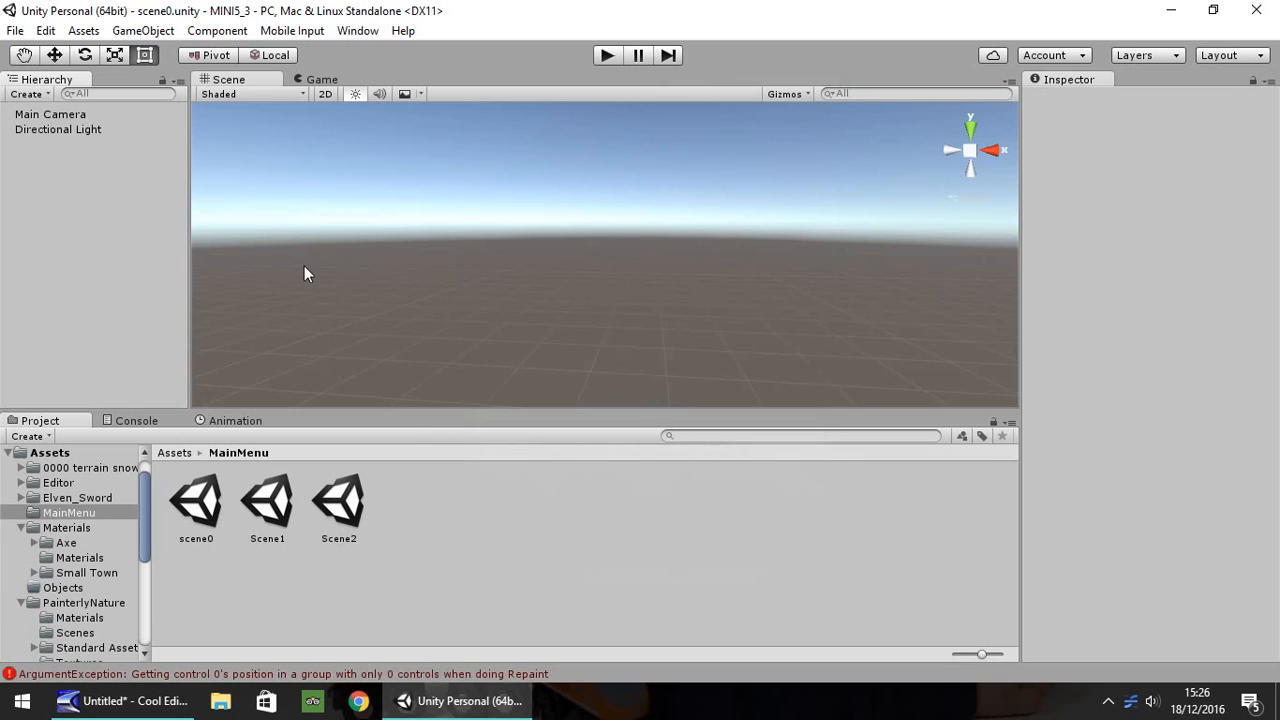
{"action": "mouse_move", "coordinate": [30, 120]}
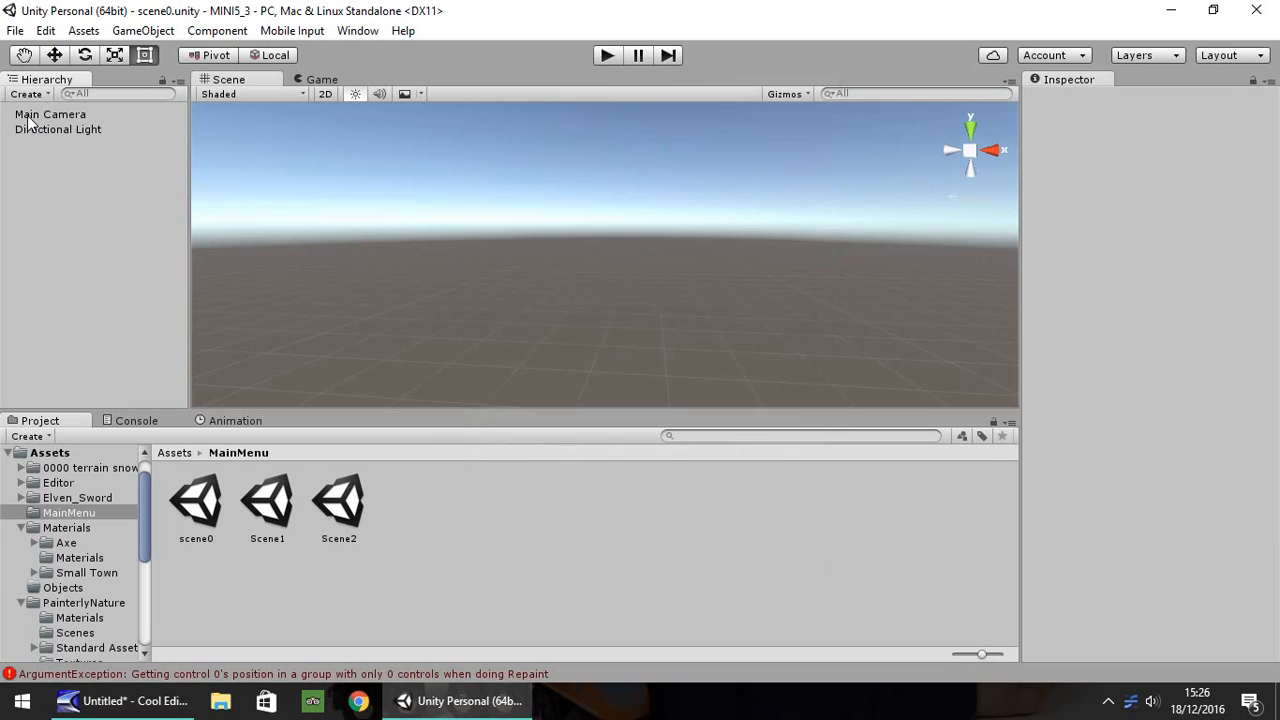
{"action": "mouse_move", "coordinate": [716, 242]}
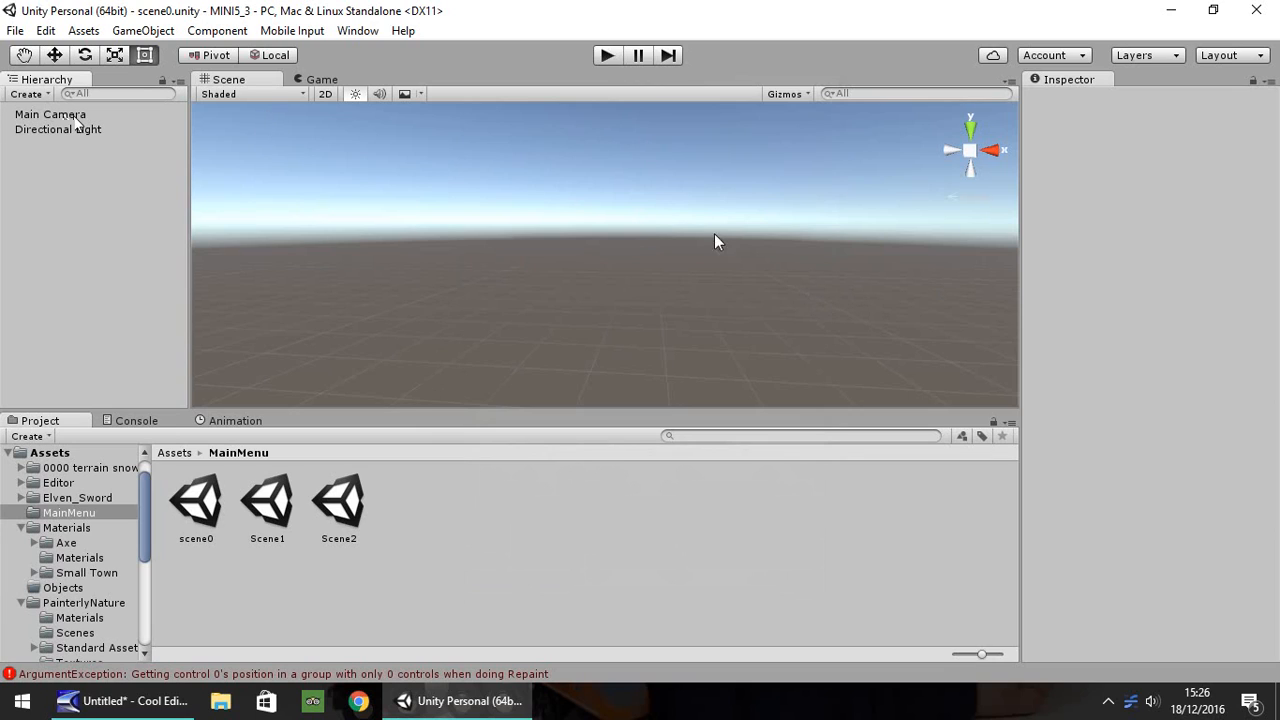
{"action": "mouse_move", "coordinate": [540, 208]}
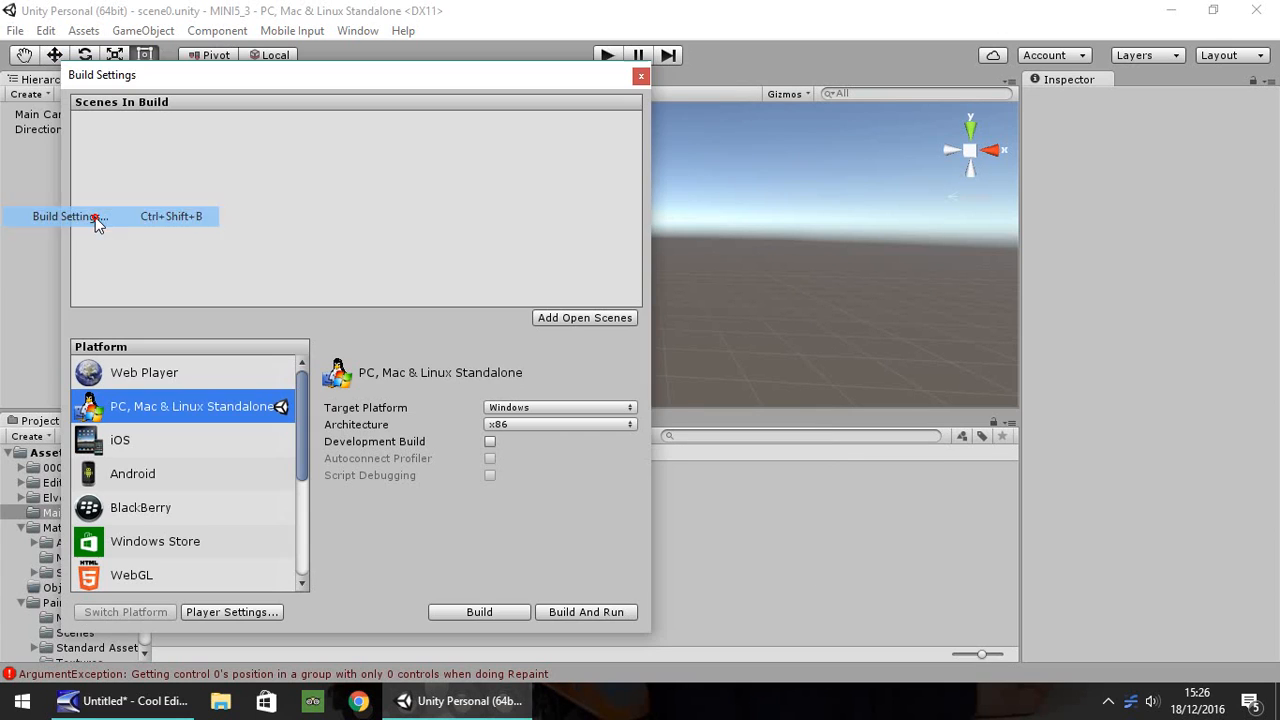
{"action": "mouse_move", "coordinate": [572, 328]}
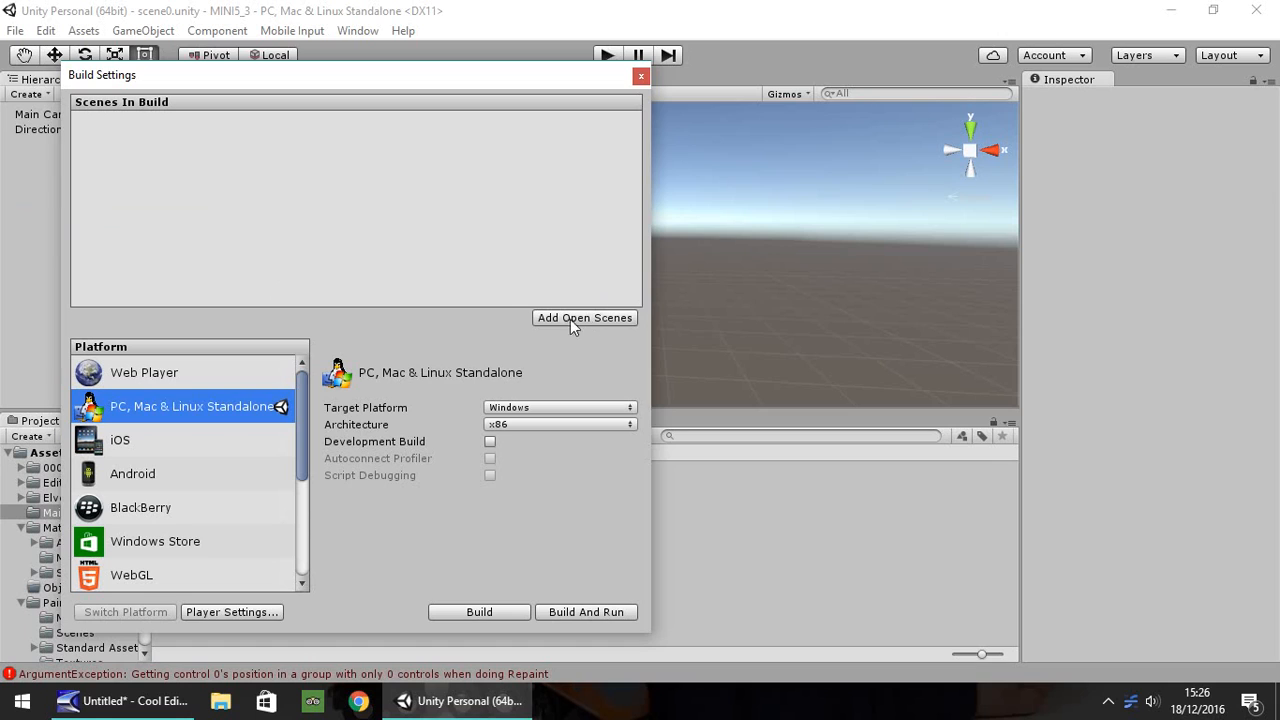
Add the open scene0 to the build scene list and close Build Settings
{"action": "left_click", "coordinate": [584, 316]}
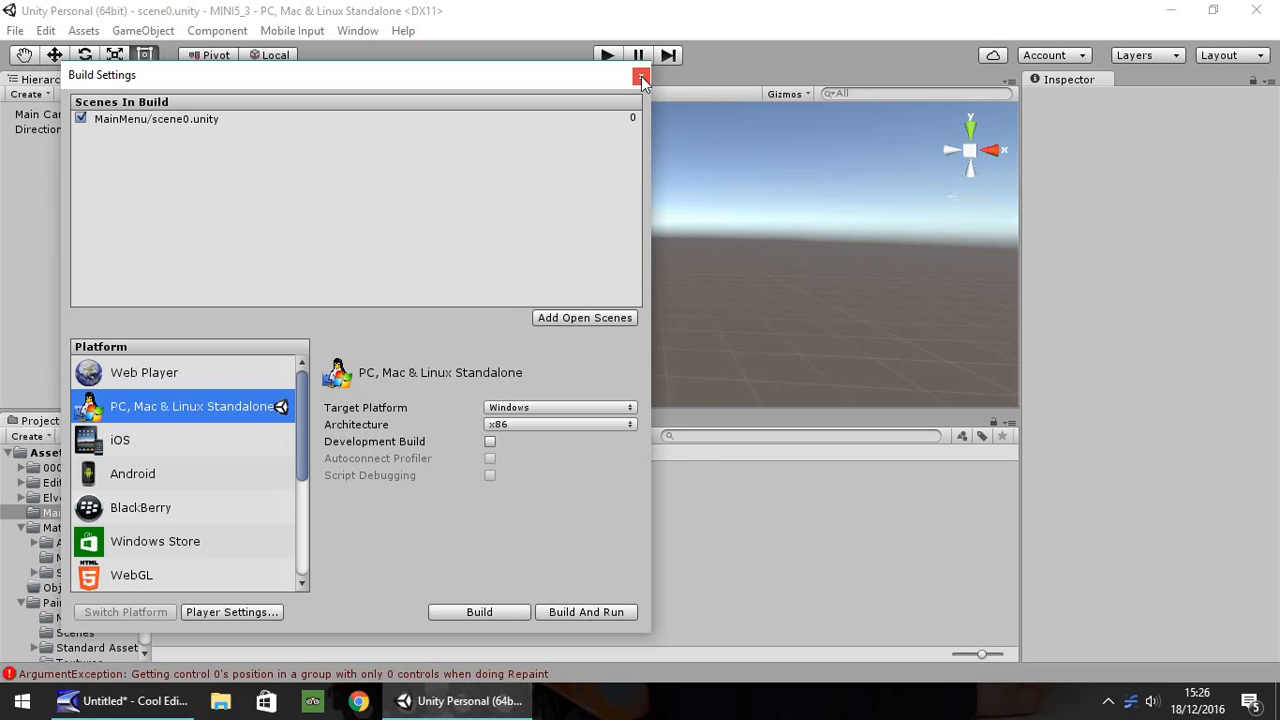
{"action": "left_click", "coordinate": [640, 76]}
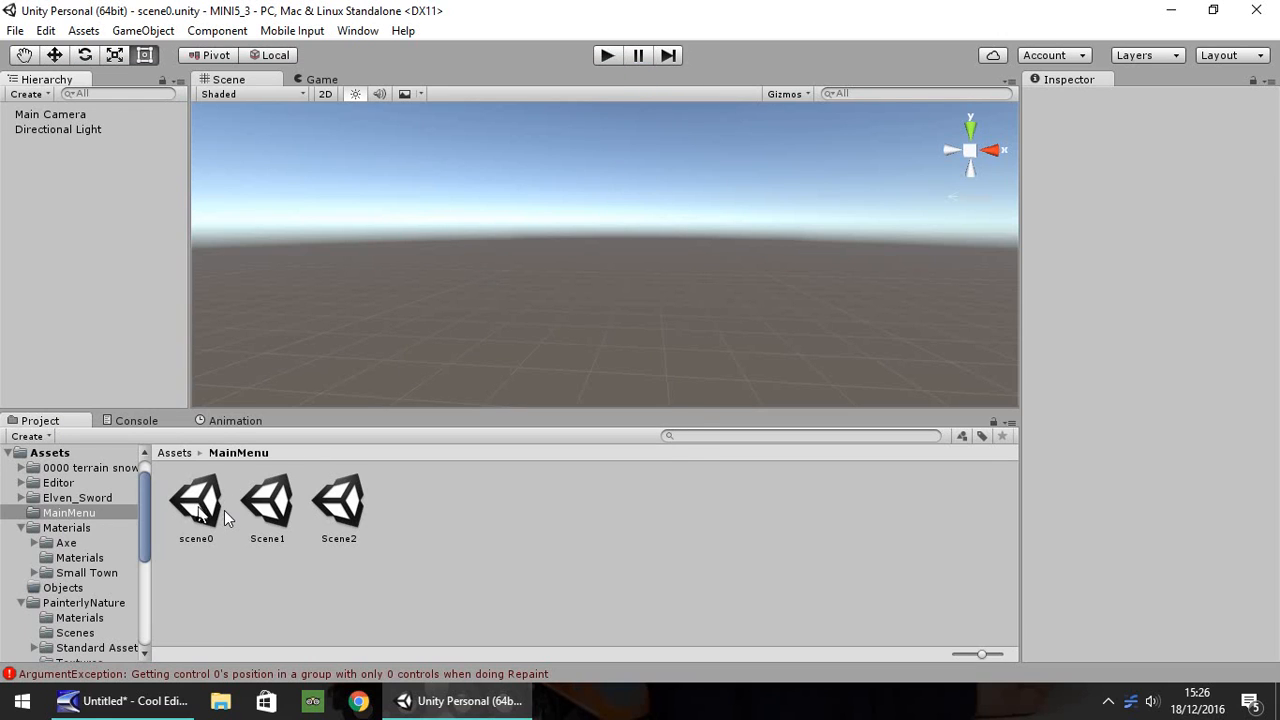
{"action": "mouse_move", "coordinate": [344, 512]}
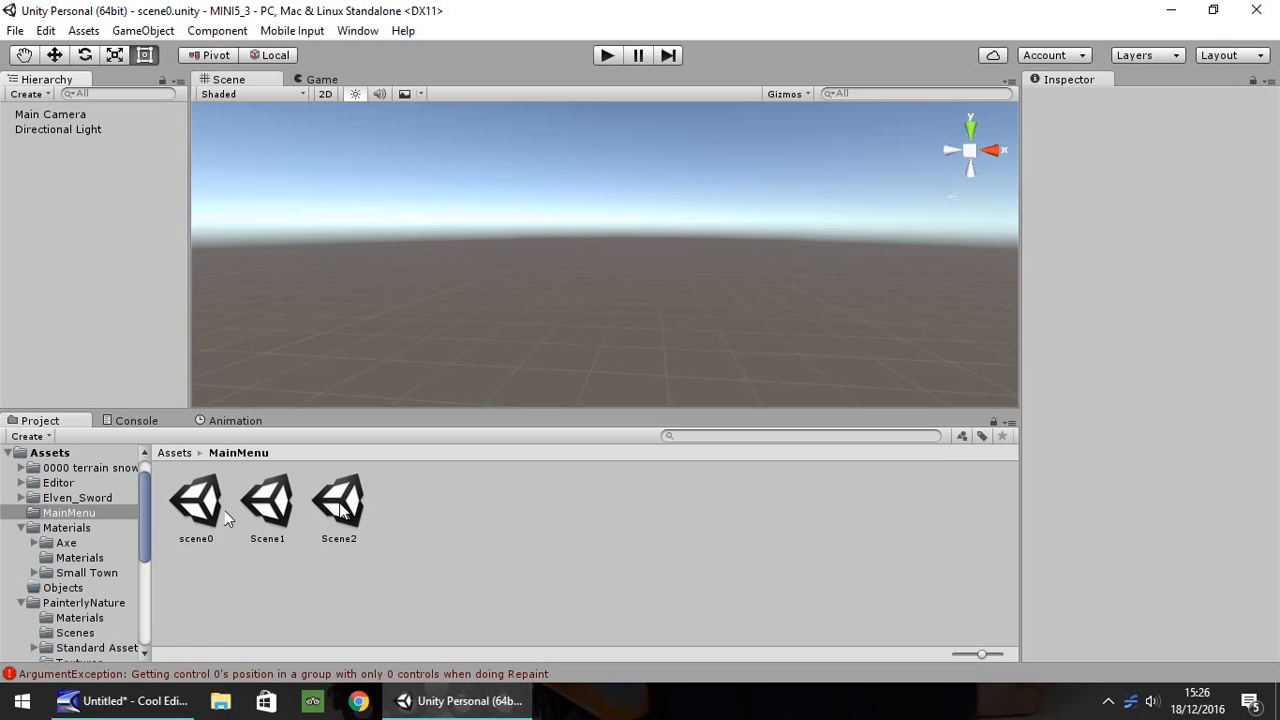
Open Scene2 from the MainMenu folder and add it to the build scene list too
{"action": "left_click", "coordinate": [338, 500]}
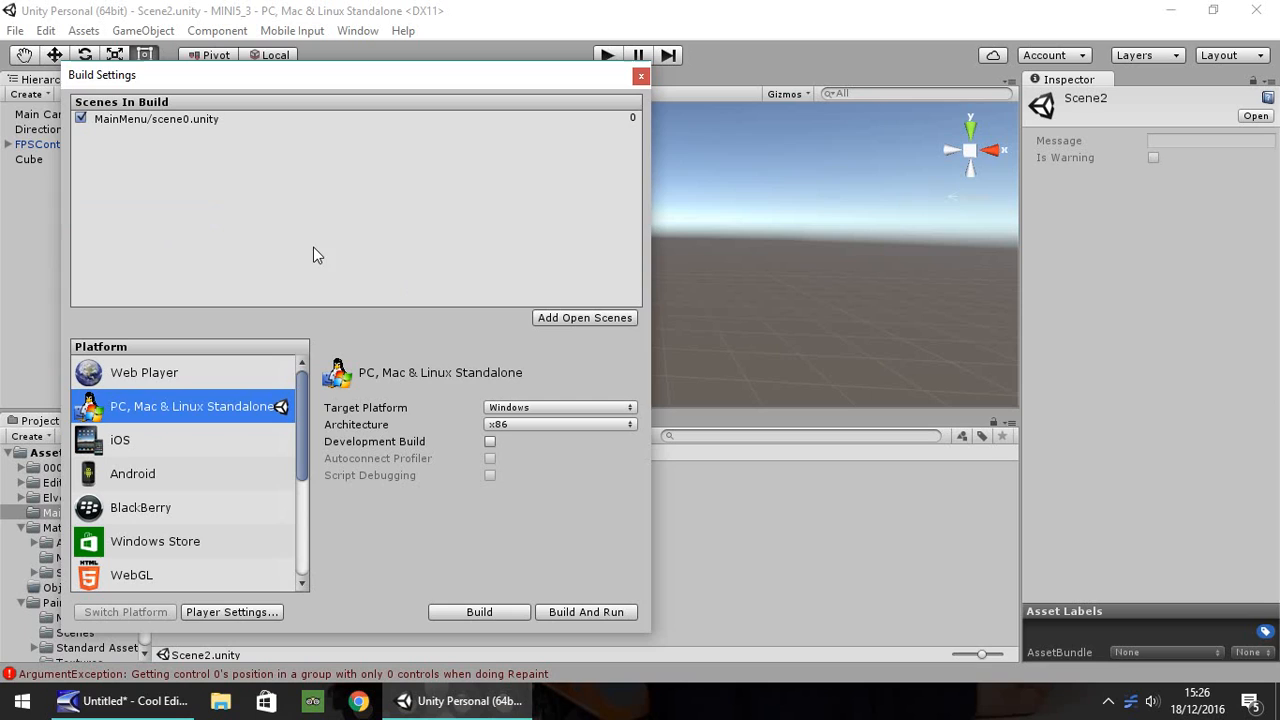
{"action": "left_click", "coordinate": [584, 316]}
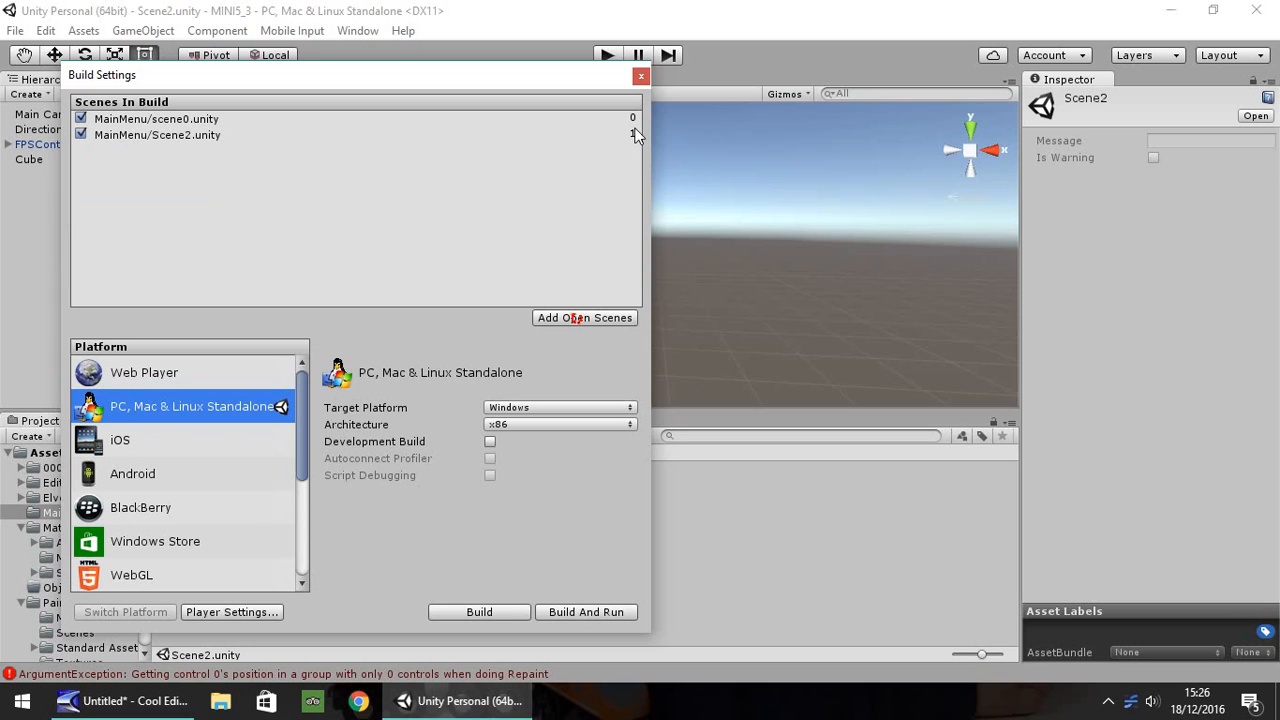
{"action": "left_click", "coordinate": [640, 76]}
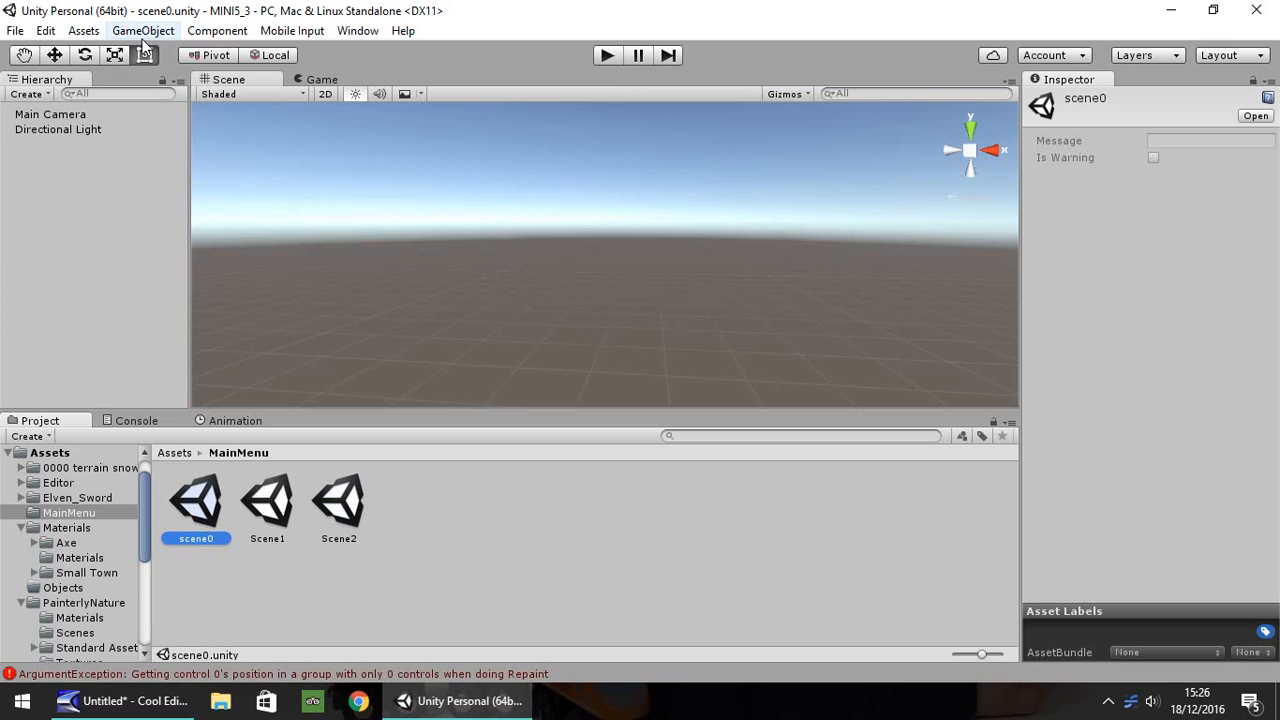
Create a UI Button in scene0, label its Text child PLAY GAME, and centre the button
{"action": "left_click", "coordinate": [144, 30]}
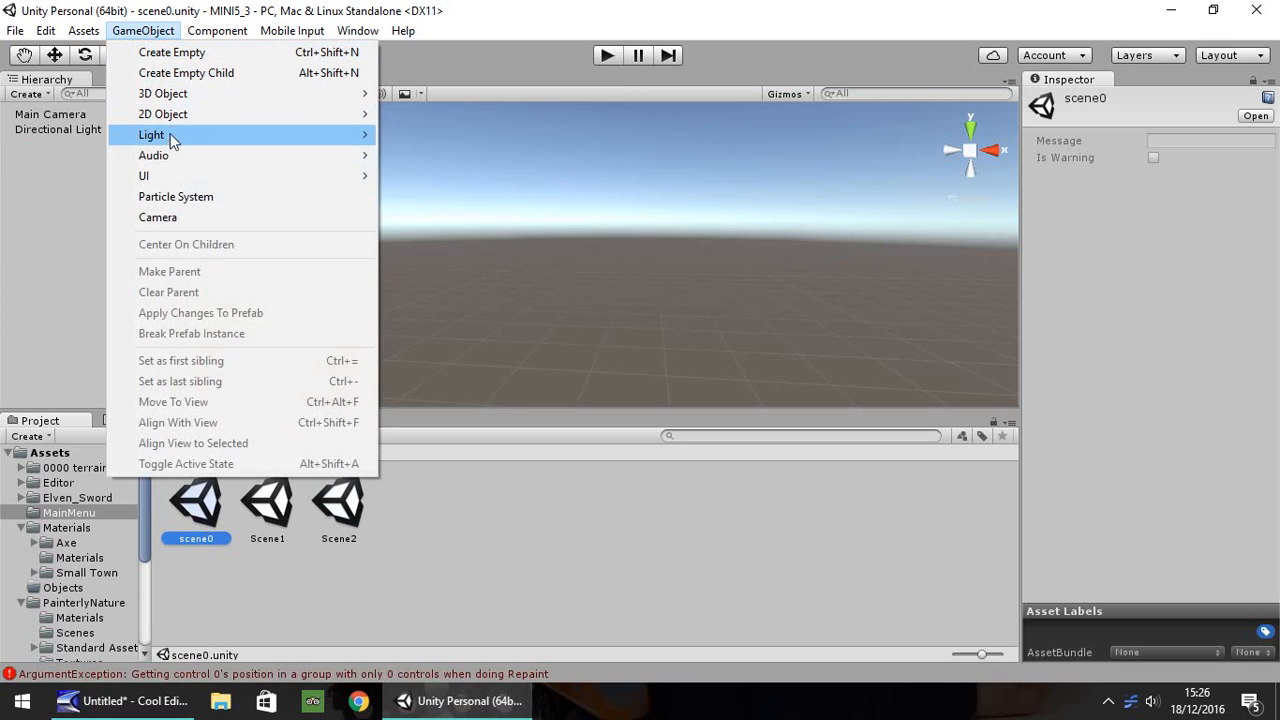
{"action": "mouse_move", "coordinate": [144, 176]}
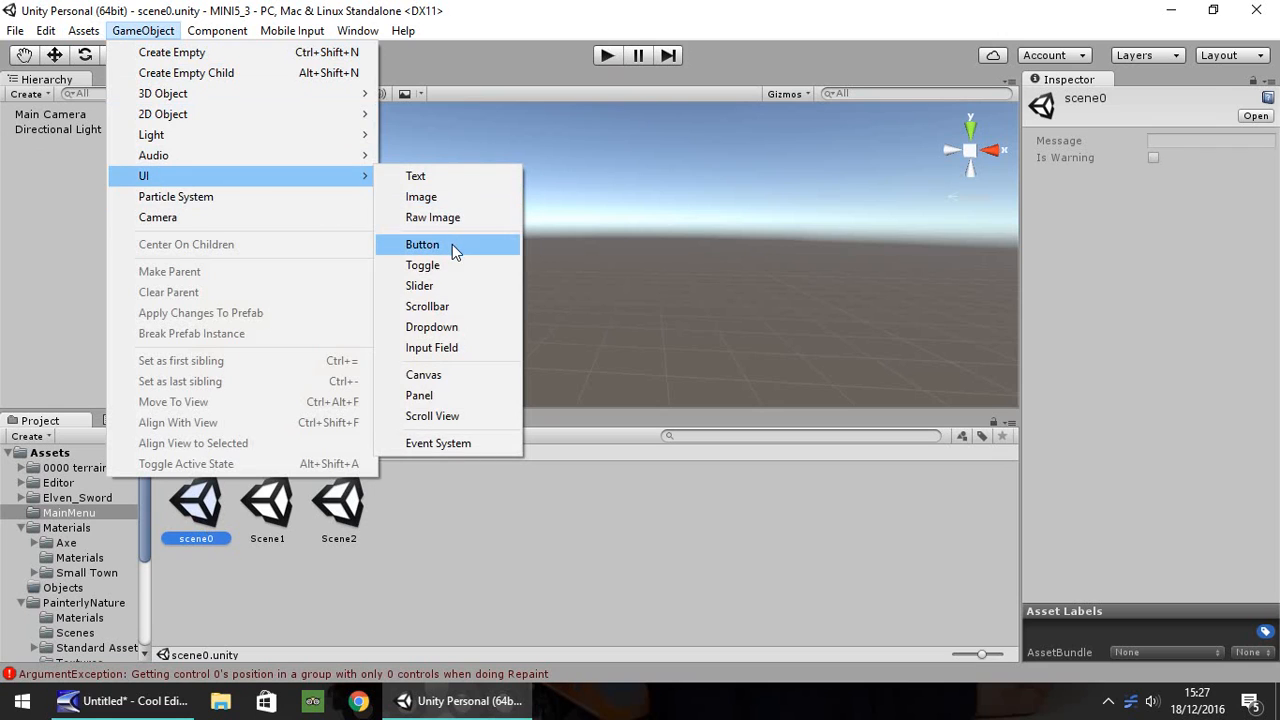
{"action": "left_click", "coordinate": [422, 244]}
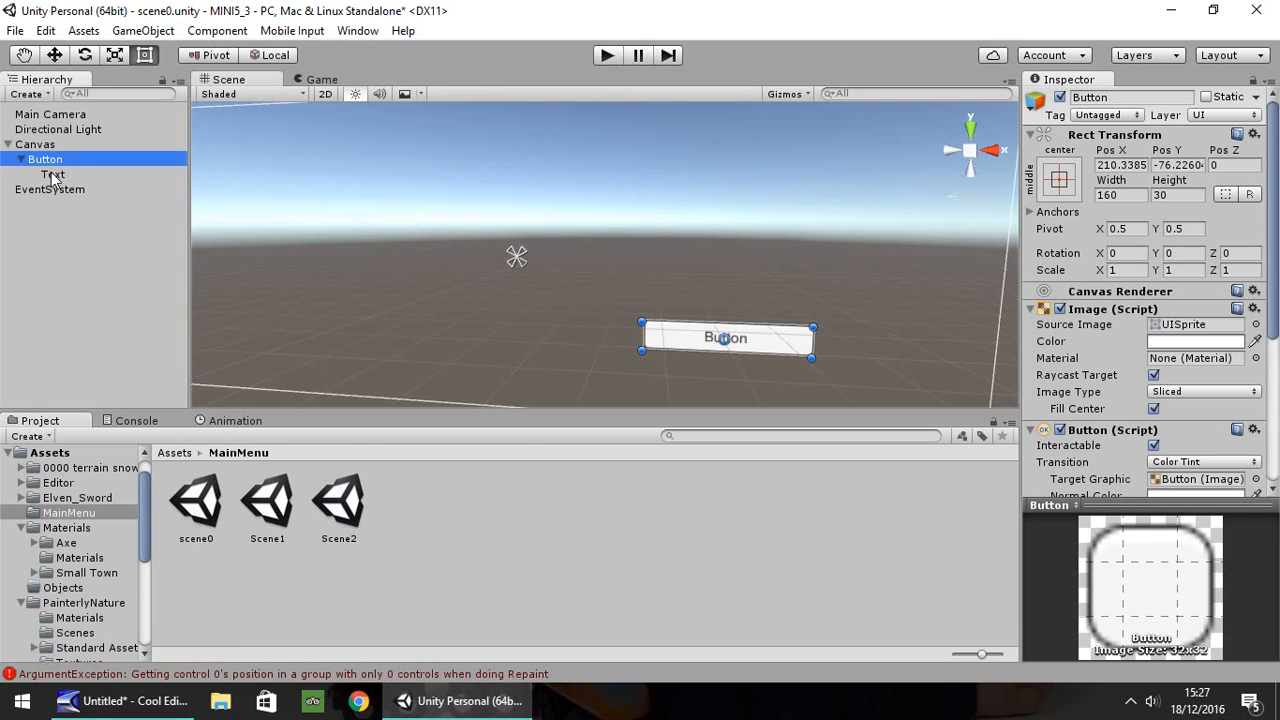
{"action": "left_click", "coordinate": [52, 174]}
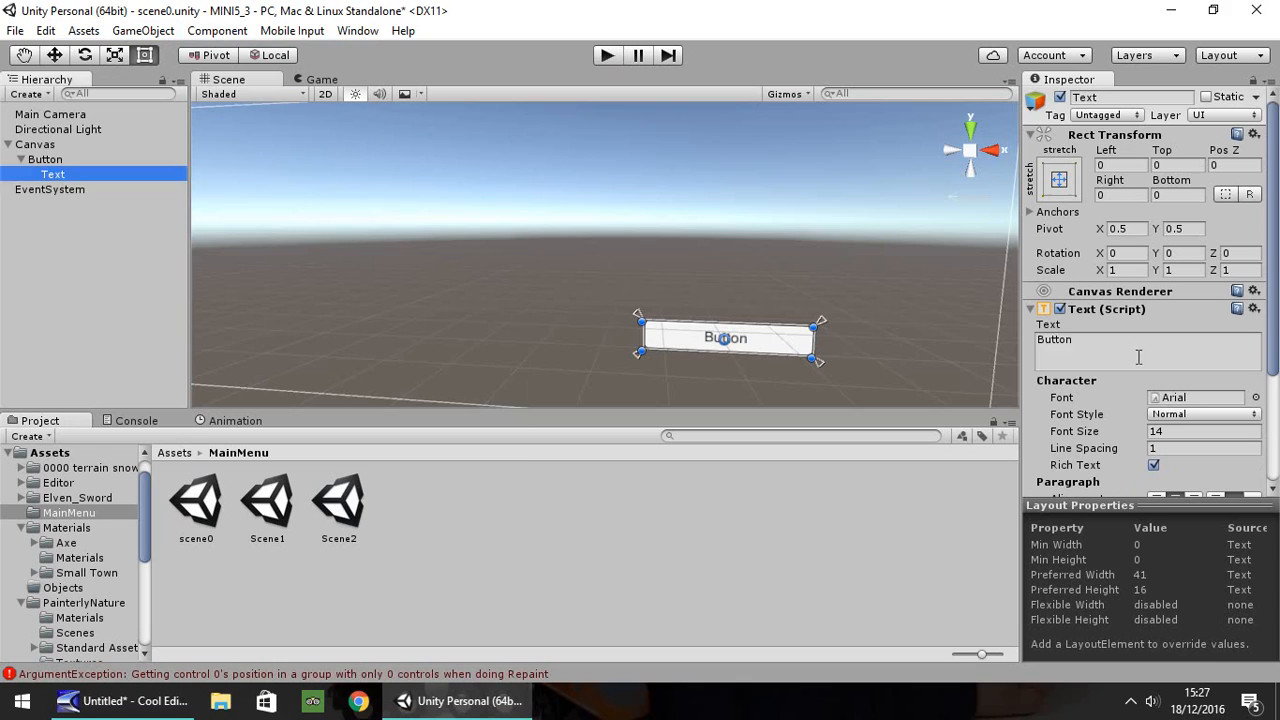
{"action": "type", "text": "PLAY"}
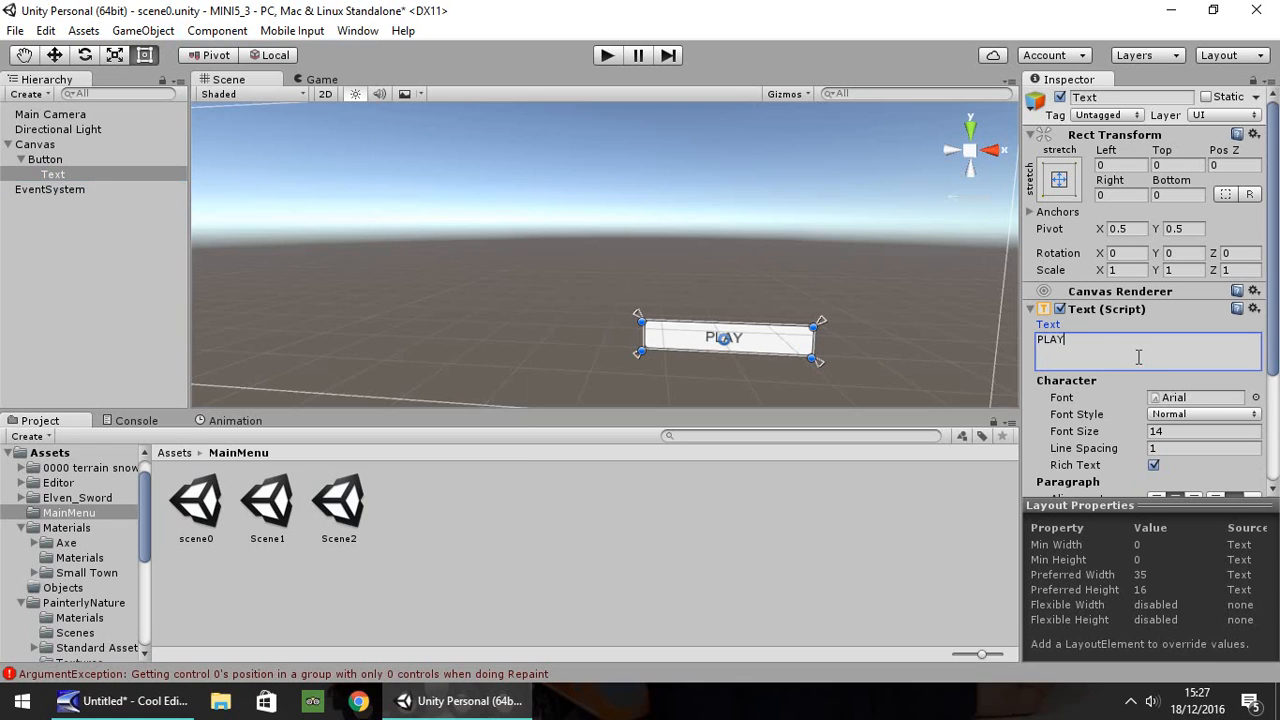
{"action": "type", "text": "GAME"}
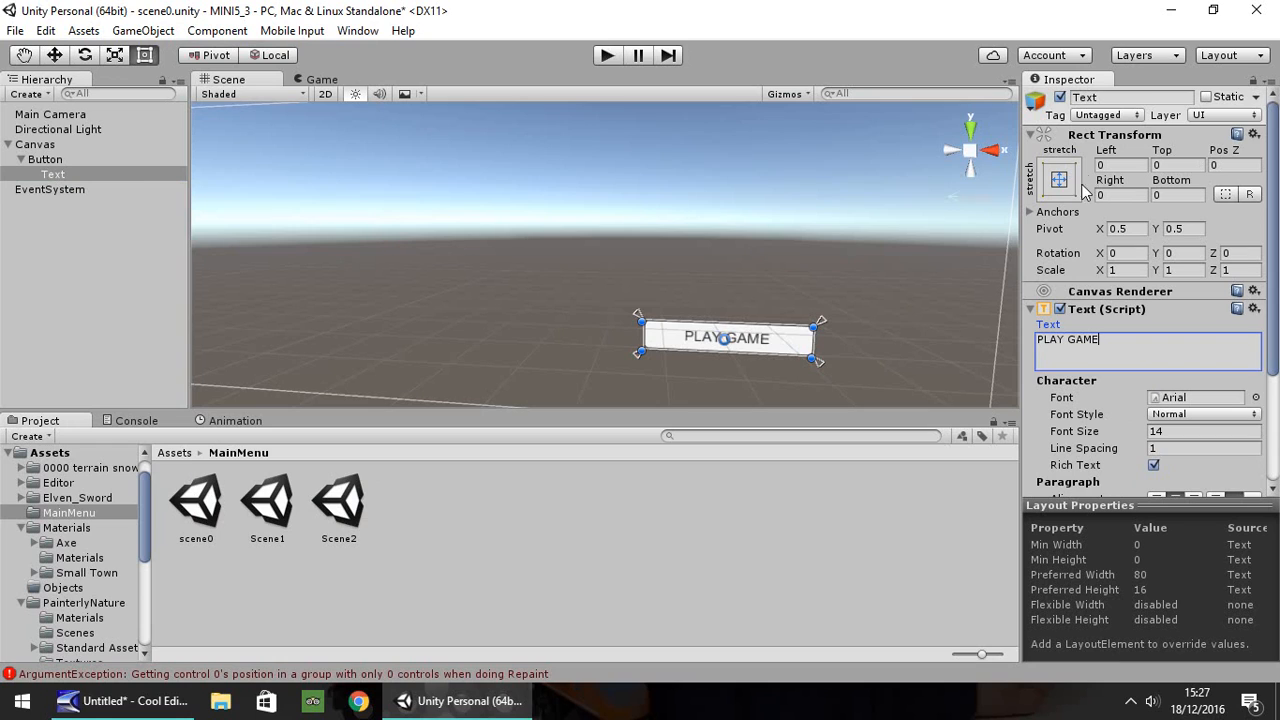
{"action": "left_click", "coordinate": [44, 160]}
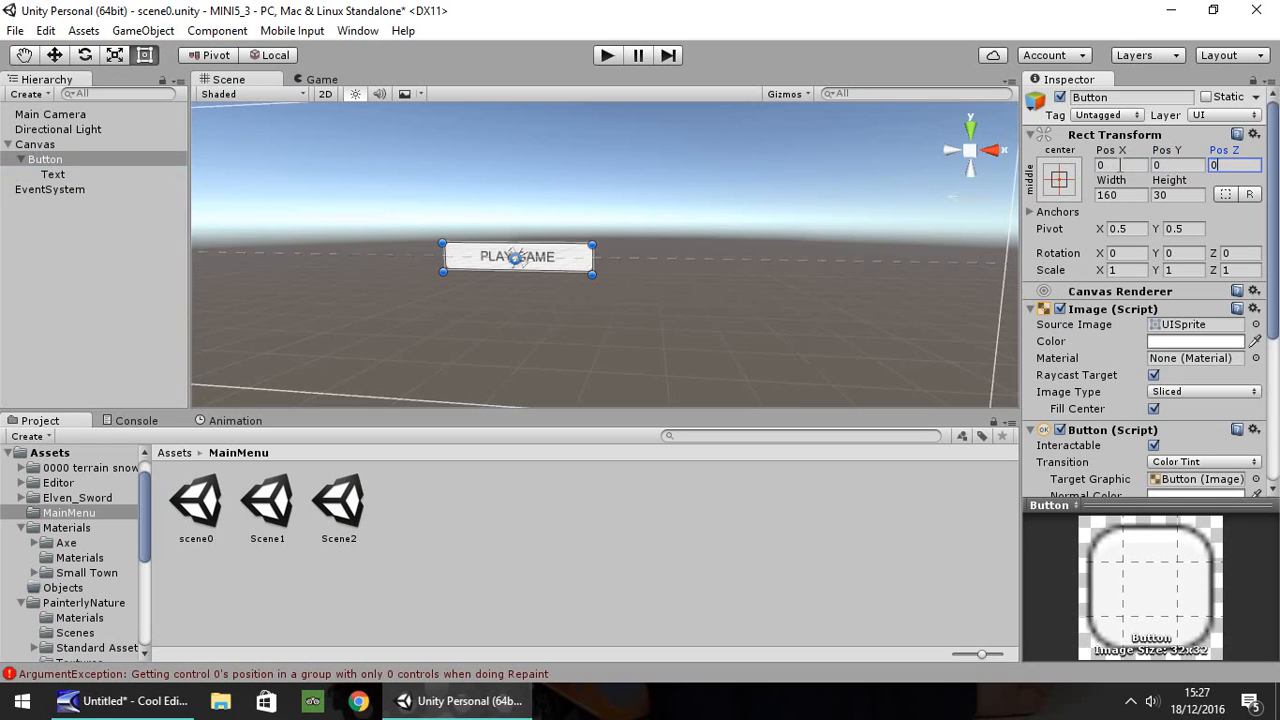
Duplicate the button, relabel the copy QUIT GAME, and place it below PLAY GAME
{"action": "left_click", "coordinate": [144, 56]}
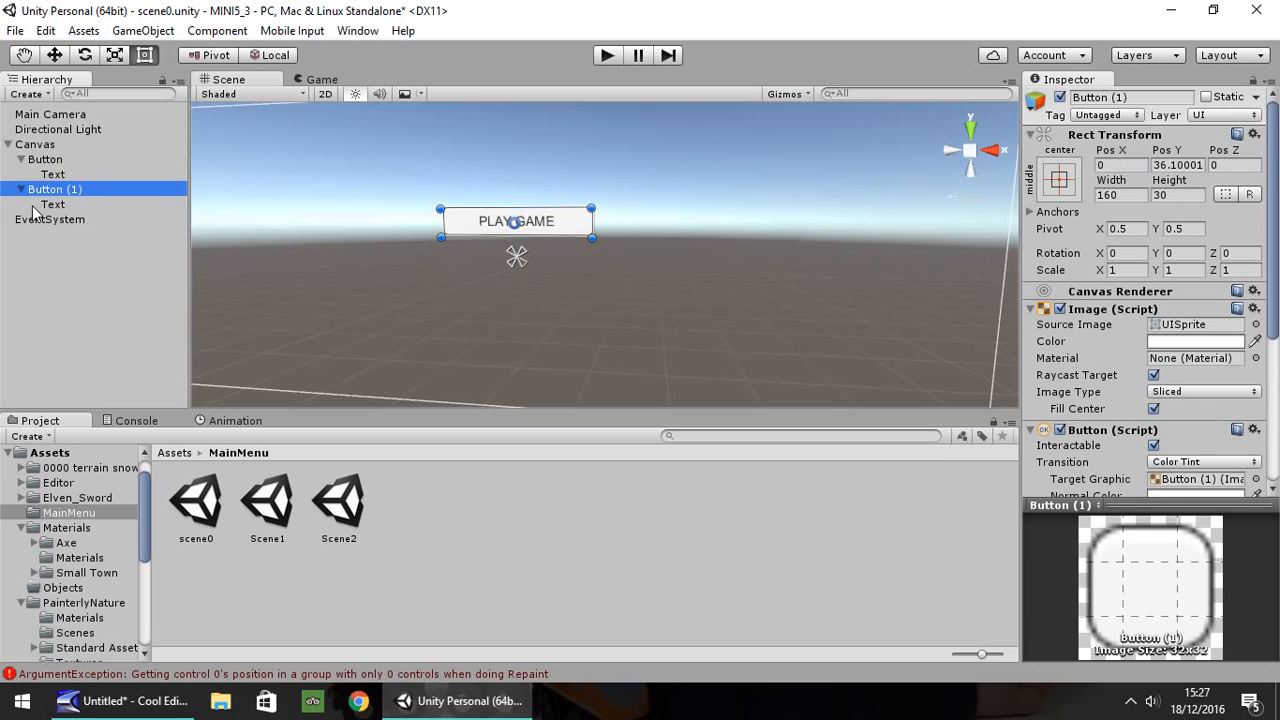
{"action": "left_click", "coordinate": [52, 204]}
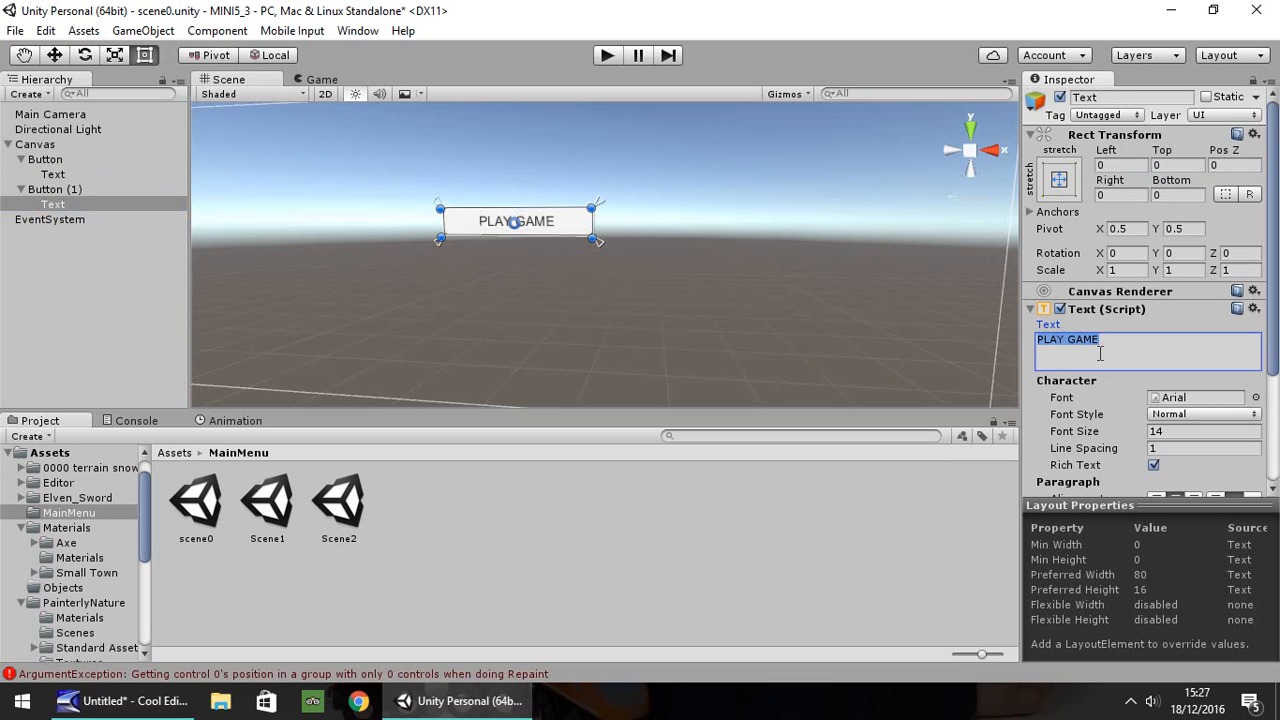
{"action": "type", "text": "QUIT GAM"}
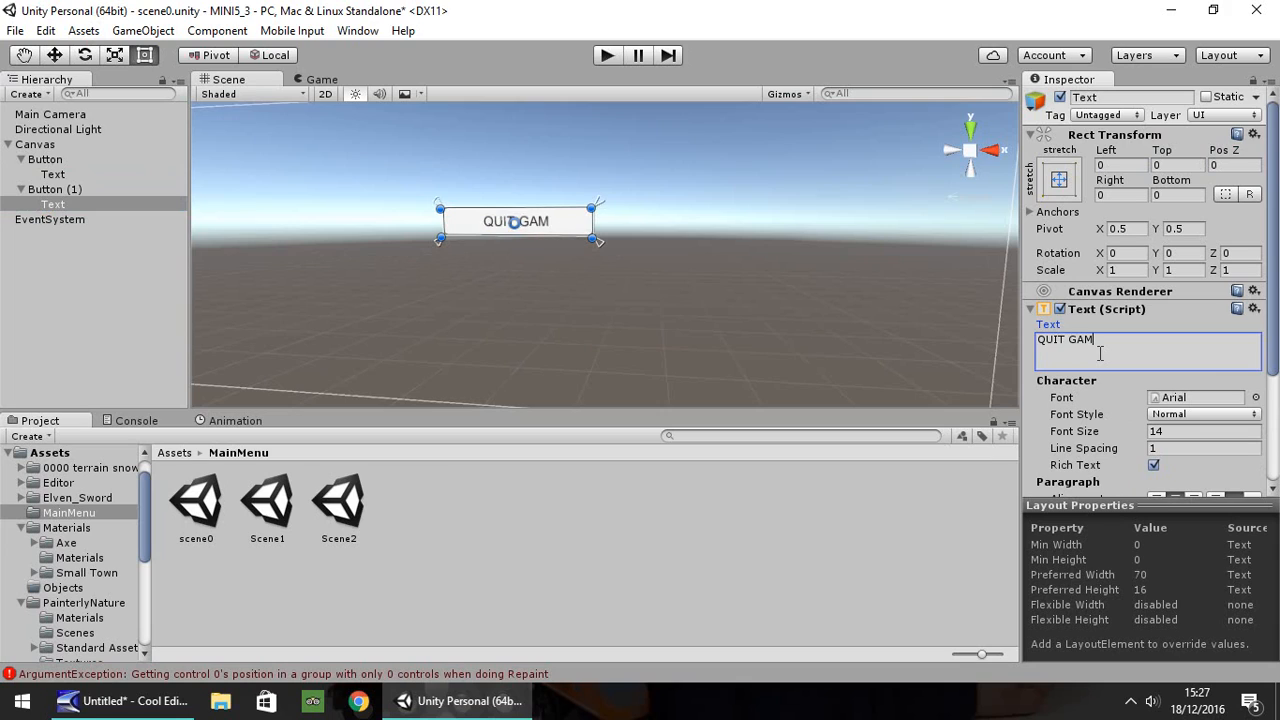
{"action": "type", "text": "E"}
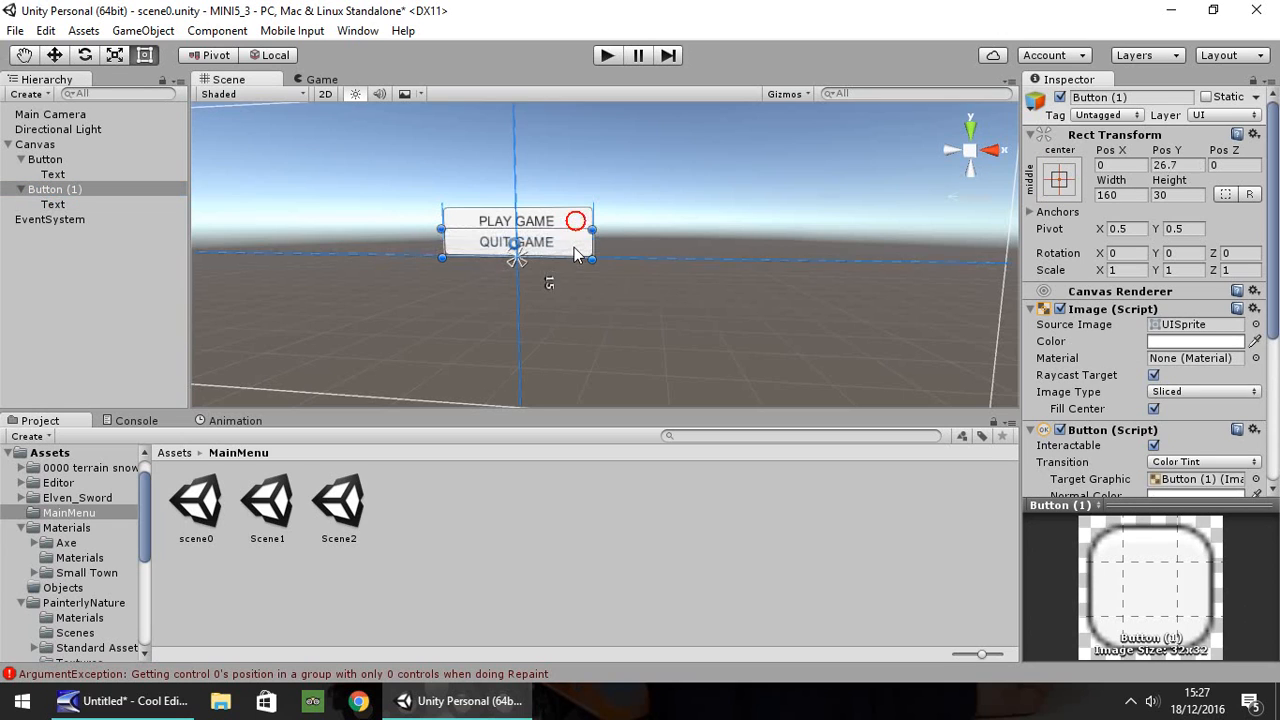
{"action": "left_click_drag", "start_coordinate": [516, 240], "coordinate": [516, 270]}
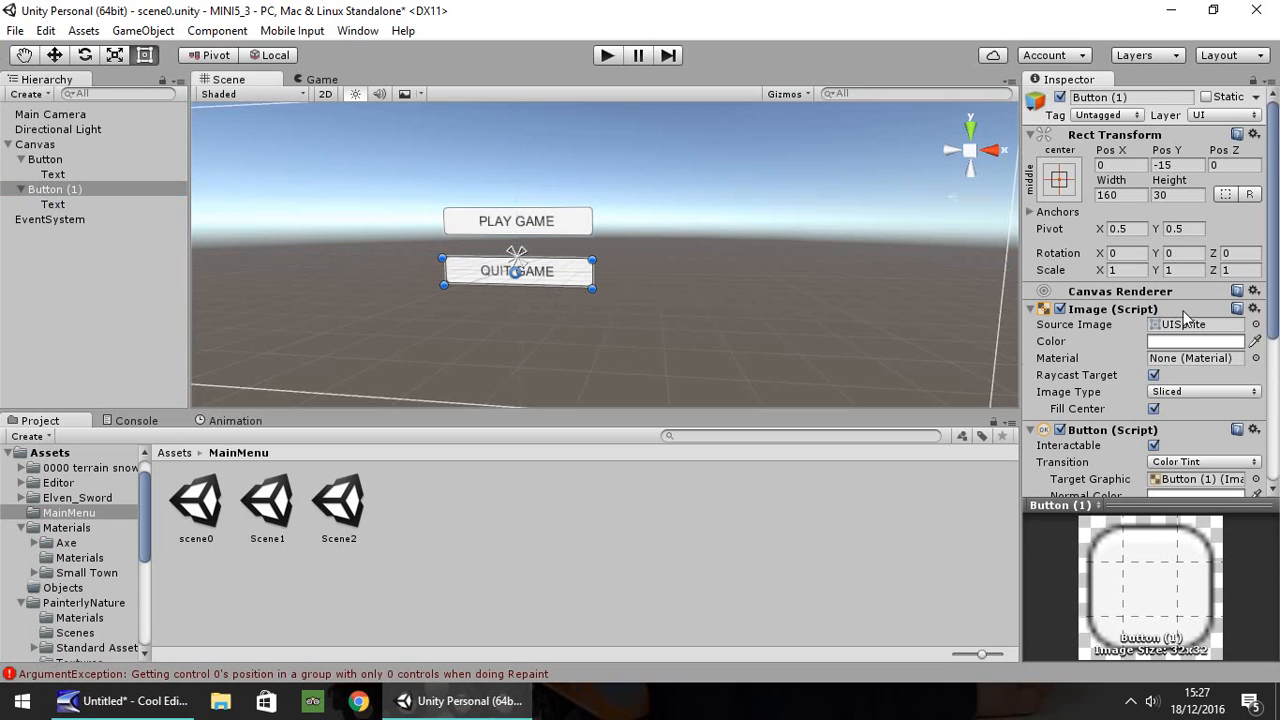
{"action": "scroll", "scroll_direction": "down", "scroll_amount": 3}
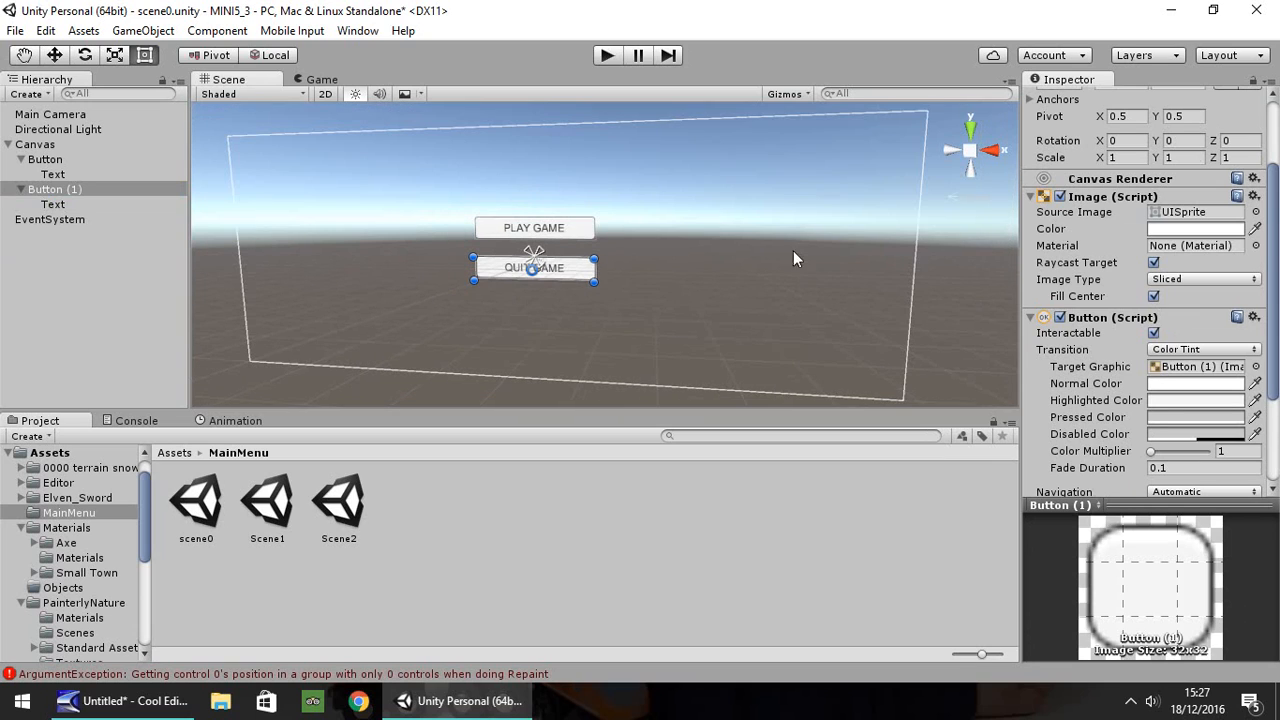
{"action": "mouse_move", "coordinate": [138, 242]}
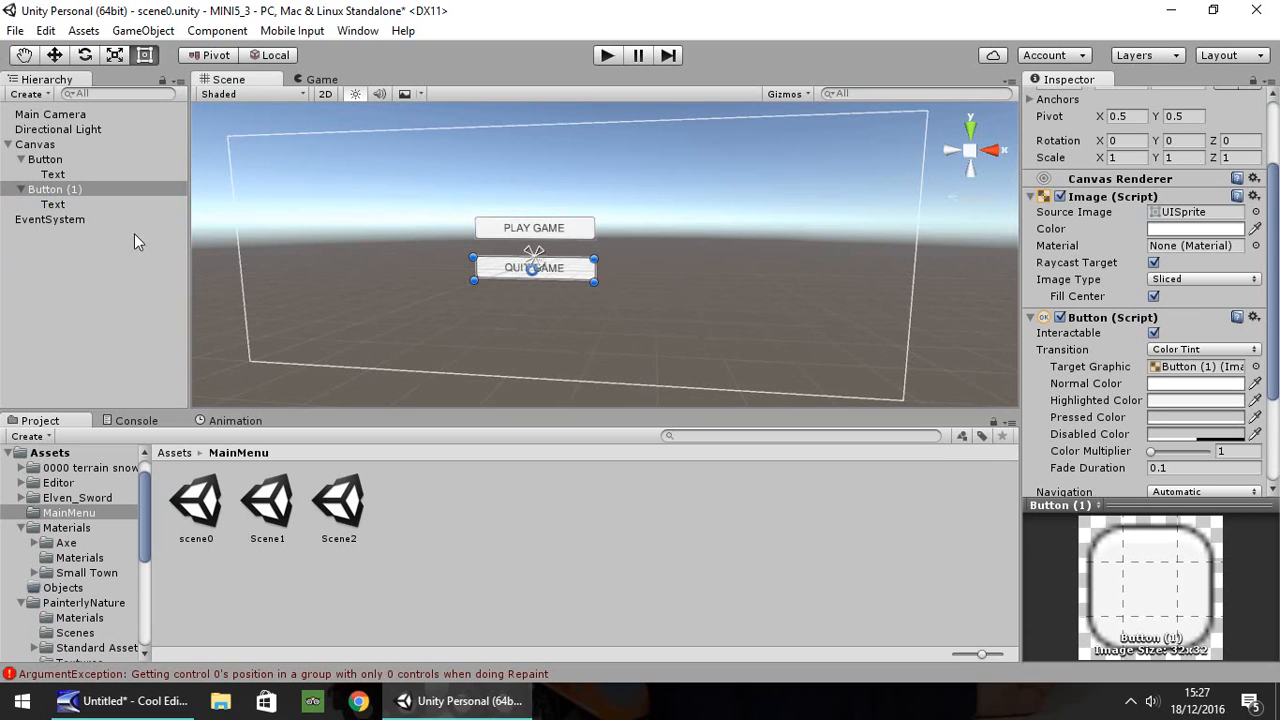
{"action": "mouse_move", "coordinate": [420, 486]}
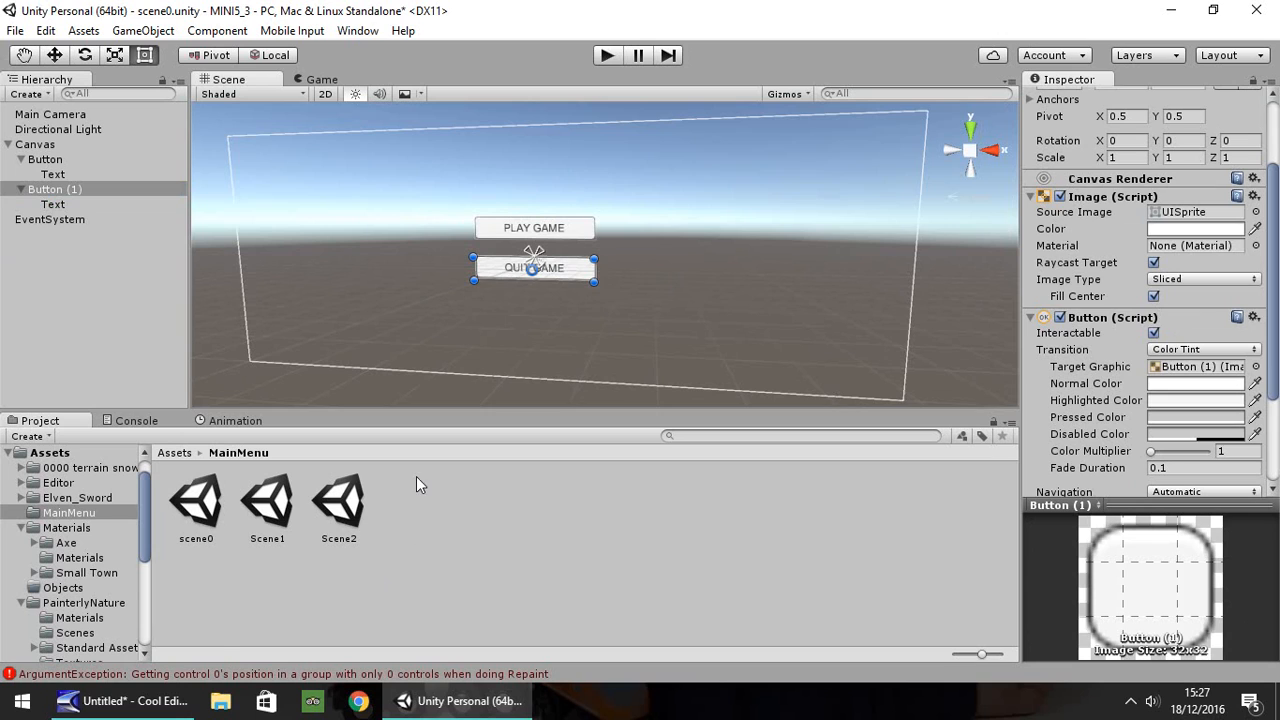
Create a JavaScript asset named MainMenuButtons in the MainMenu folder and open it in MonoDevelop
{"action": "right_click", "coordinate": [420, 484]}
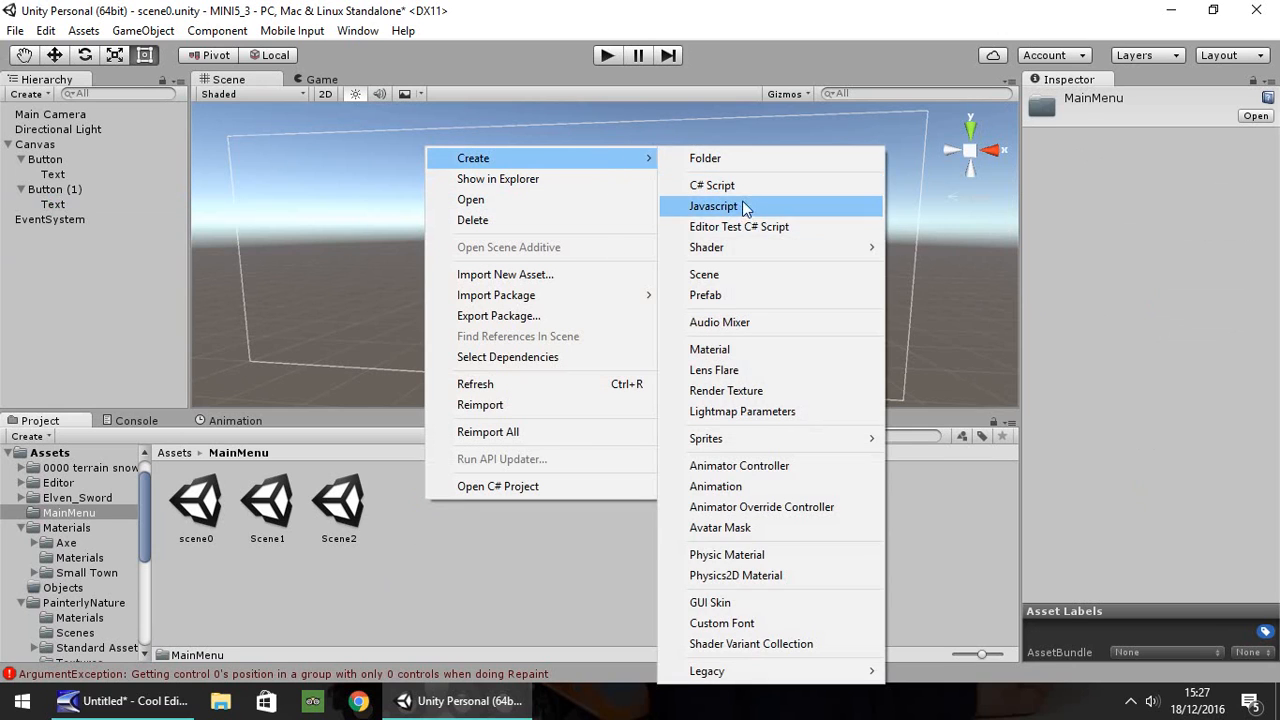
{"action": "left_click", "coordinate": [712, 206]}
{"action": "type", "text": "MenuButtons"}
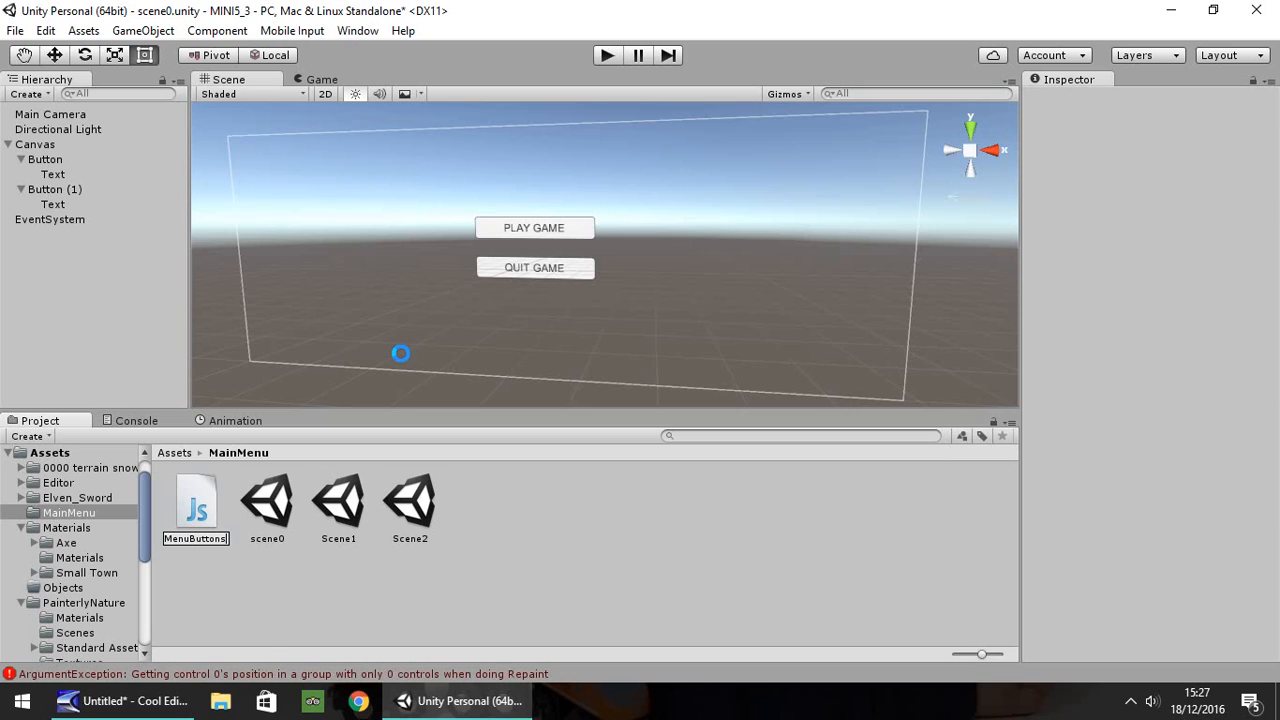
{"action": "left_click", "coordinate": [196, 504]}
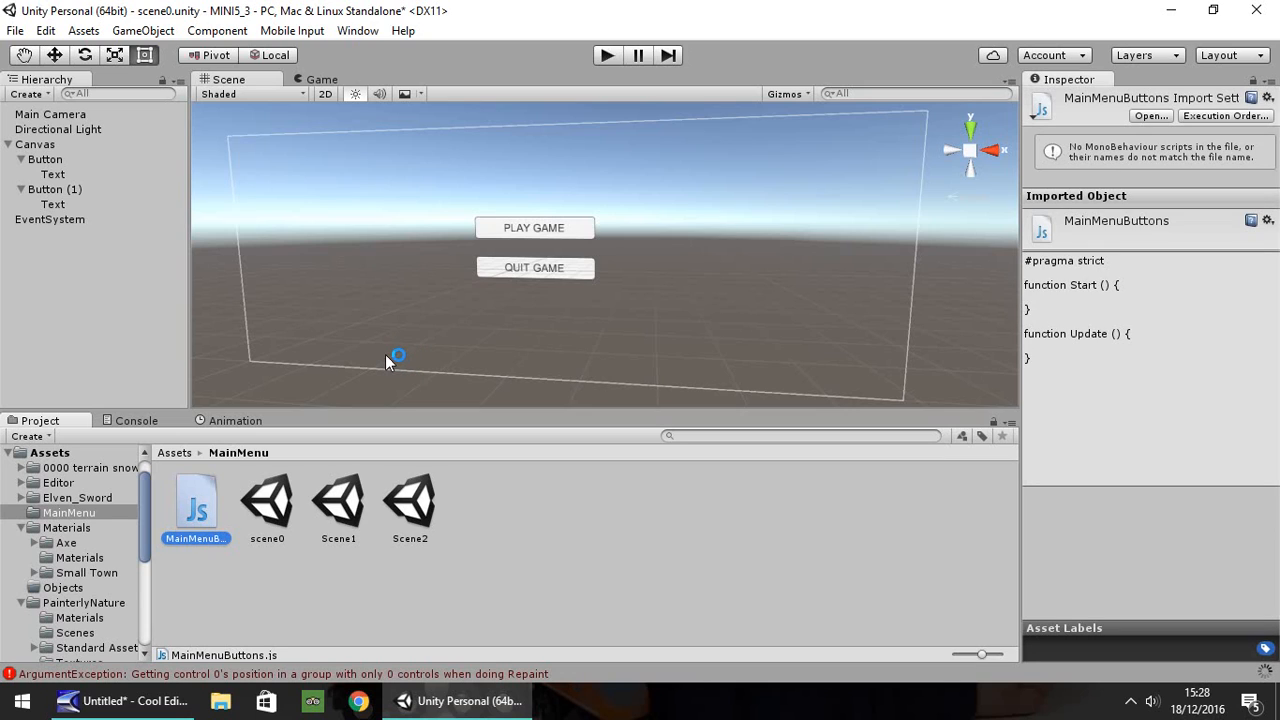
{"action": "mouse_move", "coordinate": [458, 356]}
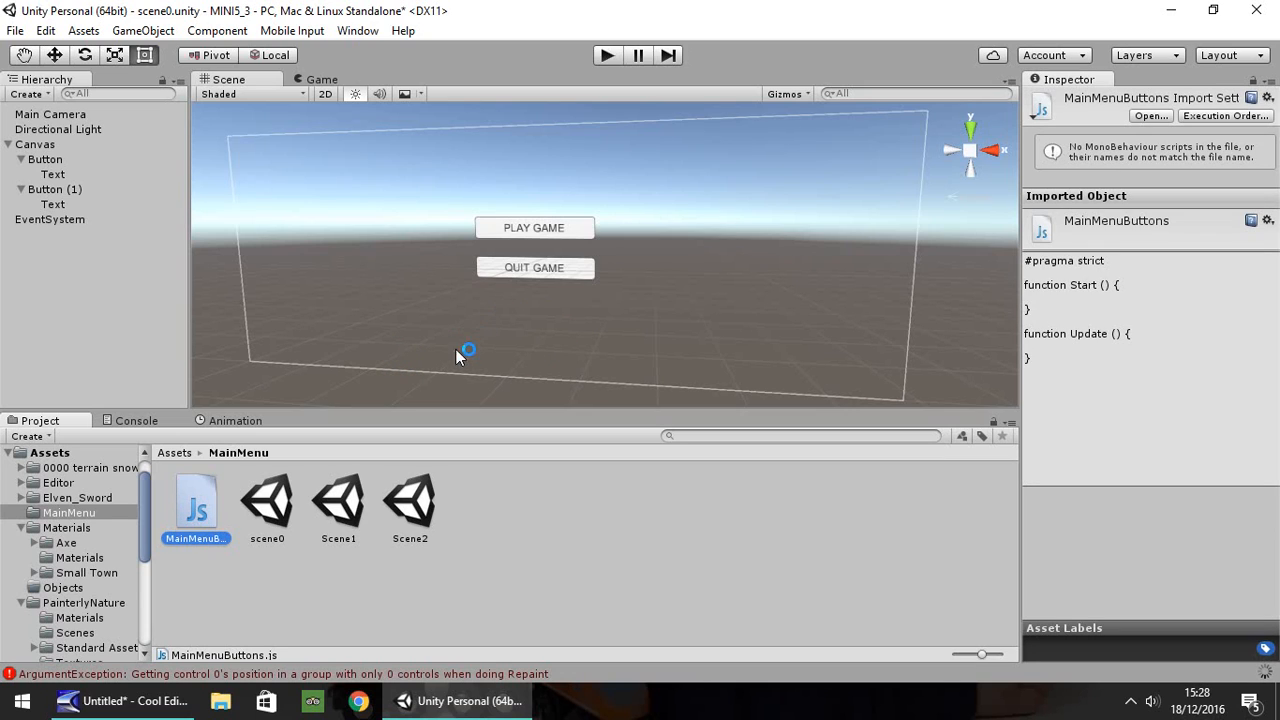
{"action": "double_click", "coordinate": [196, 504]}
{"action": "type", "text": "function"}
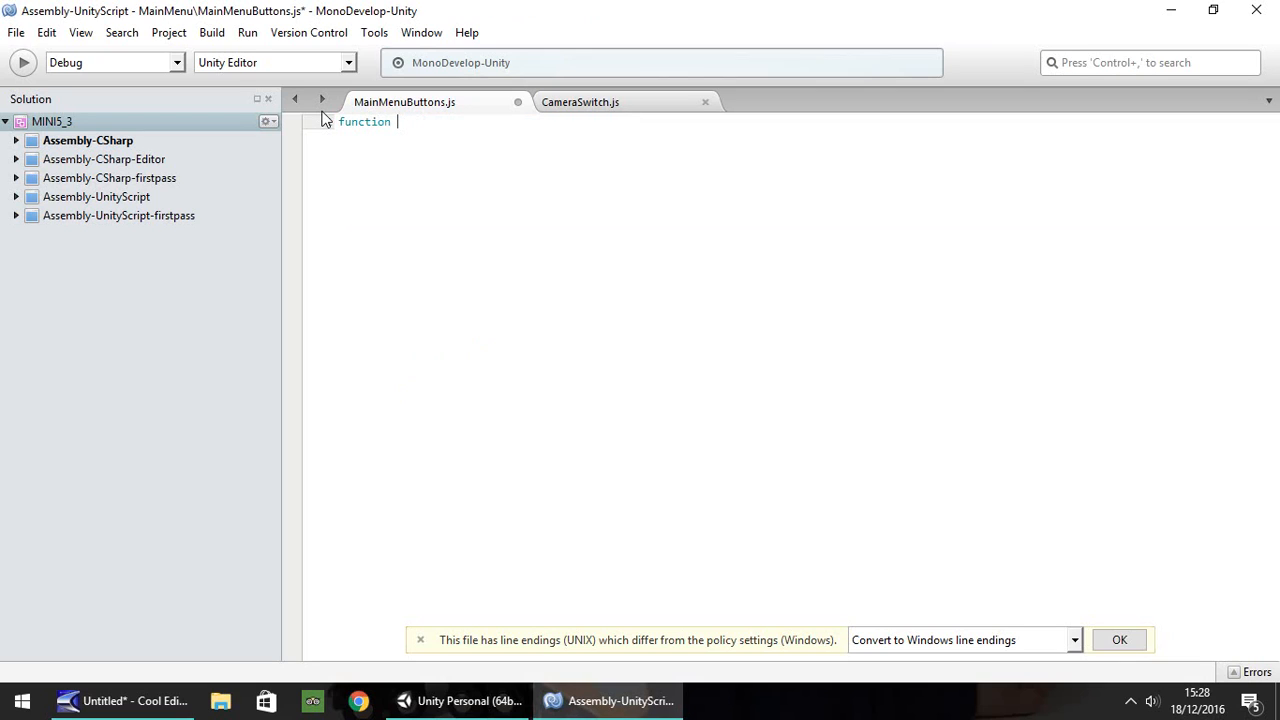
Write a PlayGame function calling Application.LoadLevel(1)
{"action": "type", "text": "PlayGame() {"}
{"action": "type", "text": "Appl"}
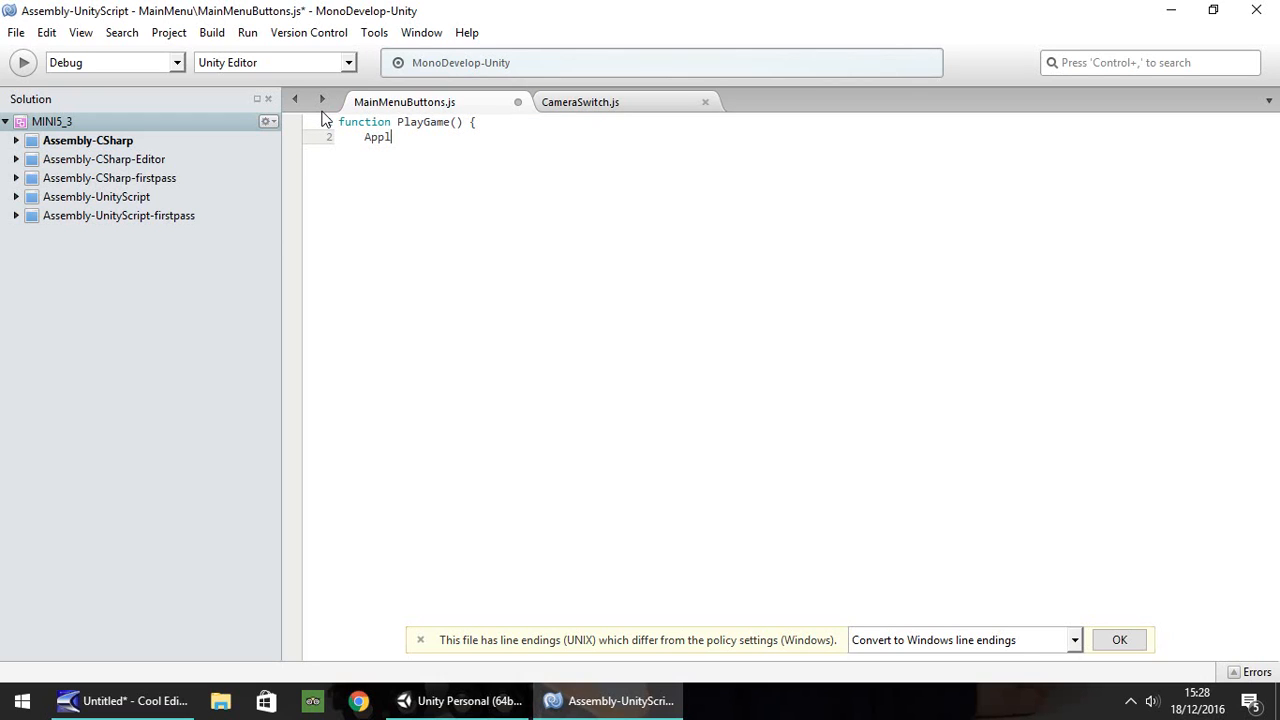
{"action": "type", "text": "ication.Loa"}
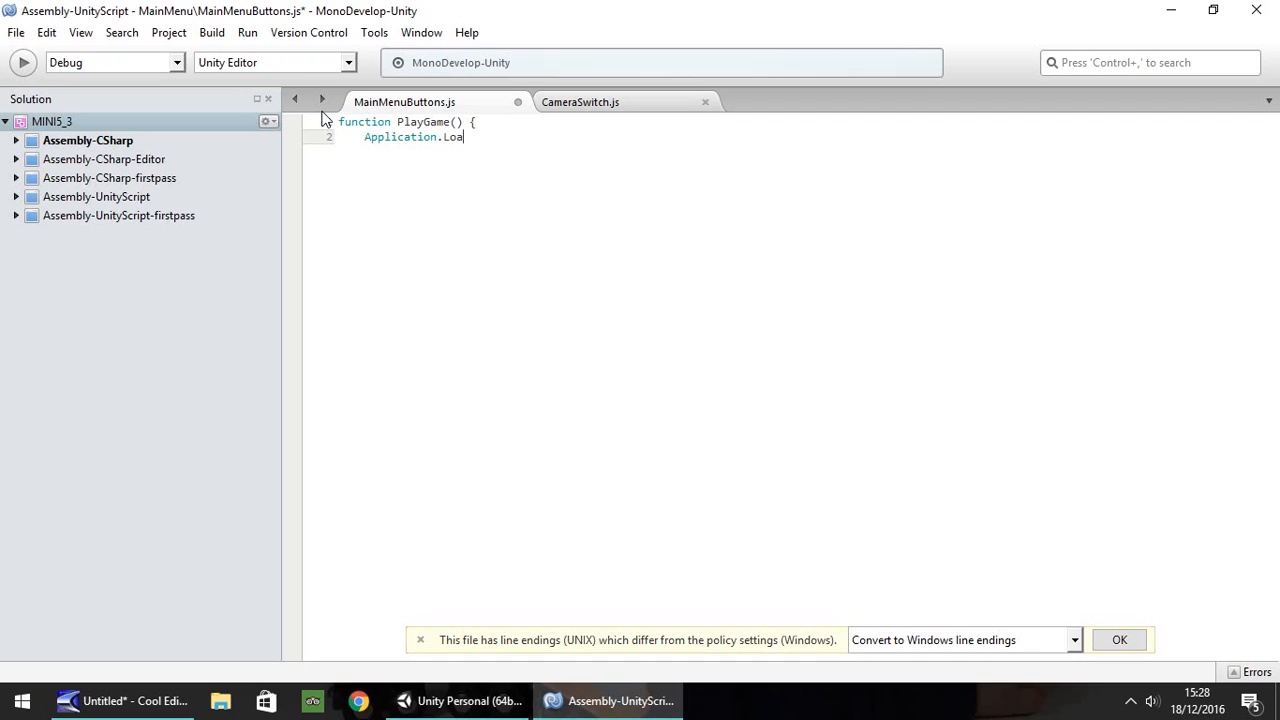
{"action": "type", "text": "dLevel"}
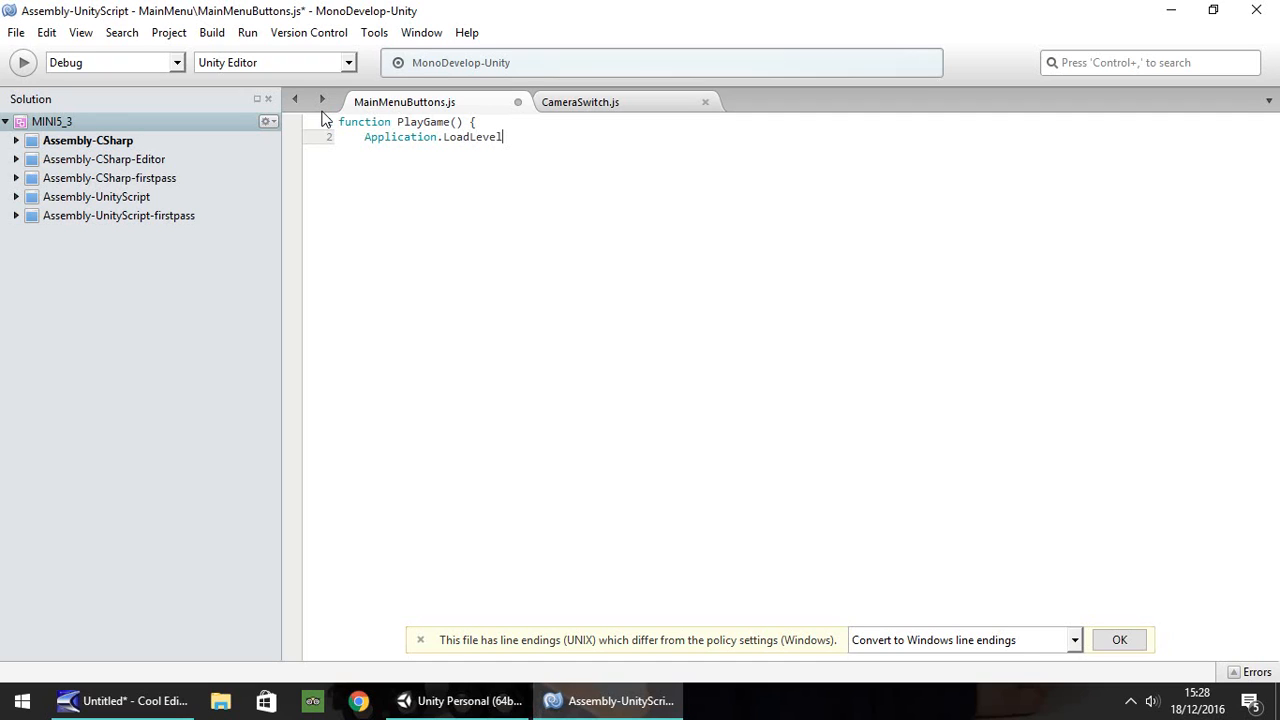
{"action": "type", "text": "(1"}
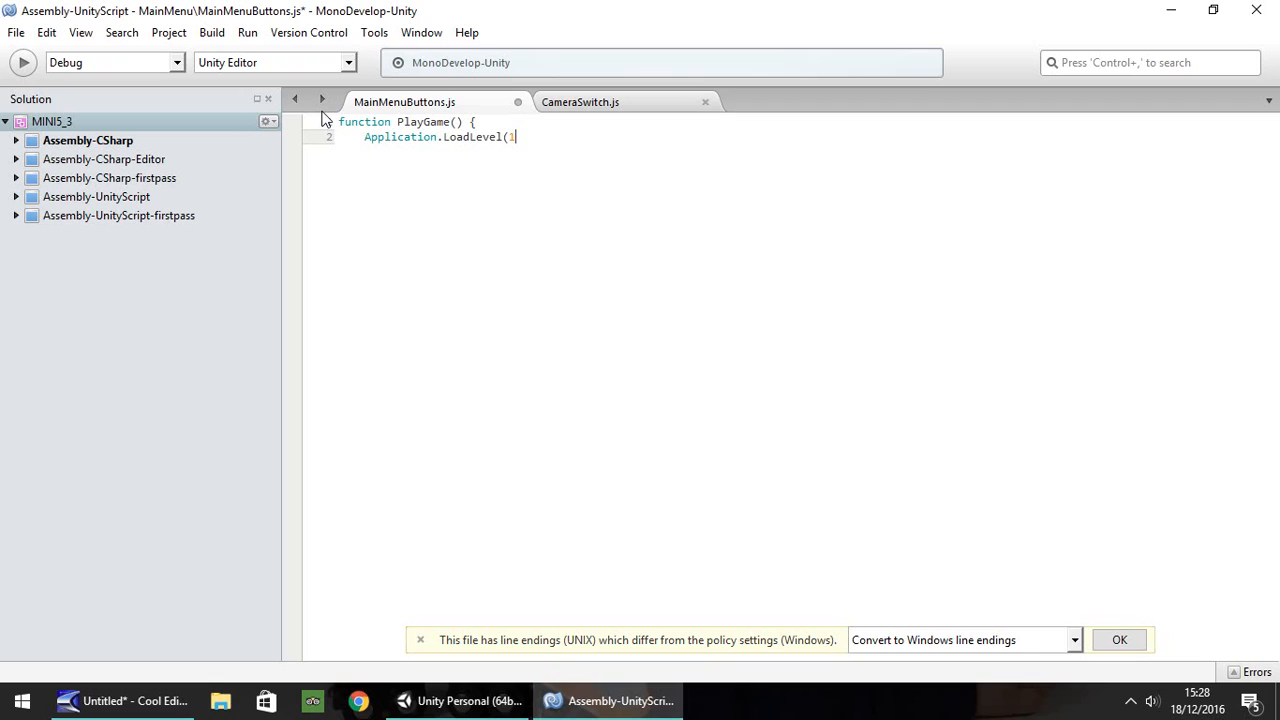
{"action": "type", "text": ");"}
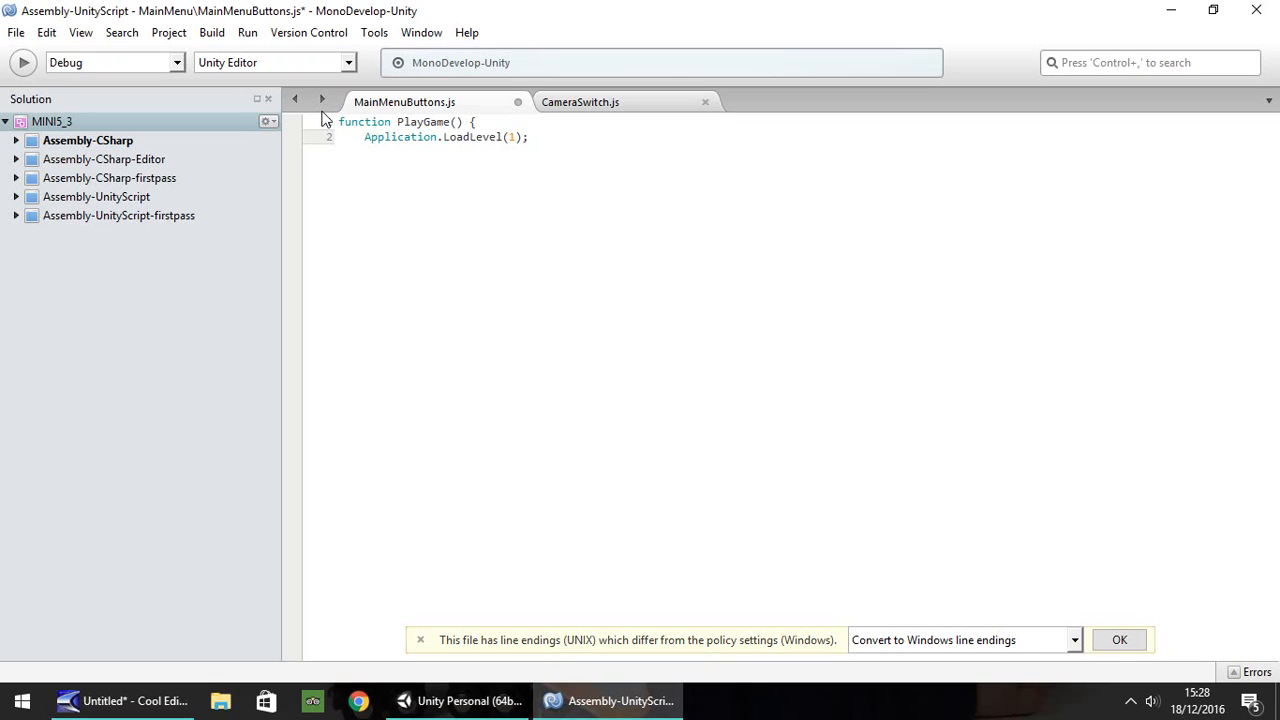
{"action": "type", "text": "}"}
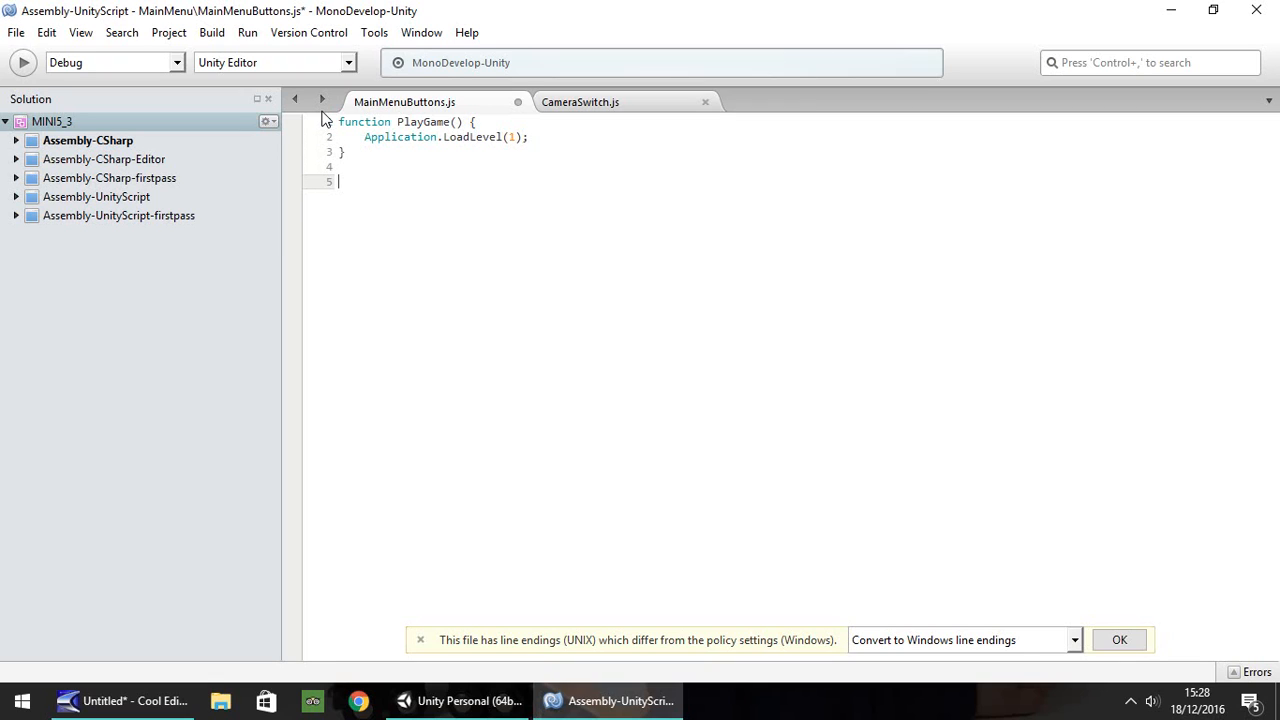
Write a QuitGame function calling Application.Quit() and return to Unity
{"action": "type", "text": "function"}
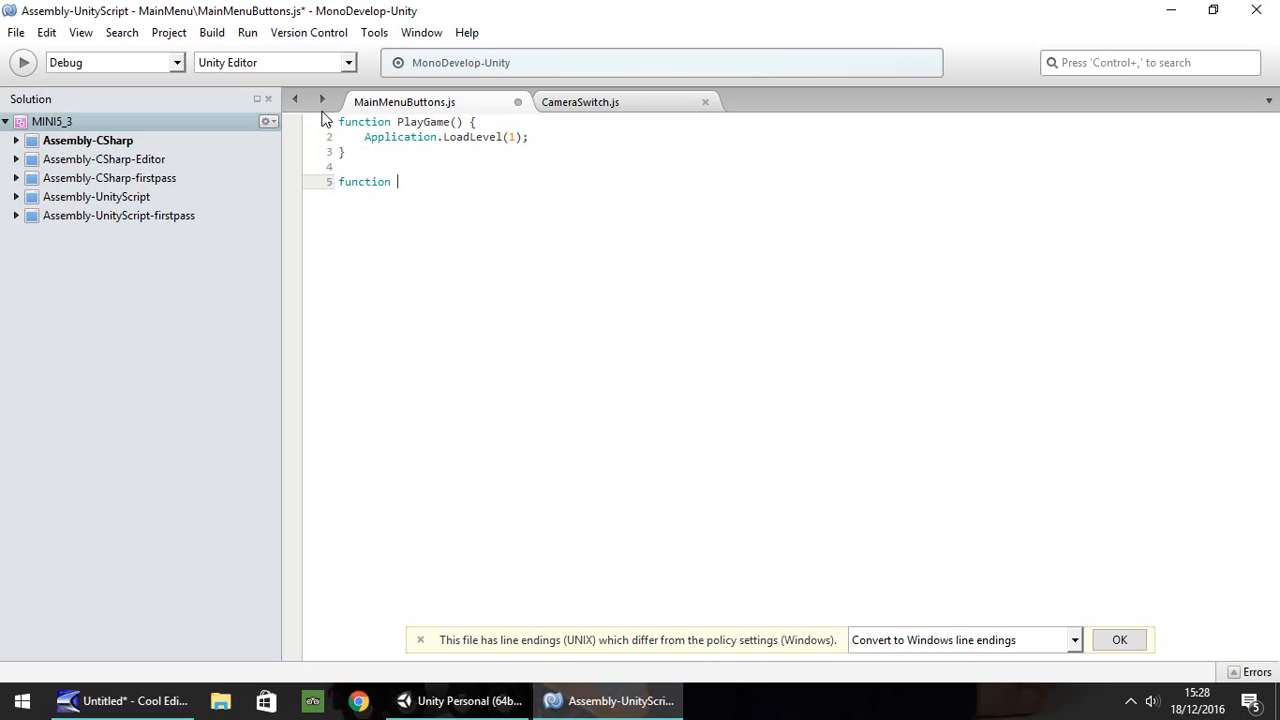
{"action": "type", "text": "QuitGame"}
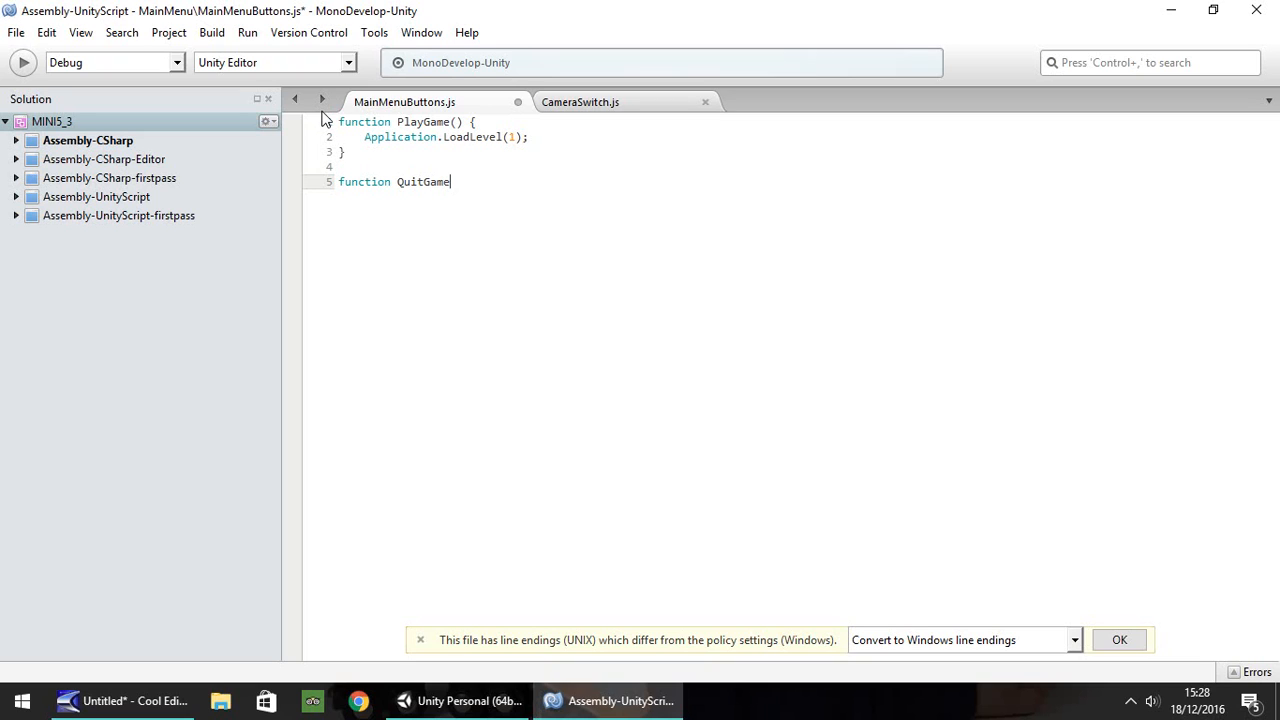
{"action": "type", "text": "() {"}
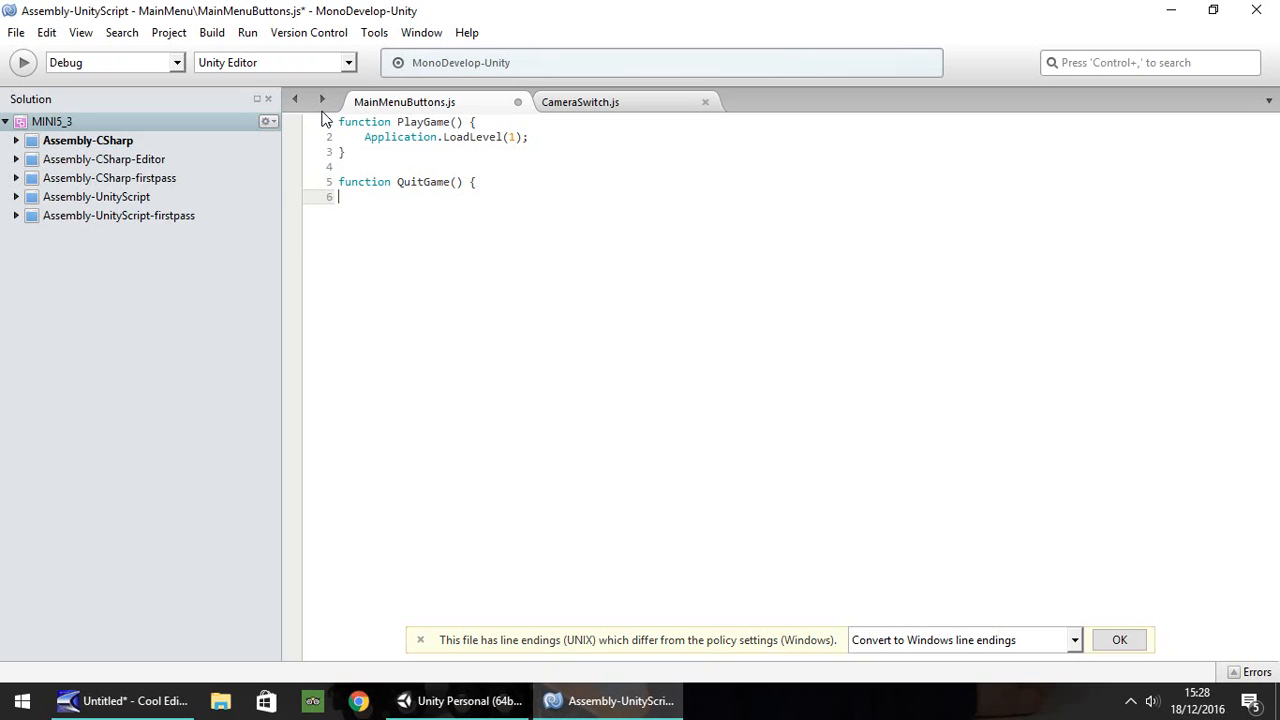
{"action": "type", "text": "App"}
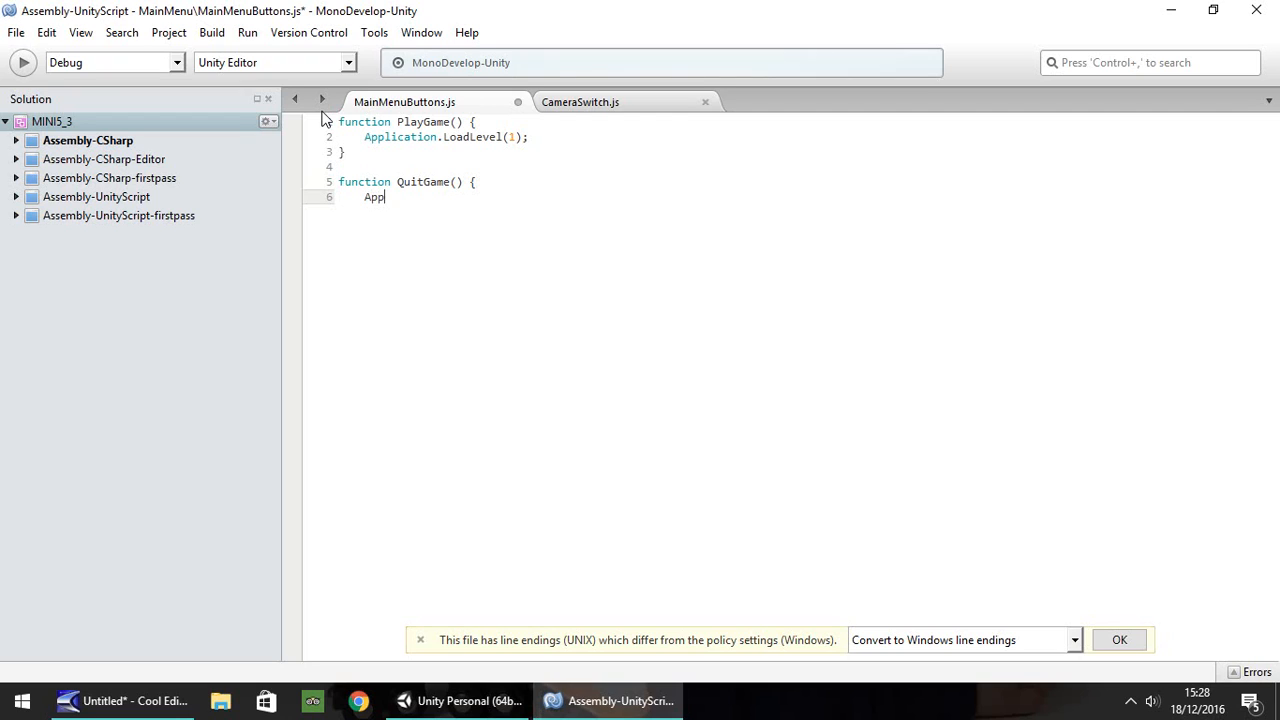
{"action": "type", "text": "lication."}
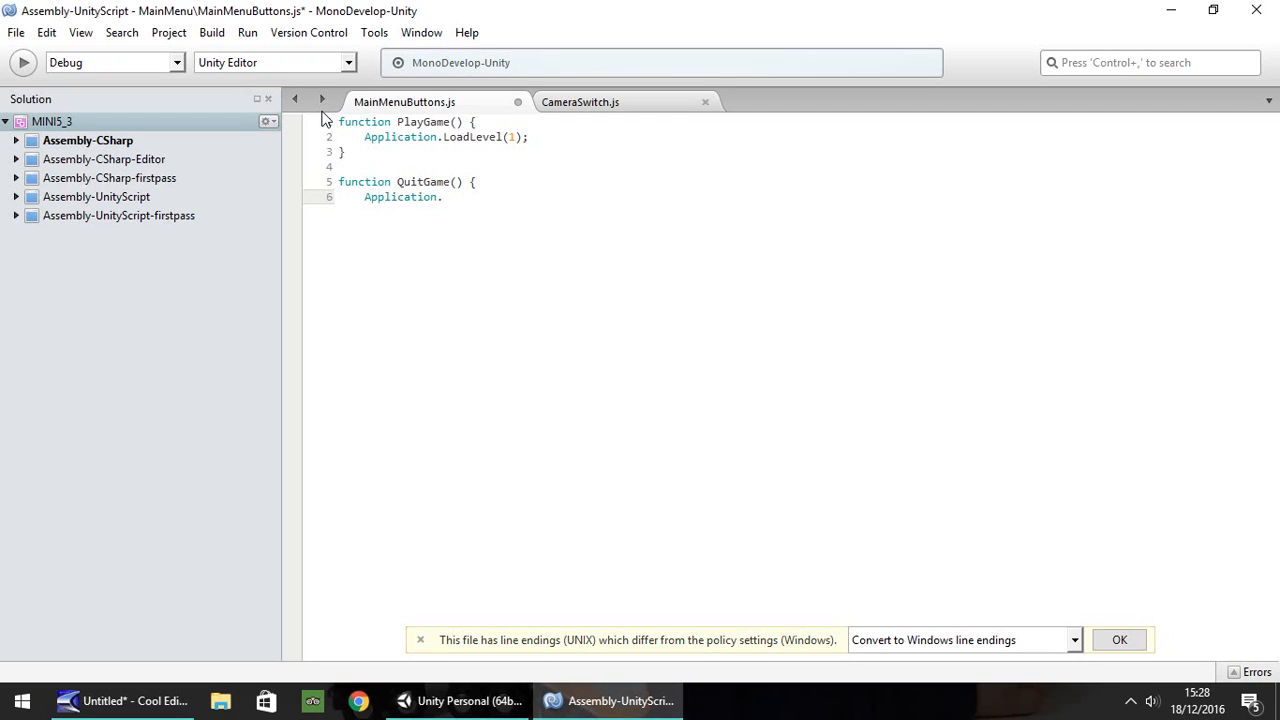
{"action": "type", "text": "Quit);"}
{"action": "type", "text": "}"}
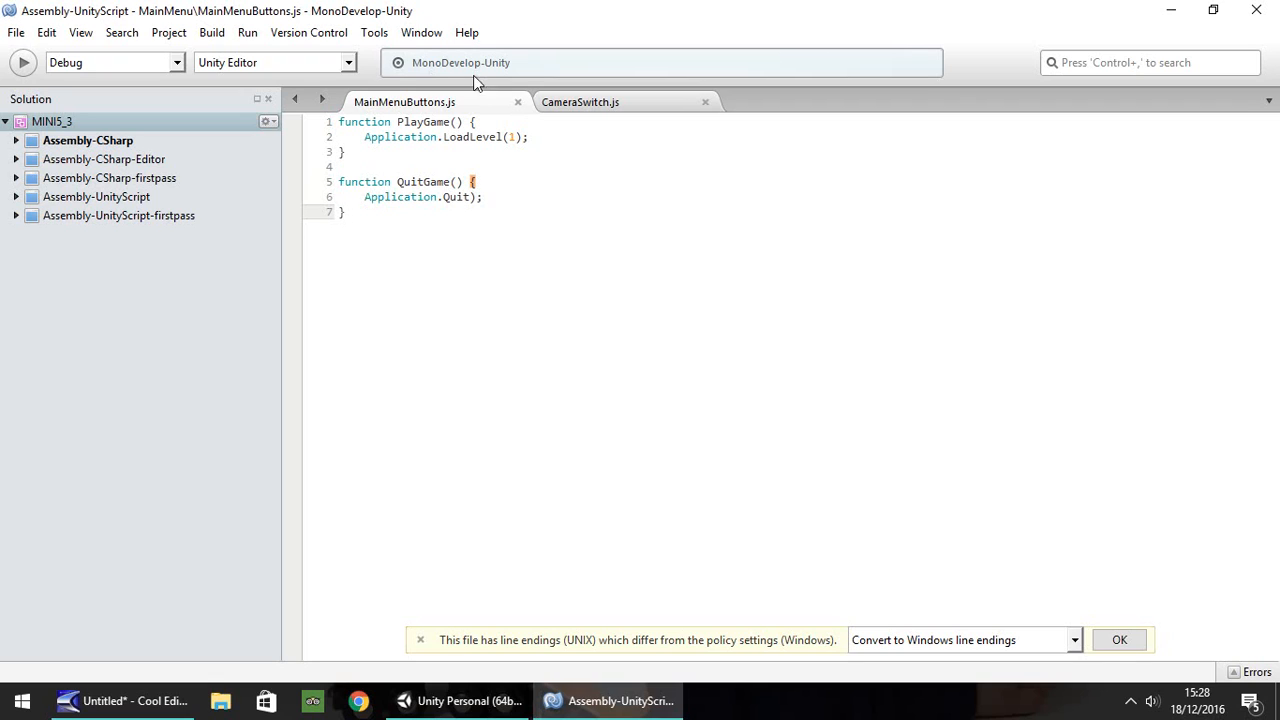
{"action": "left_click", "coordinate": [460, 700]}
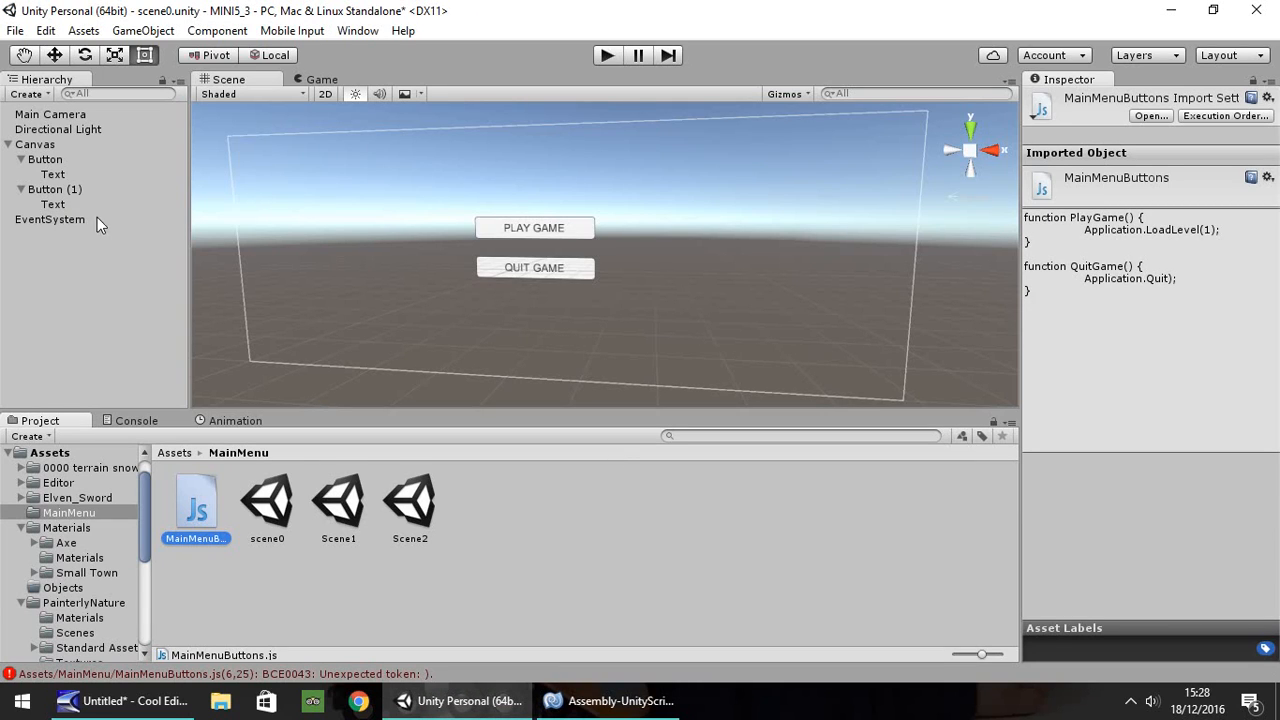
{"action": "mouse_move", "coordinate": [170, 296]}
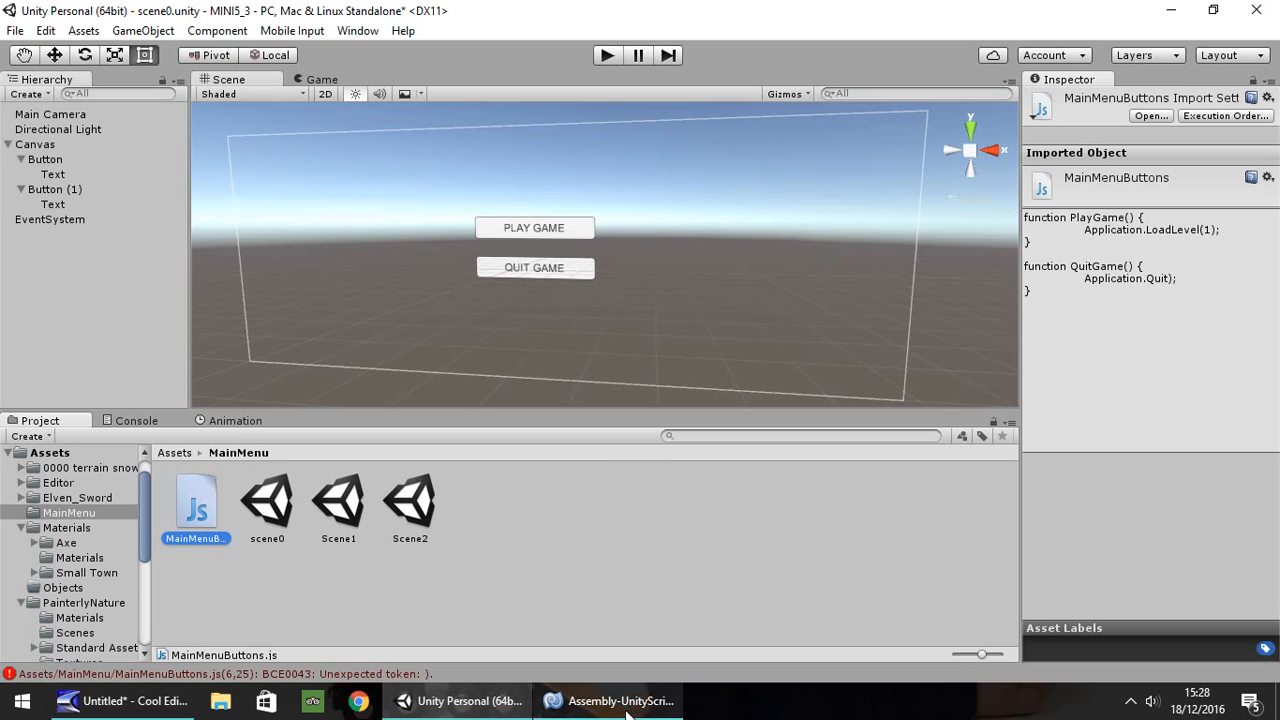
Let Unity recompile MainMenuButtons, leaving only the obsolete LoadLevel warning
{"action": "left_click", "coordinate": [610, 700]}
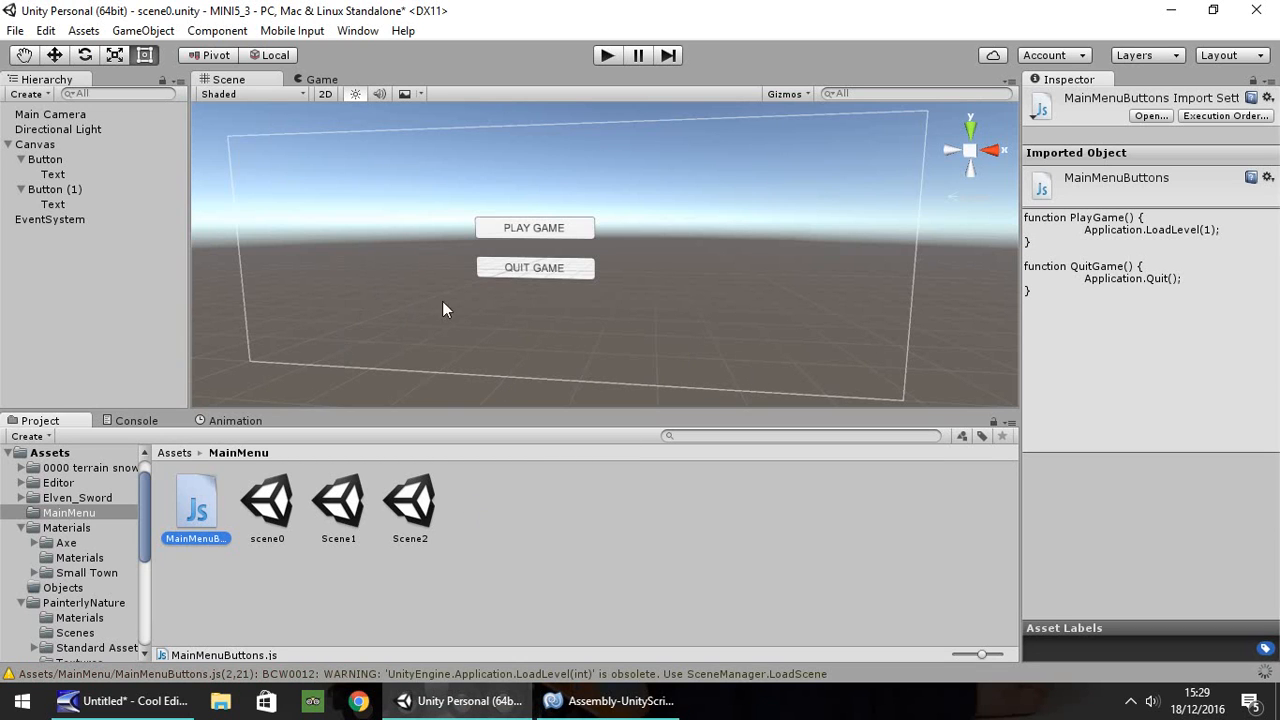
{"action": "mouse_move", "coordinate": [224, 360]}
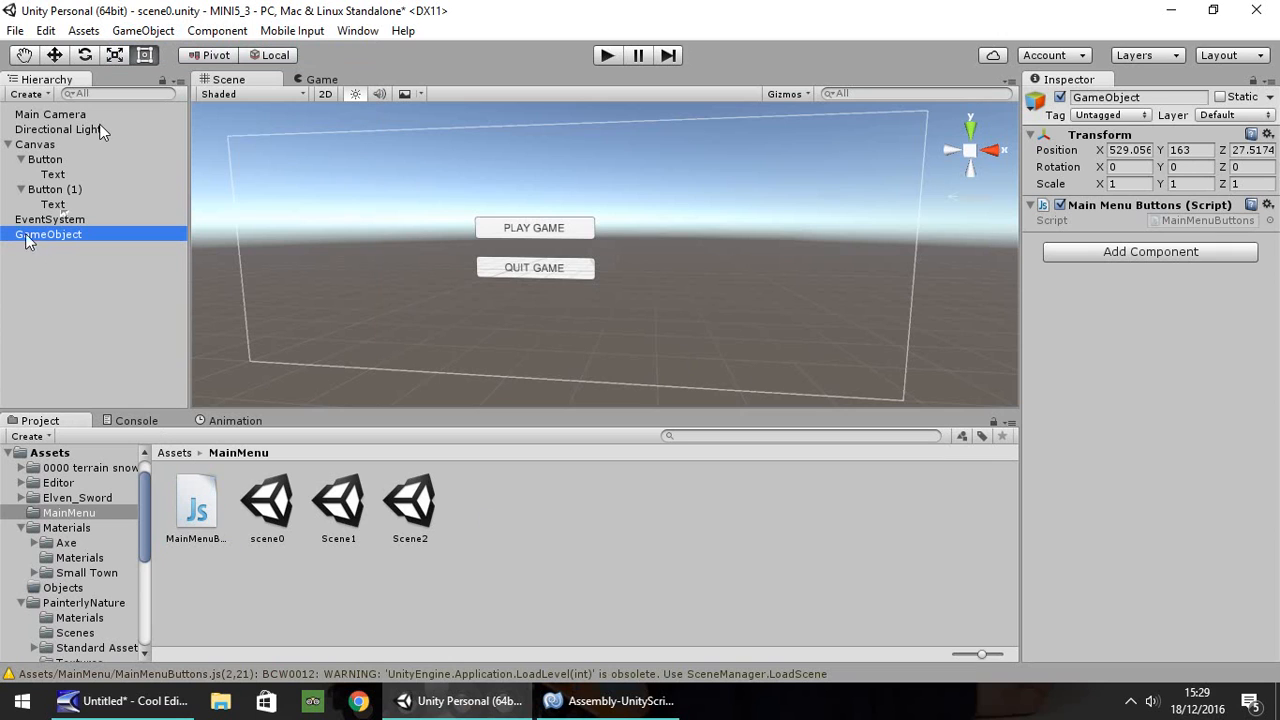
Set the PLAY GAME button's On Click event to MainMenuButtons > PlayGame(), then select QUIT GAME
{"action": "left_click", "coordinate": [44, 160]}
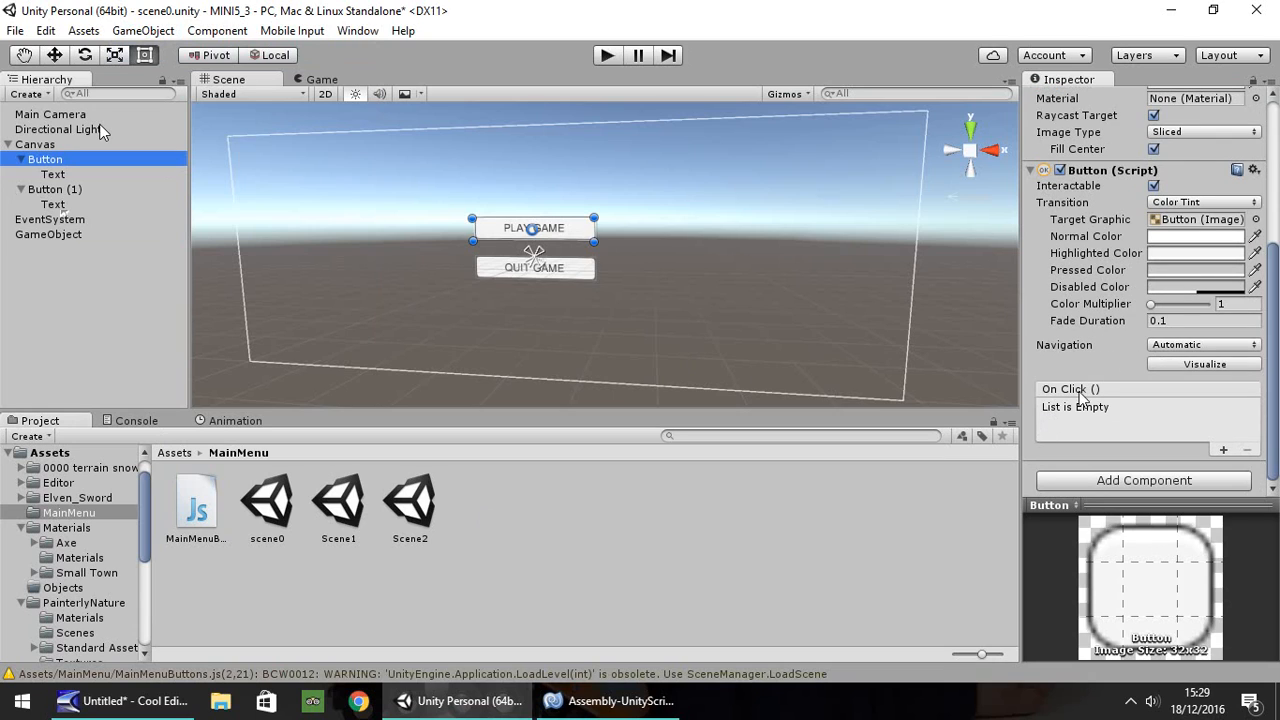
{"action": "left_click", "coordinate": [1222, 452]}
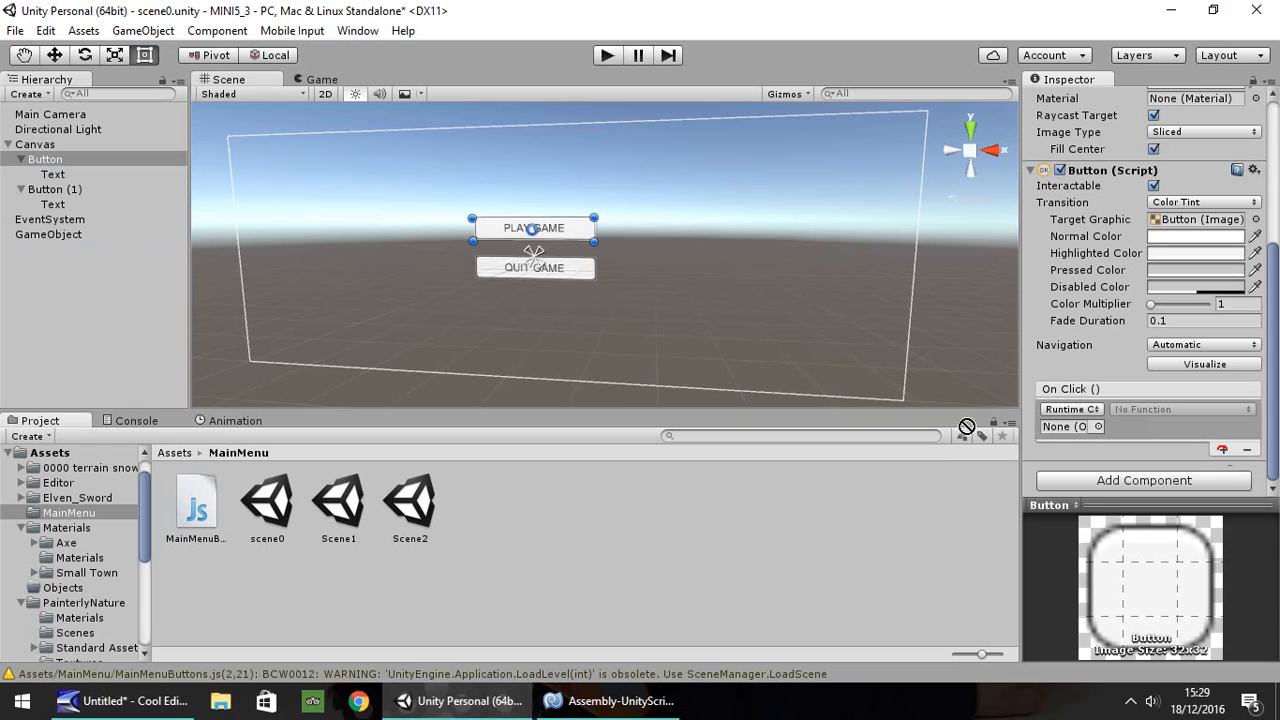
{"action": "left_click", "coordinate": [1064, 428]}
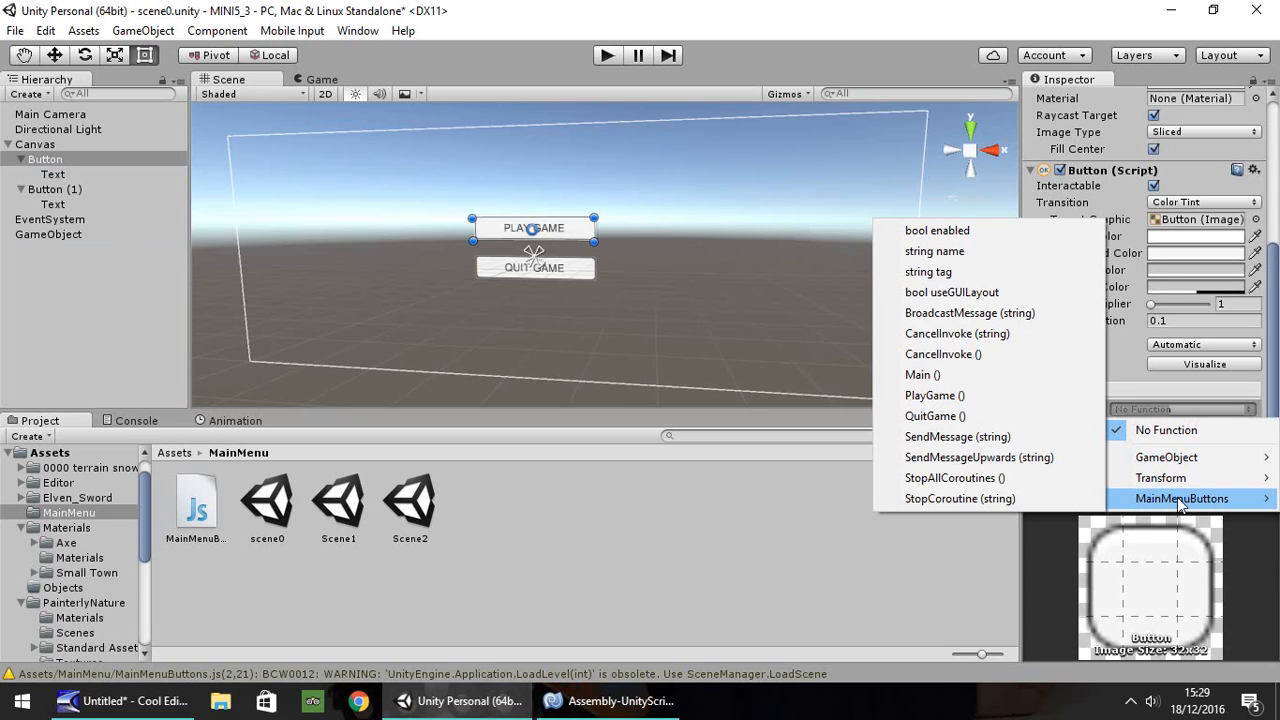
{"action": "mouse_move", "coordinate": [934, 396]}
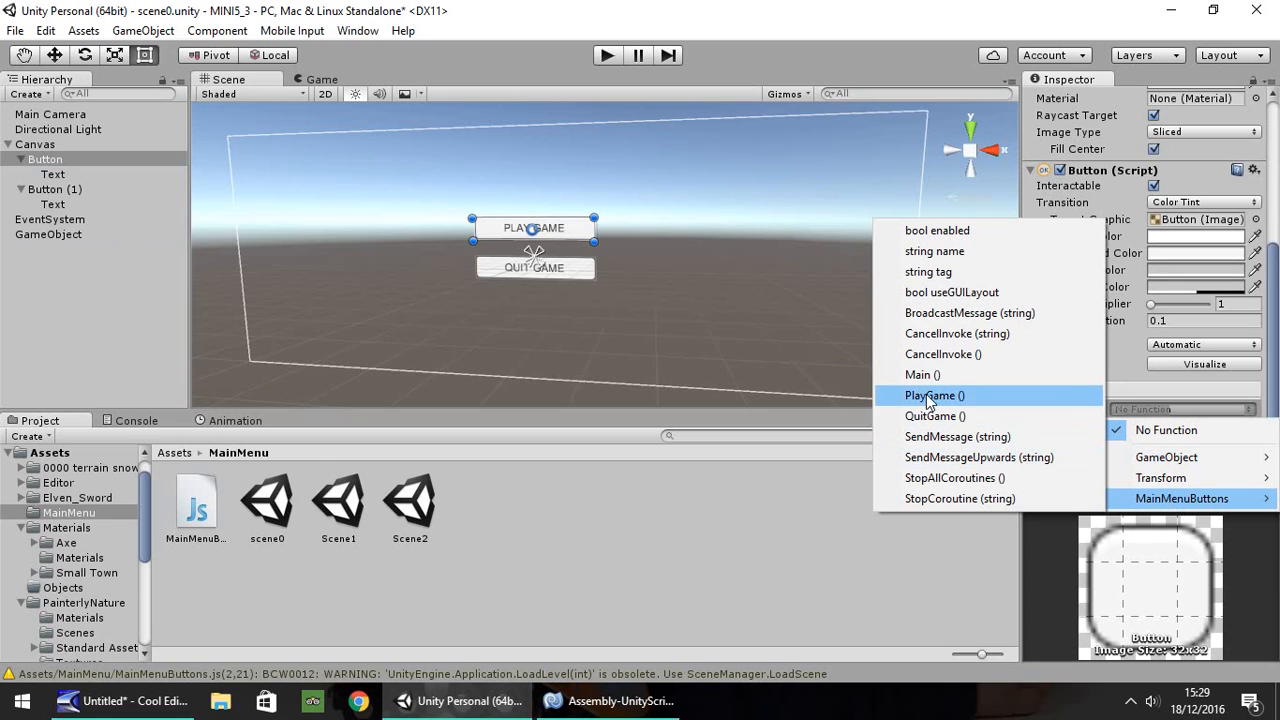
{"action": "left_click", "coordinate": [932, 396]}
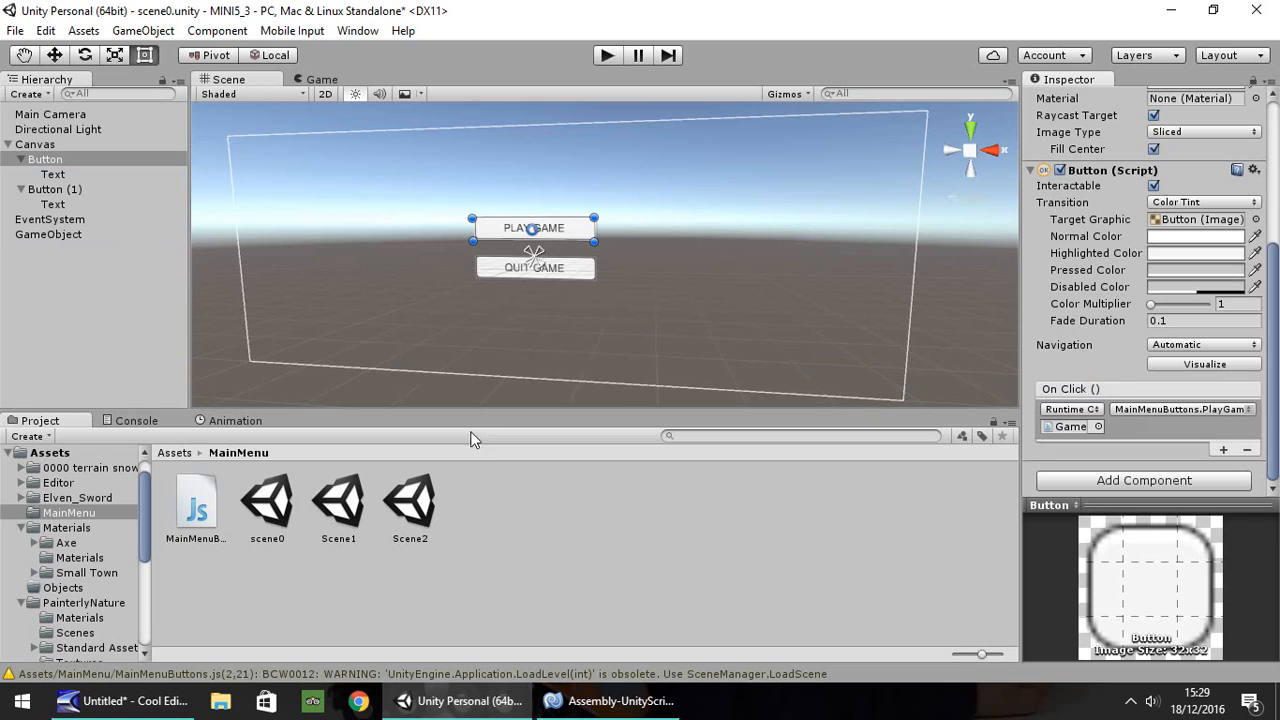
{"action": "left_click", "coordinate": [608, 700]}
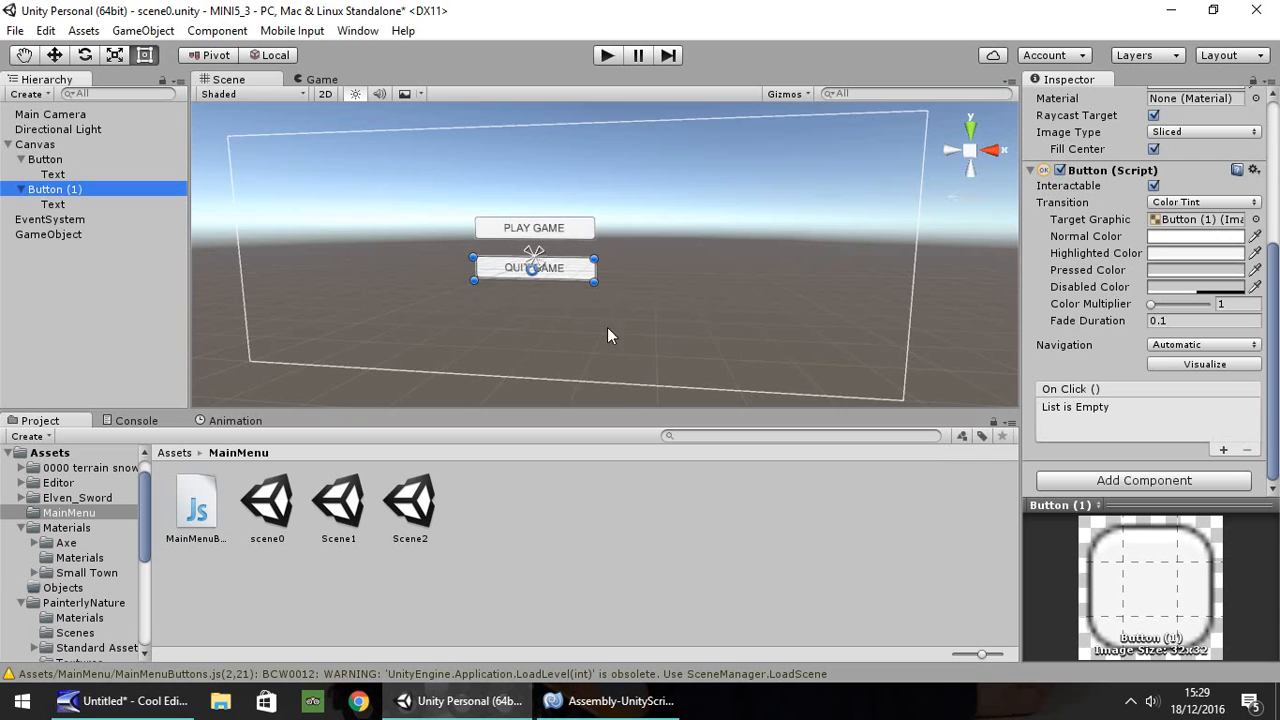
{"action": "mouse_move", "coordinate": [50, 240]}
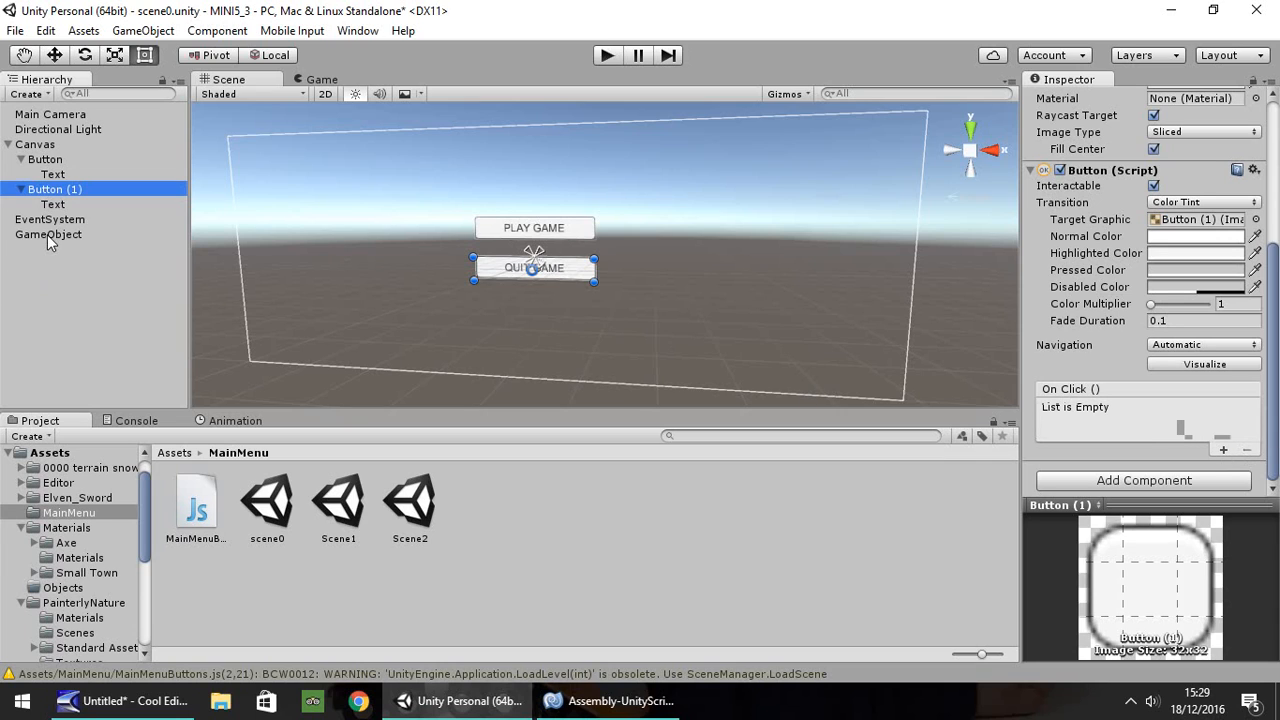
Add an On Click entry to the QUIT GAME button calling MainMenuButtons > QuitGame()
{"action": "left_click", "coordinate": [1184, 408]}
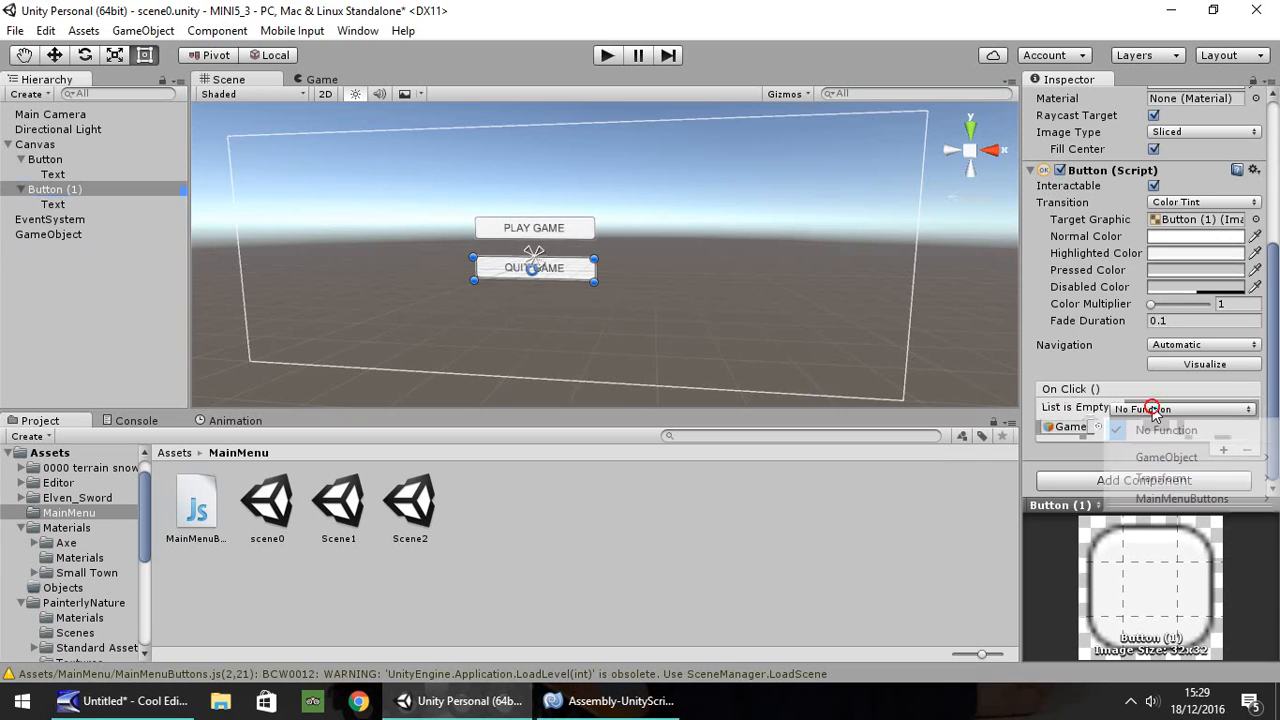
{"action": "left_click", "coordinate": [1180, 498]}
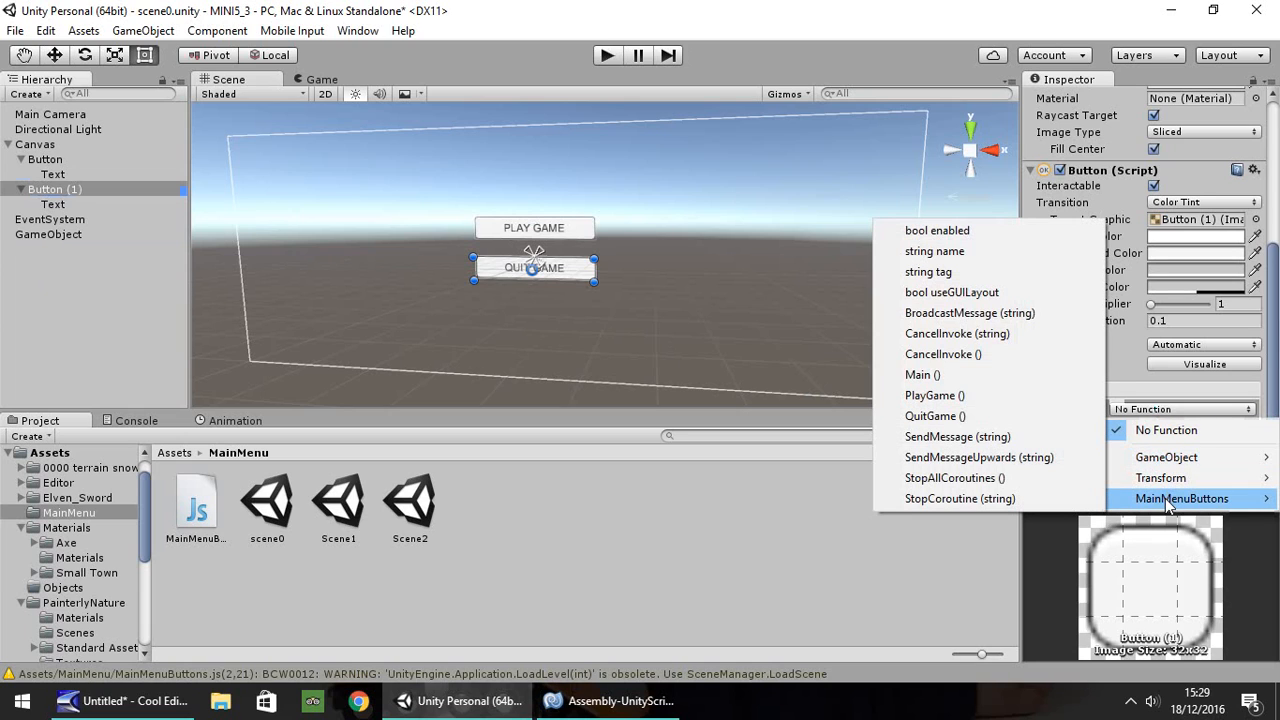
{"action": "left_click", "coordinate": [936, 416]}
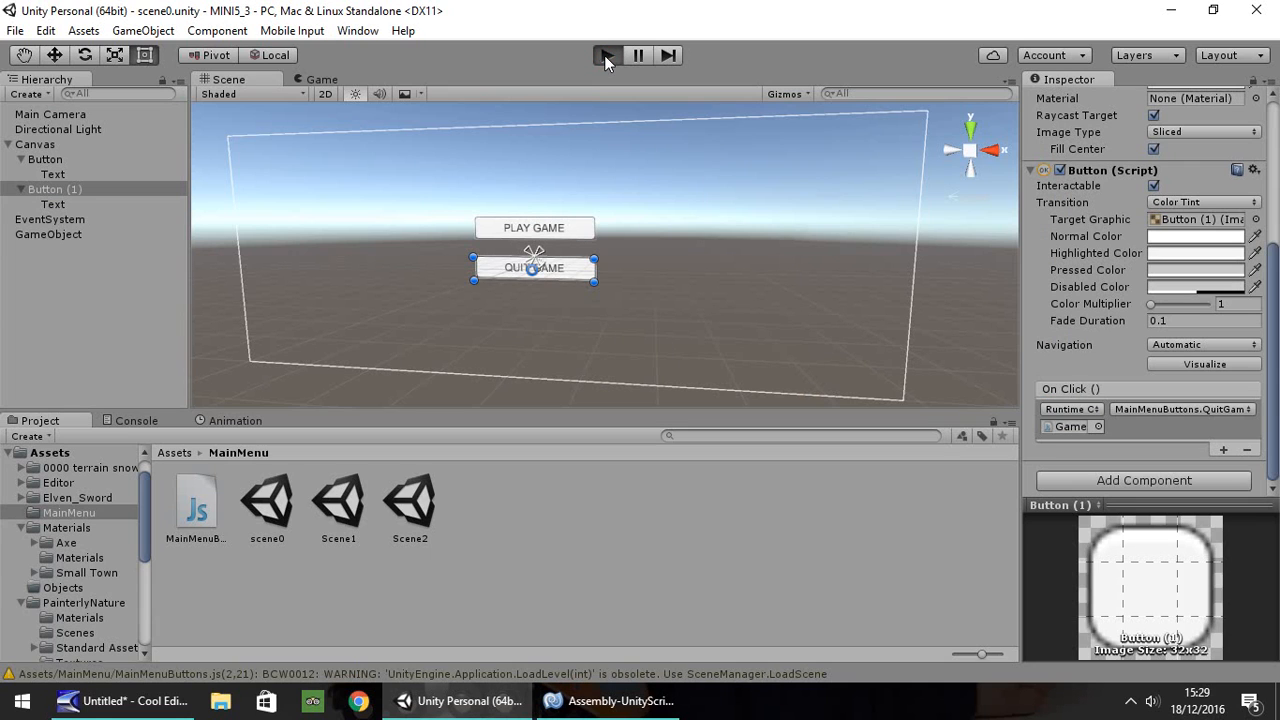
{"action": "mouse_move", "coordinate": [600, 156]}
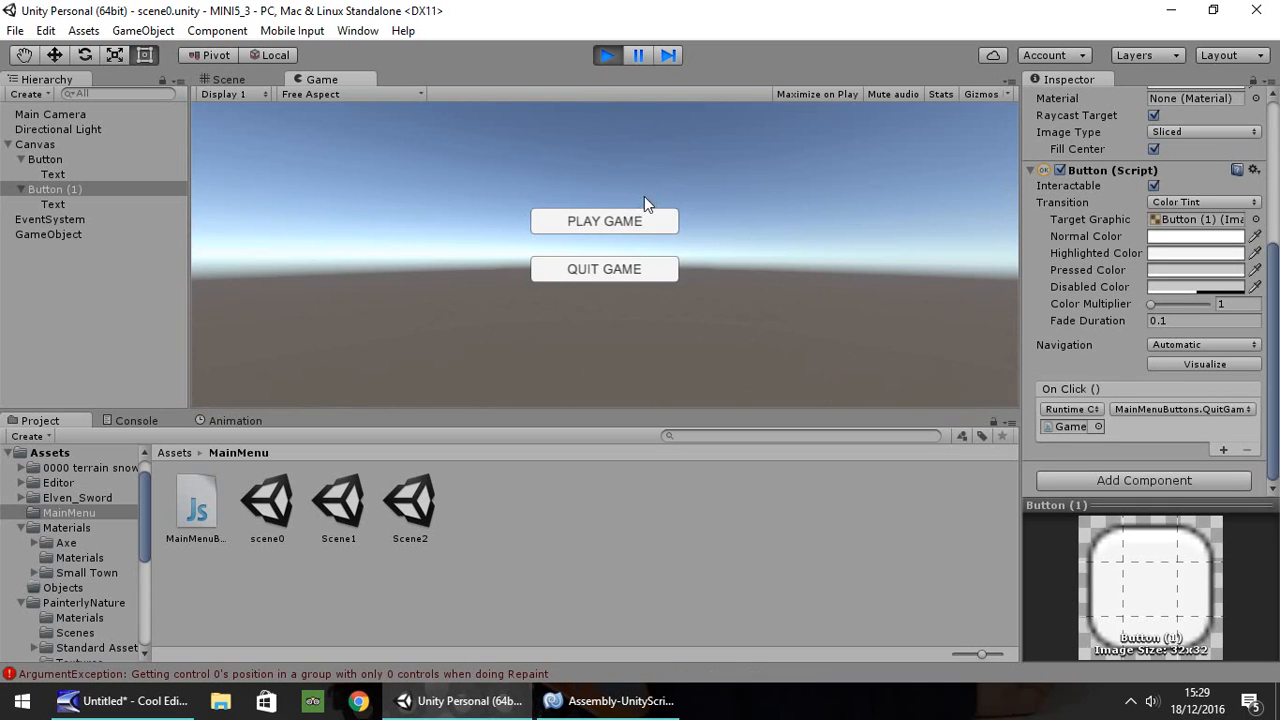
Stop Play mode after test-running the menu
{"action": "left_click", "coordinate": [604, 220]}
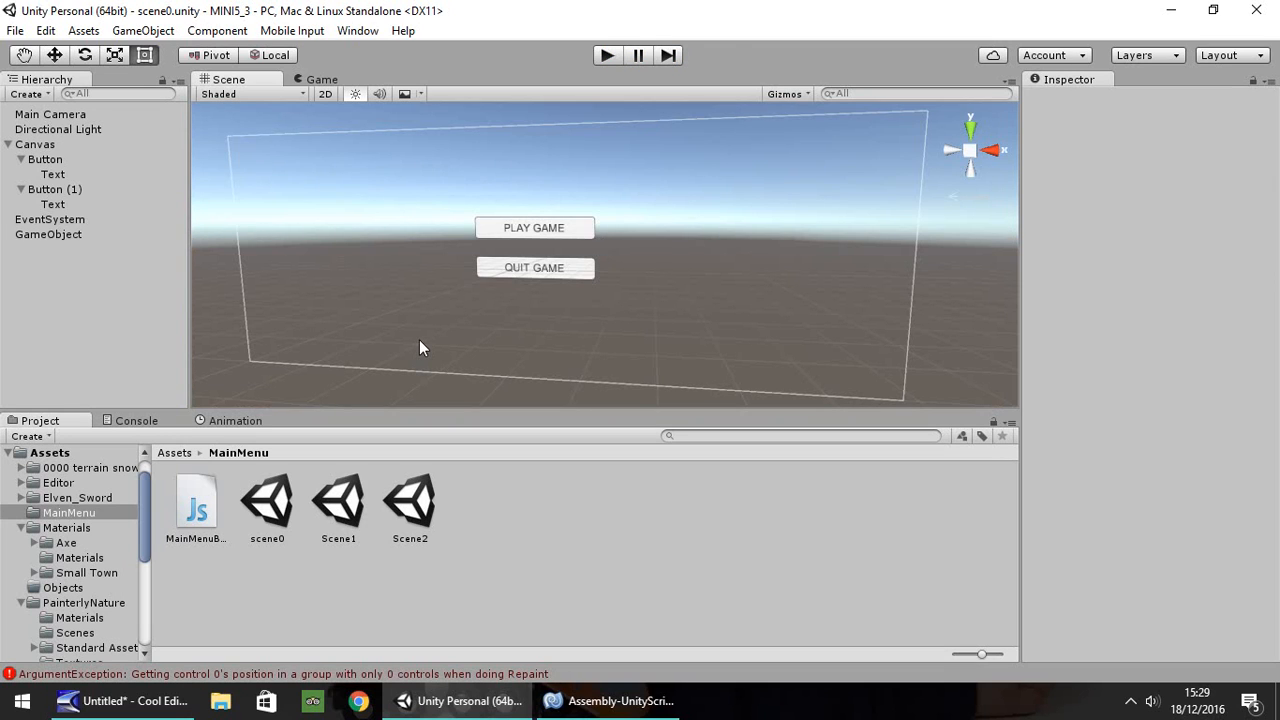
Open Scene1, select its Camera, and run it showing the PLAY GAME and QUIT GAME menu over the terrain
{"action": "left_click", "coordinate": [338, 500]}
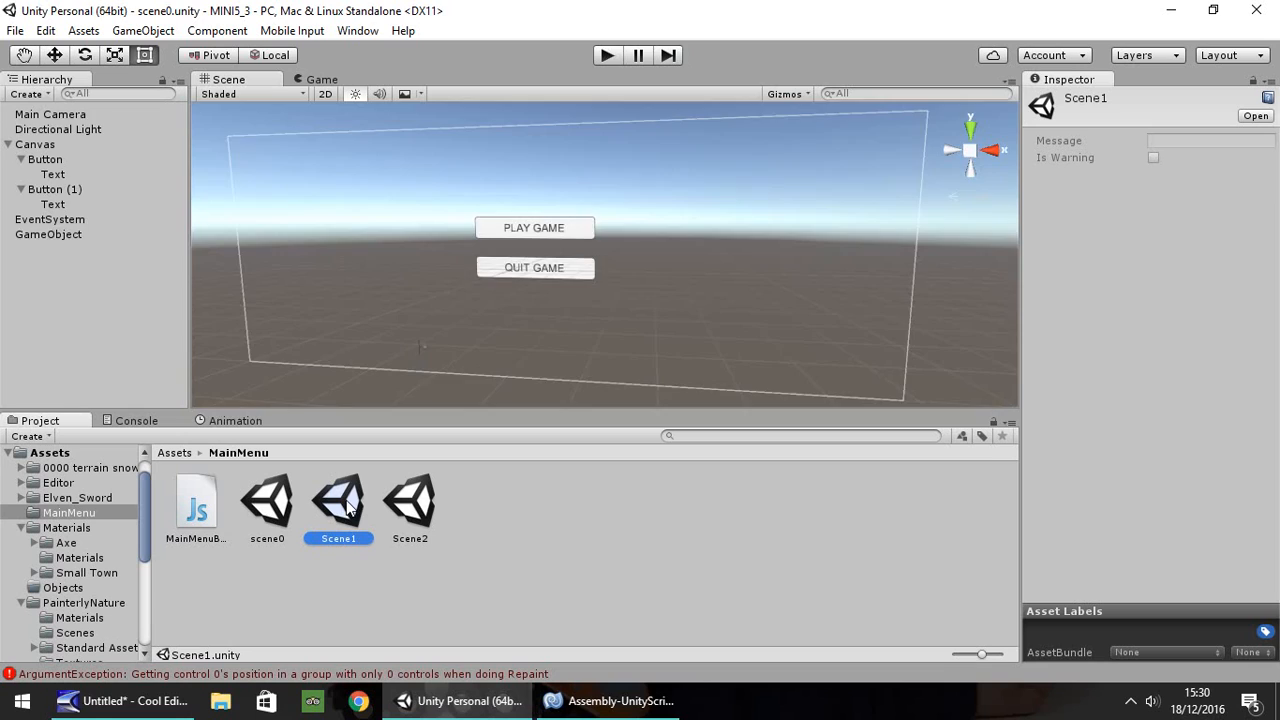
{"action": "double_click", "coordinate": [338, 500]}
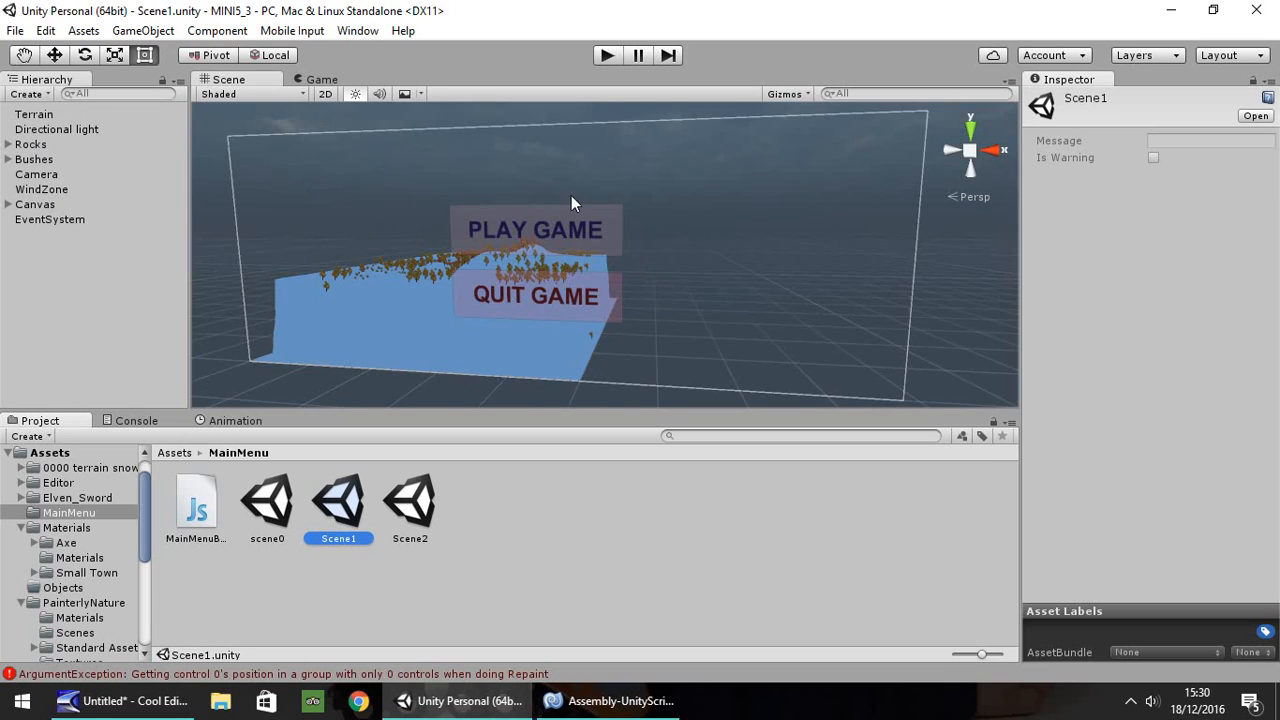
{"action": "mouse_move", "coordinate": [532, 208]}
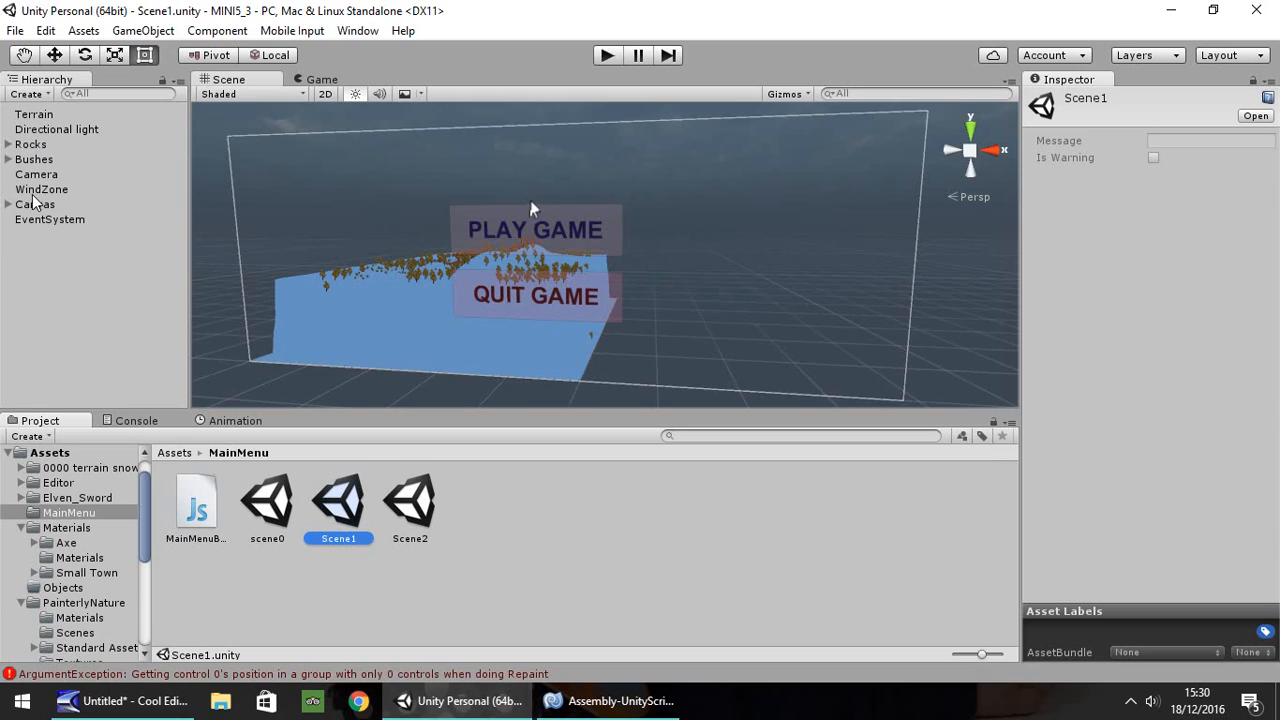
{"action": "left_click", "coordinate": [36, 174]}
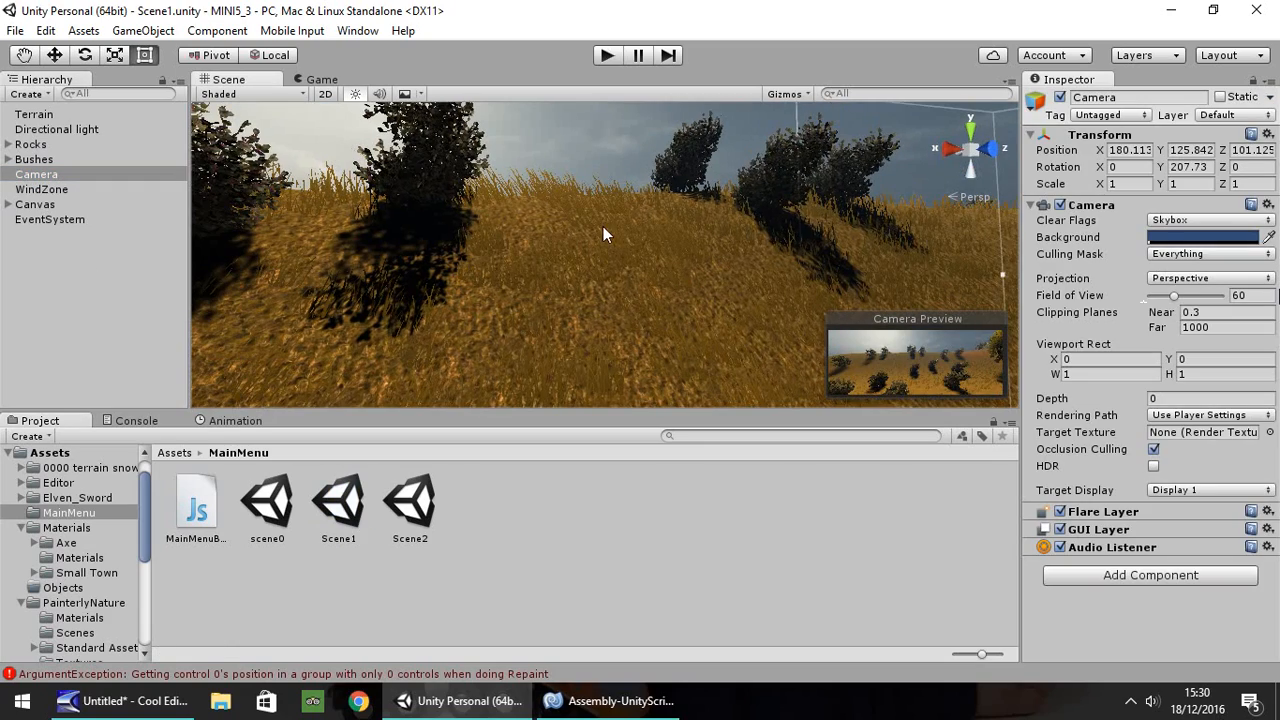
{"action": "left_click", "coordinate": [606, 56]}
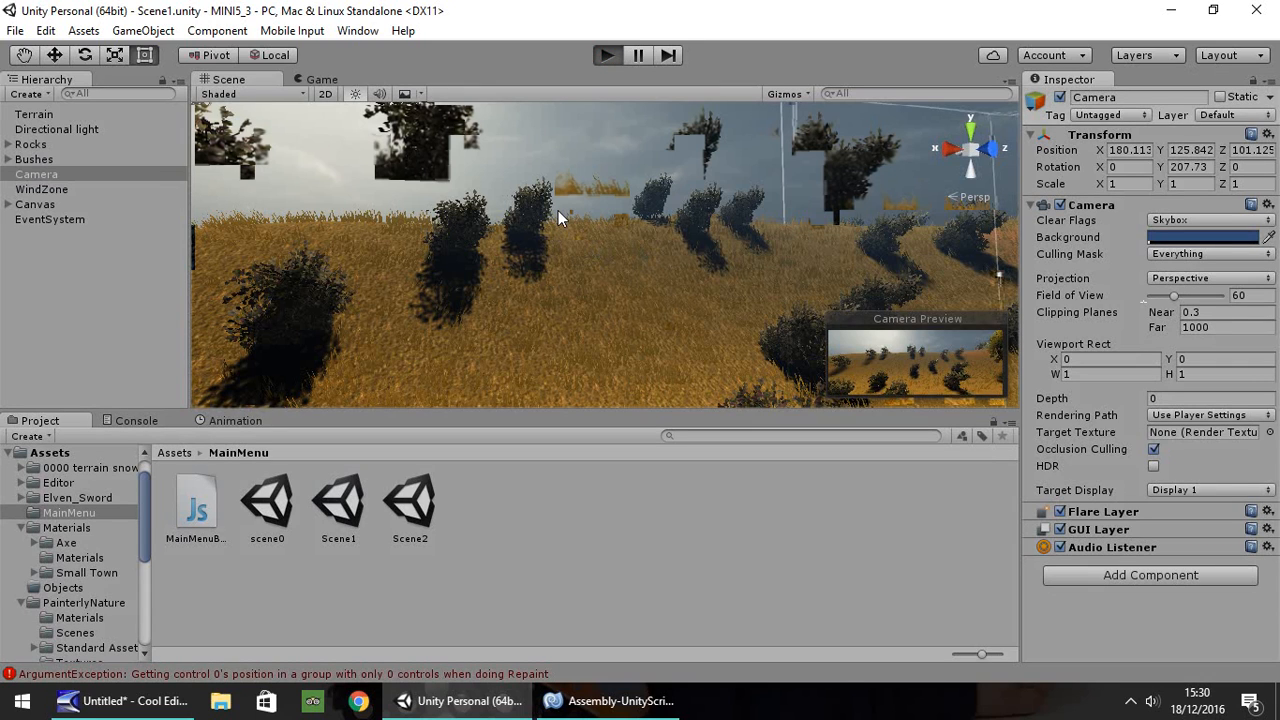
{"action": "left_click", "coordinate": [320, 80]}
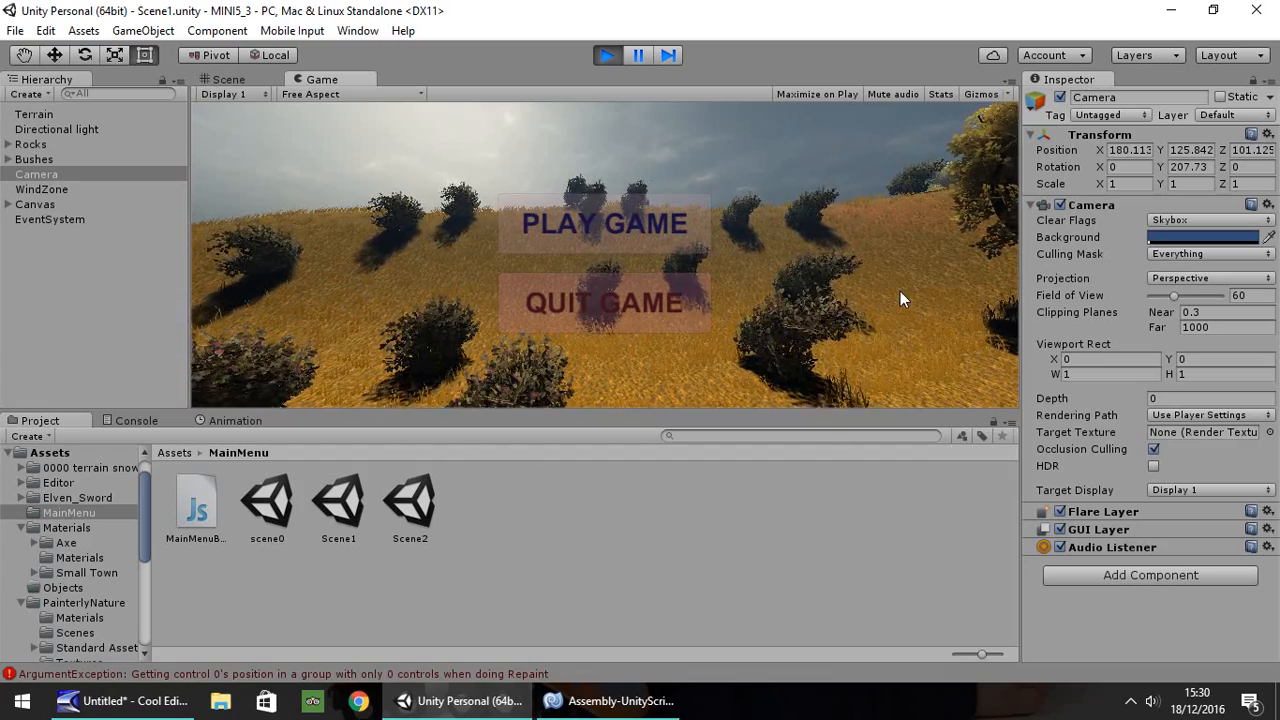
{"action": "mouse_move", "coordinate": [604, 224]}
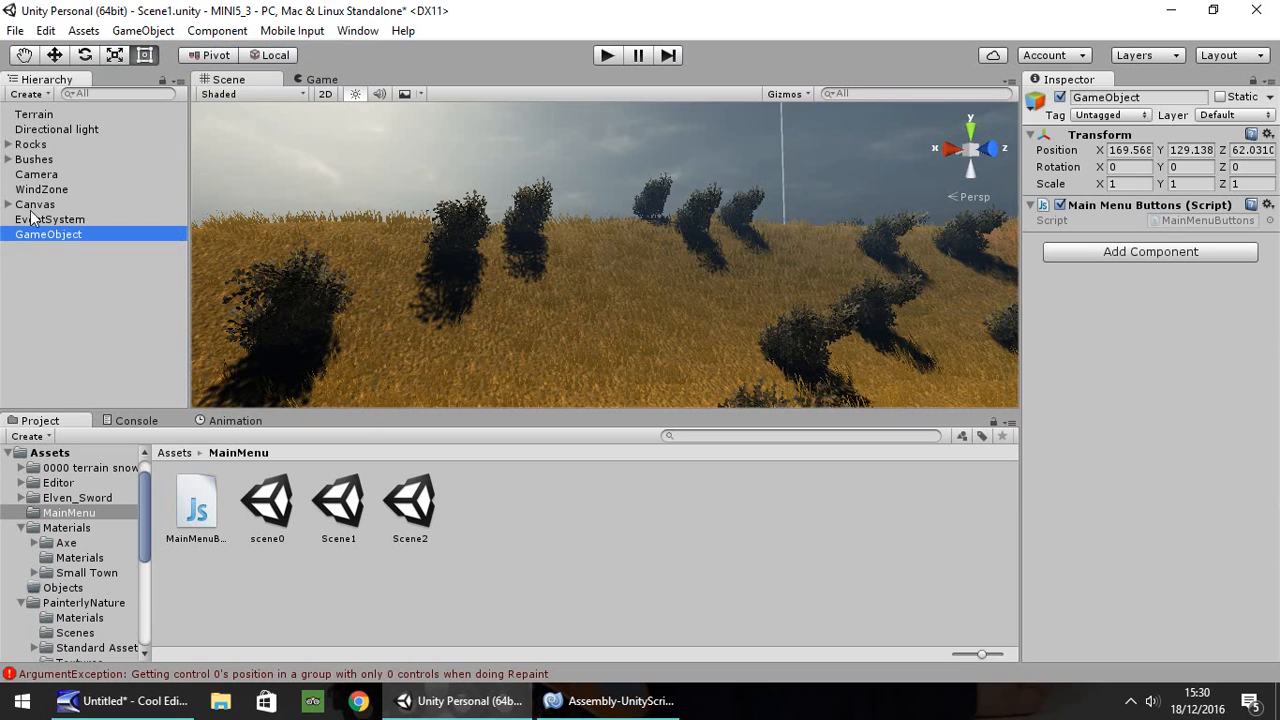
Wire the PLAY GAME button's OnClick to MainMenuButtons.PlayGame on the GameObject
{"action": "left_click", "coordinate": [44, 218]}
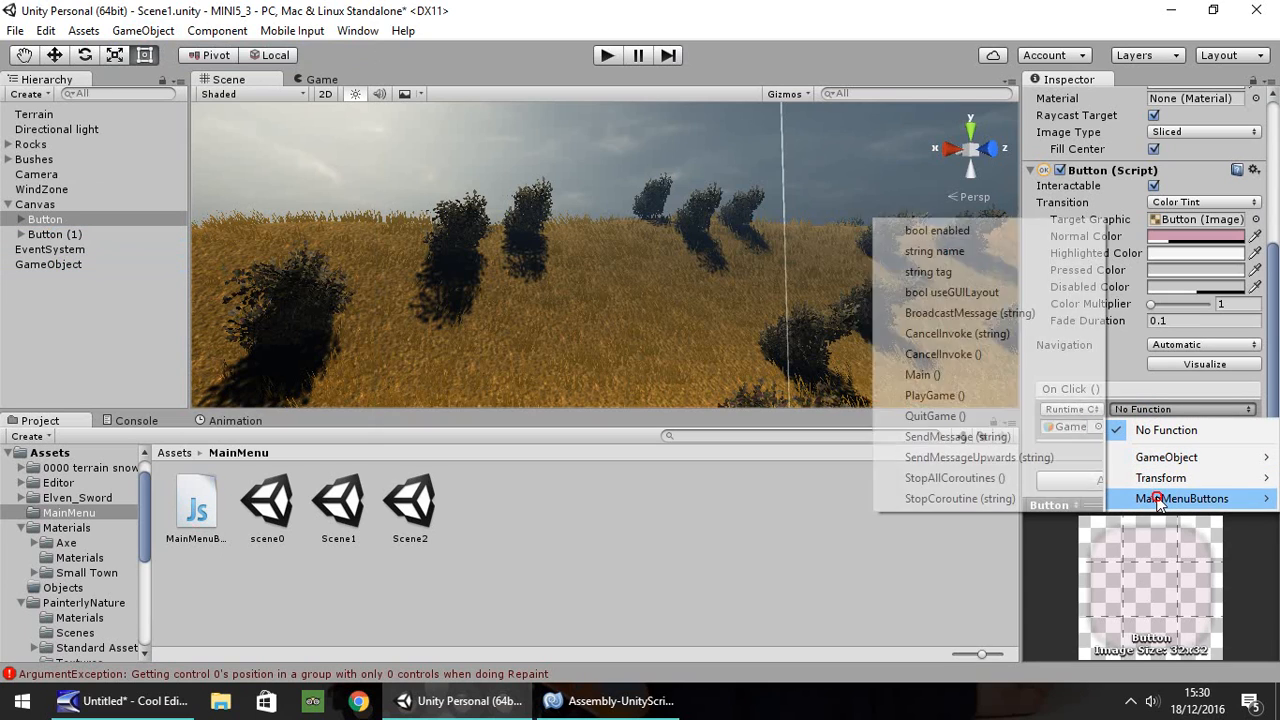
{"action": "left_click", "coordinate": [932, 396]}
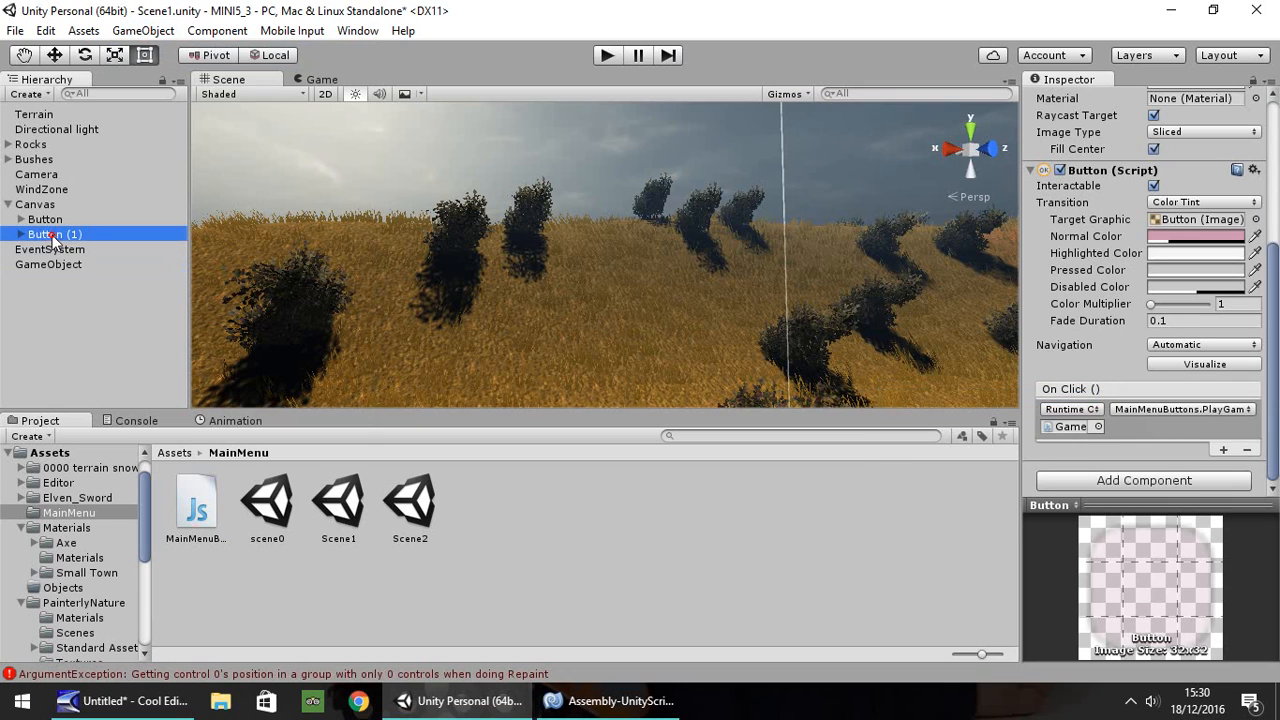
{"action": "left_click", "coordinate": [48, 264]}
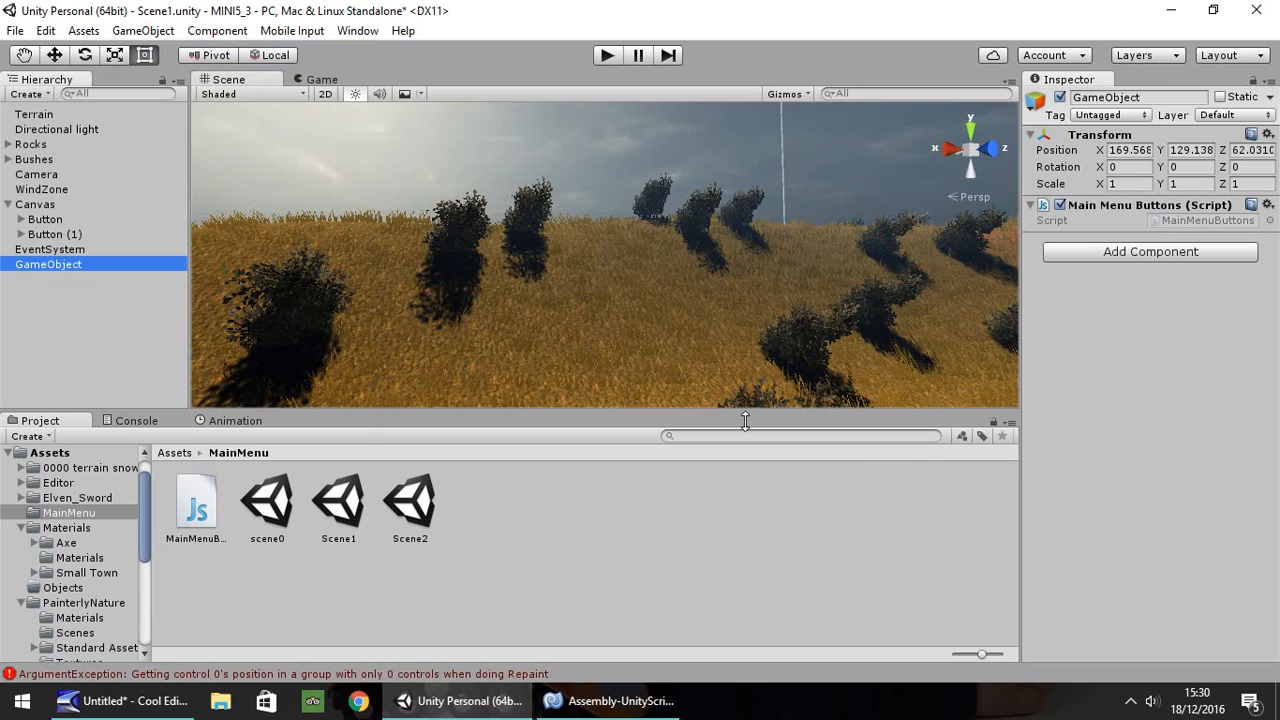
Wire the QUIT GAME button's OnClick to MainMenuButtons.QuitGame
{"action": "left_click", "coordinate": [54, 232]}
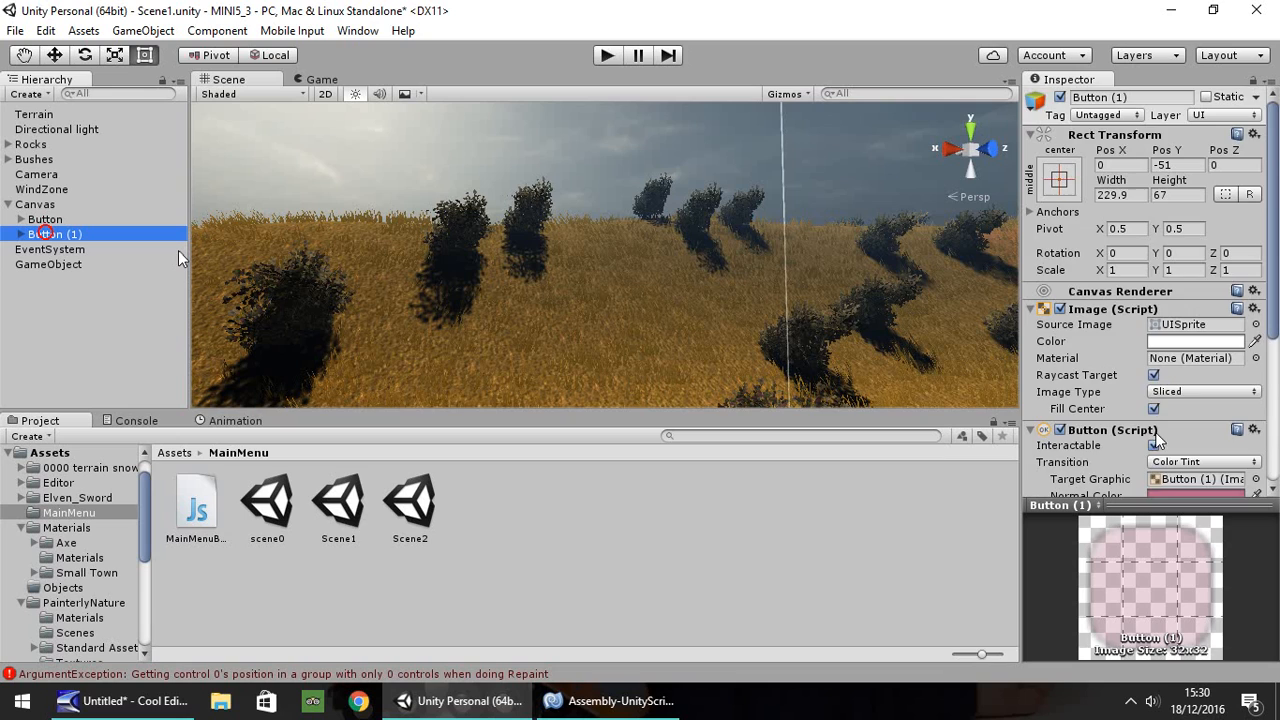
{"action": "scroll", "scroll_direction": "down", "scroll_amount": 3}
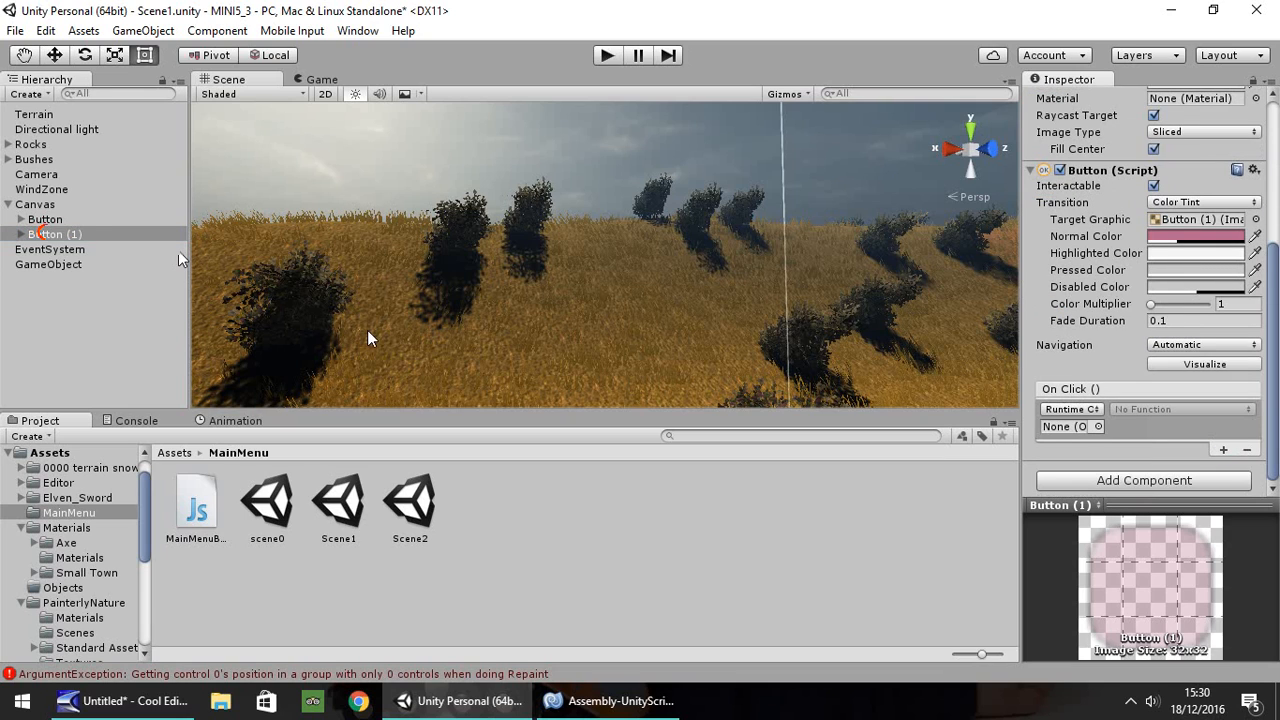
{"action": "left_click", "coordinate": [1064, 426]}
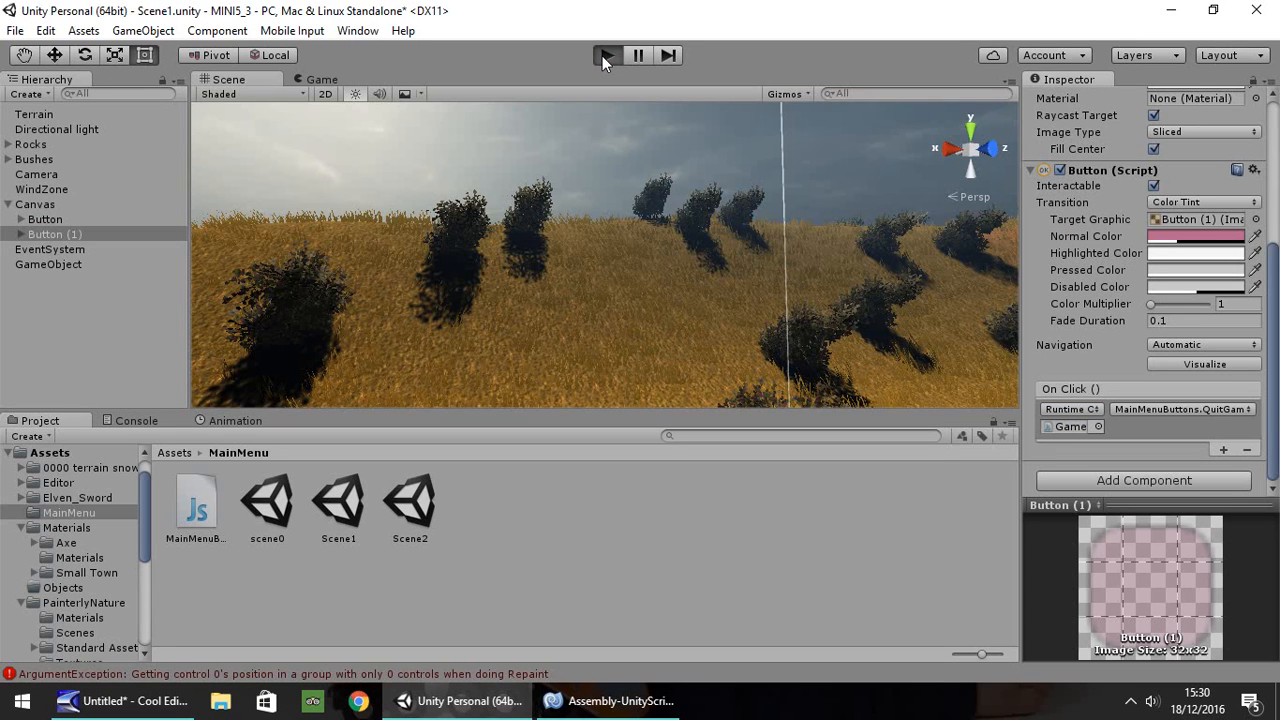
{"action": "mouse_move", "coordinate": [740, 180]}
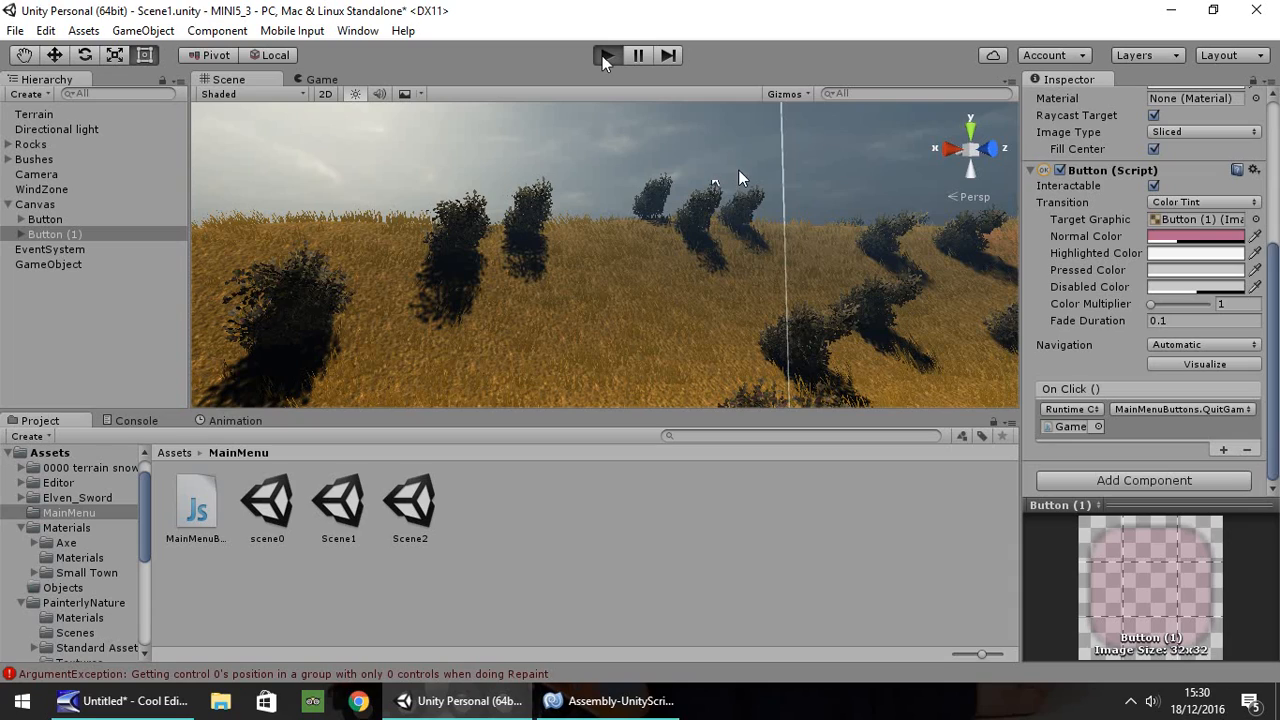
Run Scene1 and choose PLAY GAME, loading Scene2 in play mode
{"action": "left_click", "coordinate": [604, 56]}
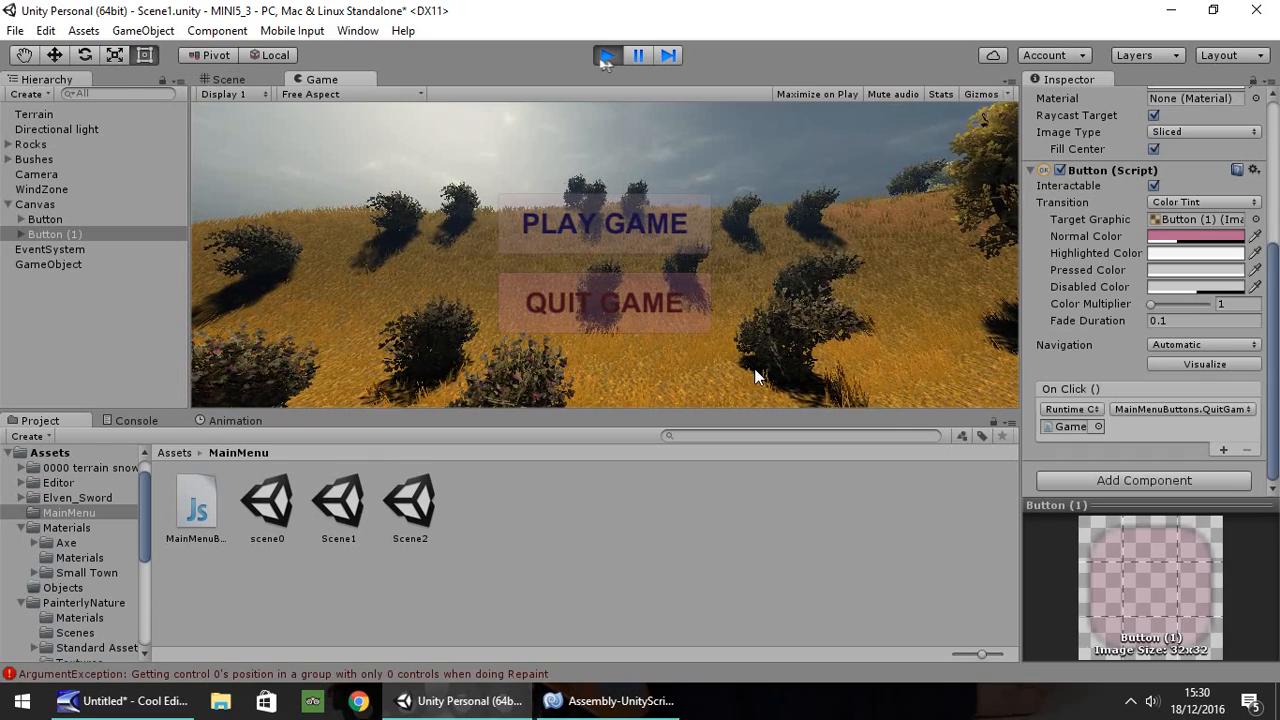
{"action": "left_click", "coordinate": [604, 224]}
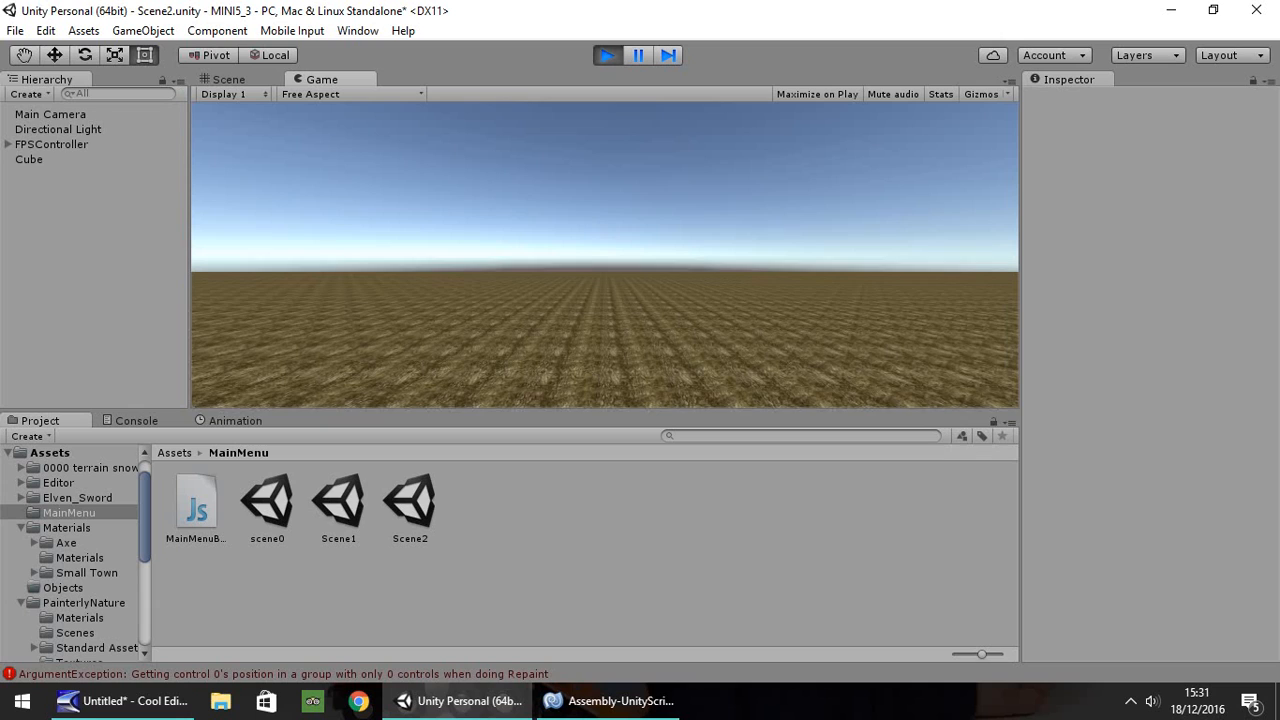